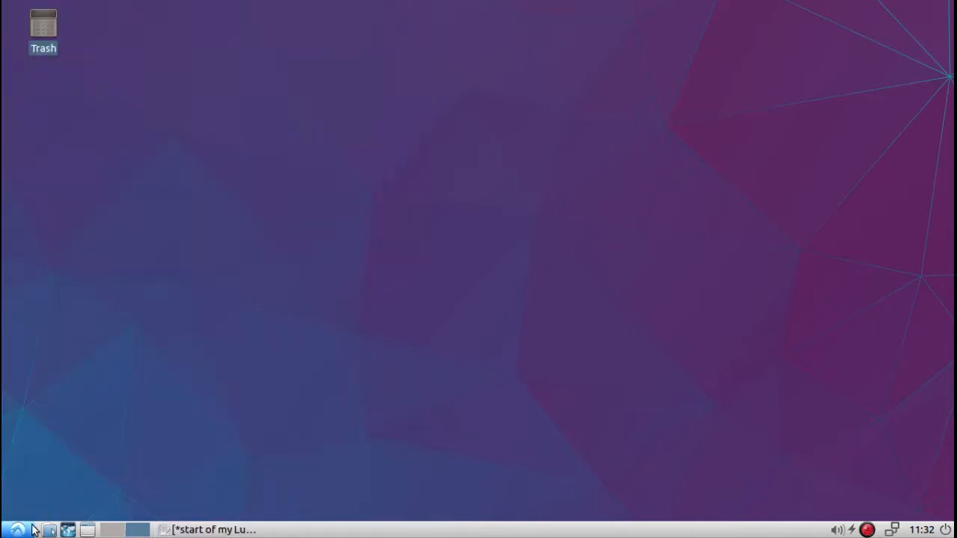
- Launch Synaptic Package Manager from the System Tools menu and authenticate with the administrator password
click(15, 529)
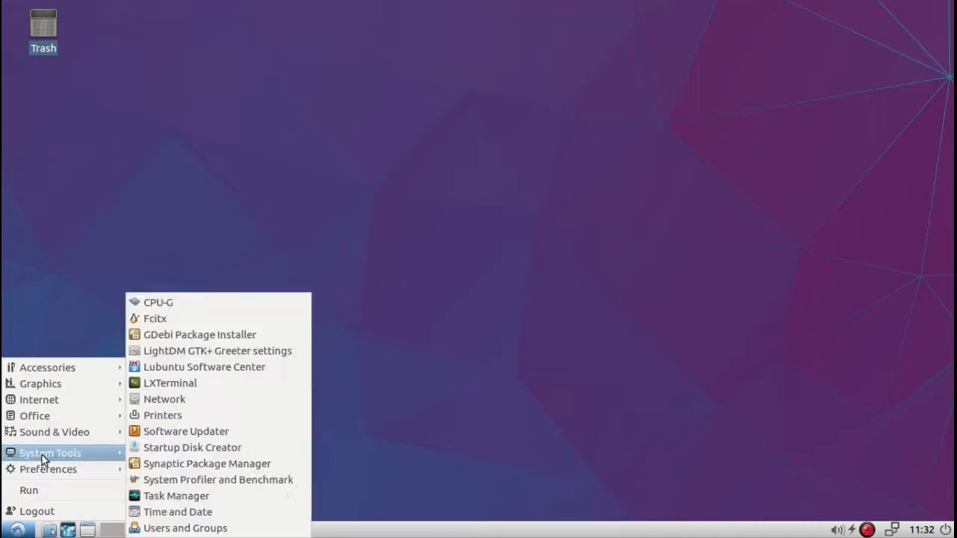
mouse_move(185, 464)
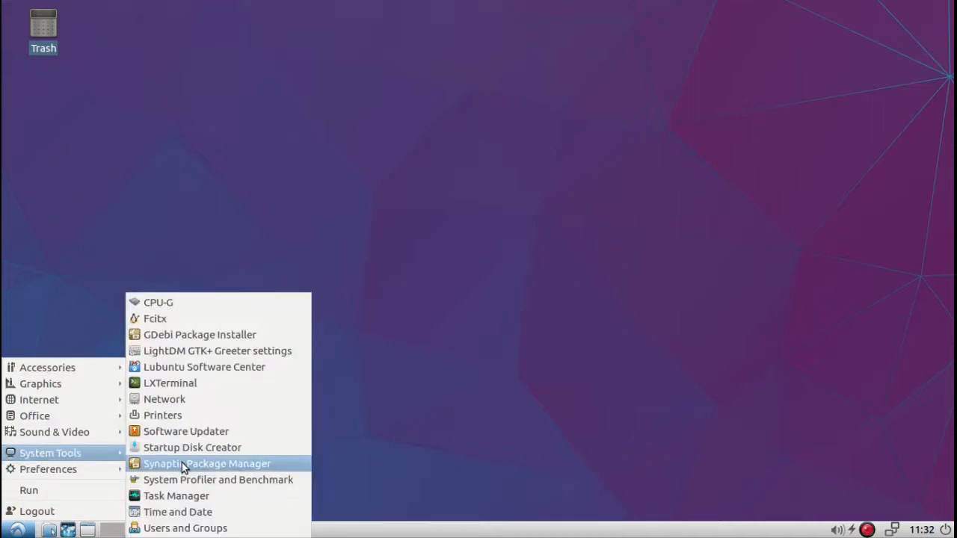
click(211, 464)
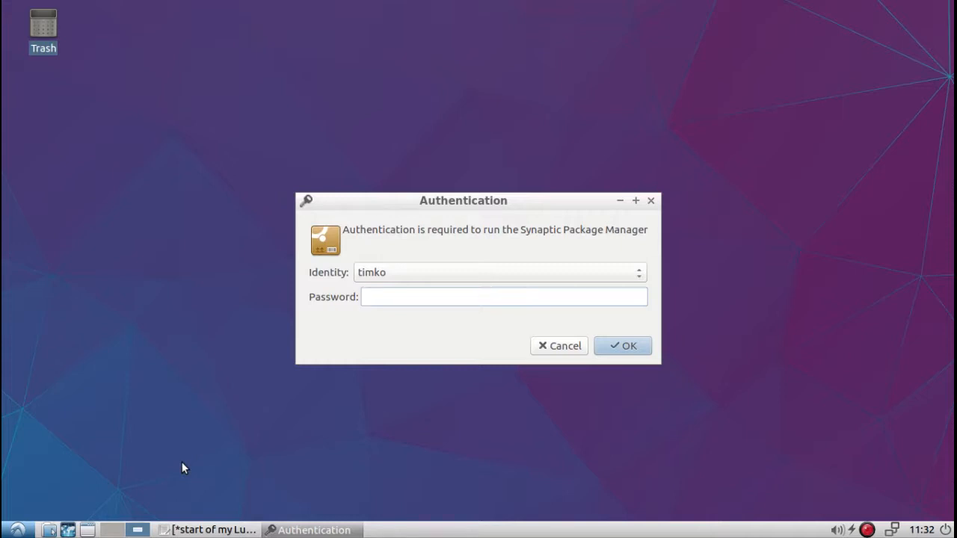
text(•)
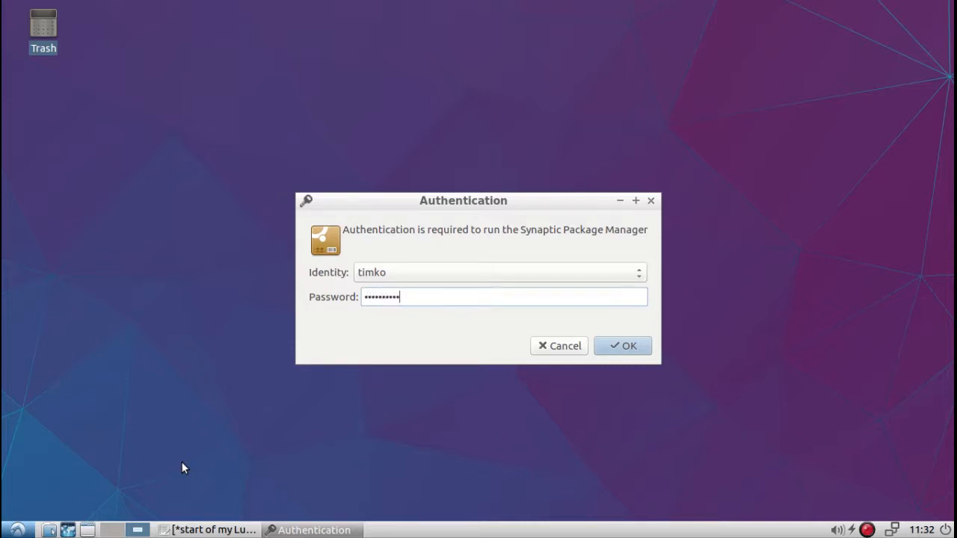
click(622, 346)
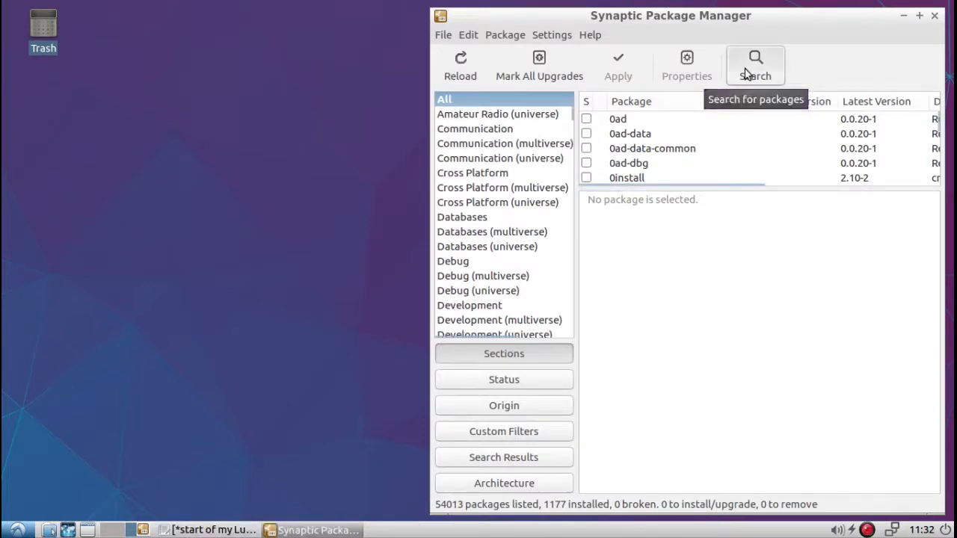
- Search the package catalogue for 'playonlinux'
click(753, 66)
text(playonlin)
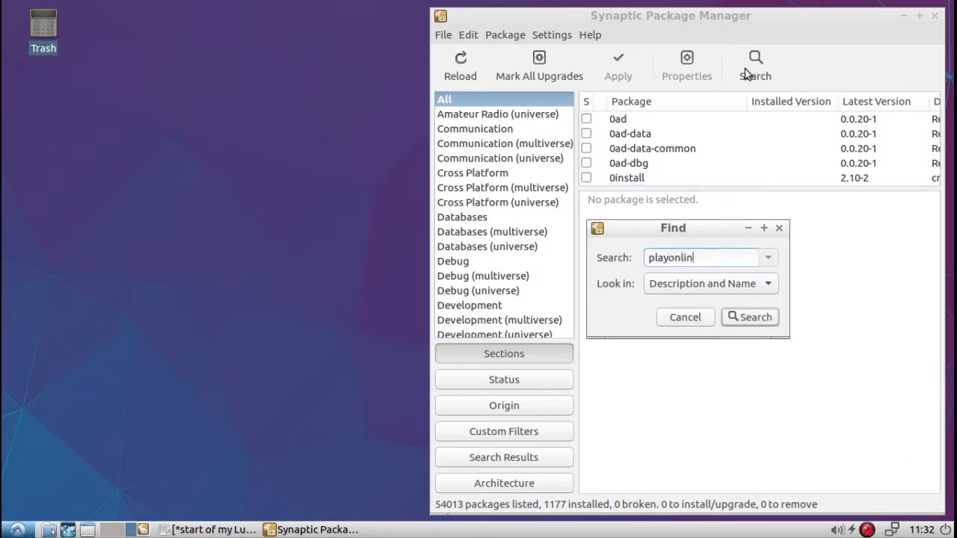
click(750, 317)
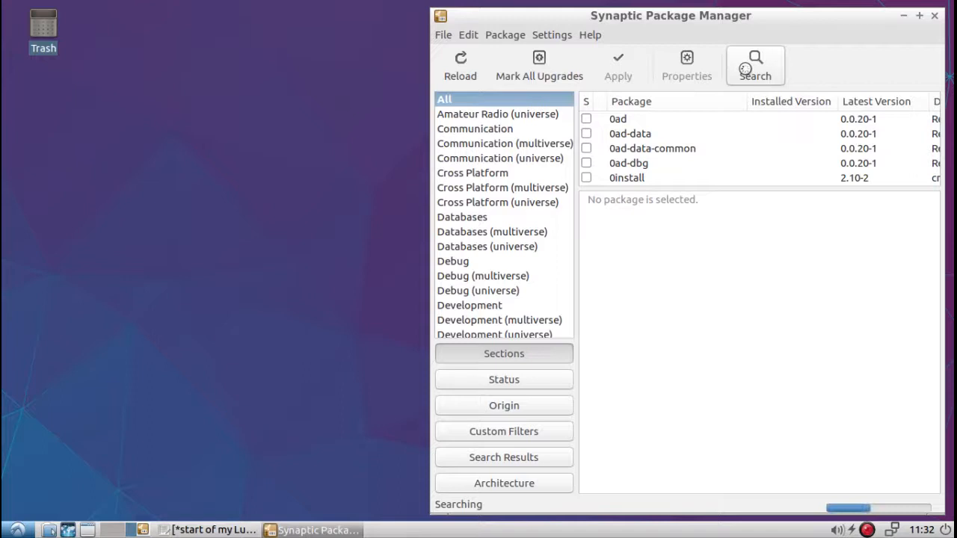
click(753, 65)
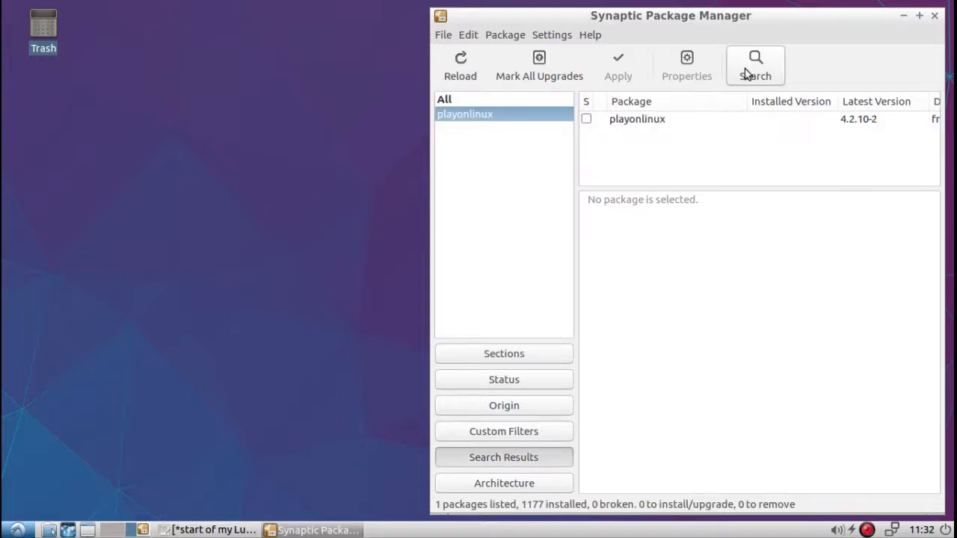
mouse_move(679, 116)
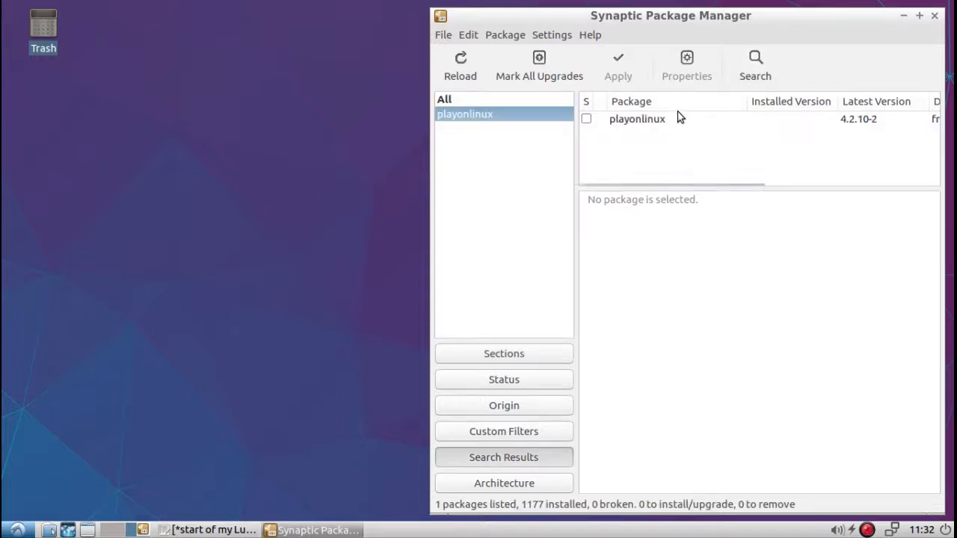
- Mark playonlinux for installation, accept its 198 required packages and apply the changes
right_click(636, 119)
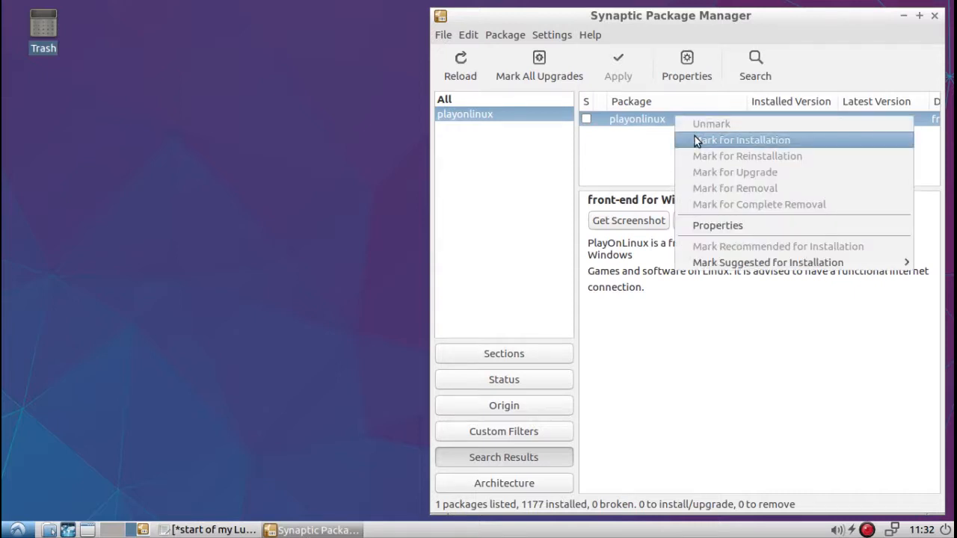
click(742, 141)
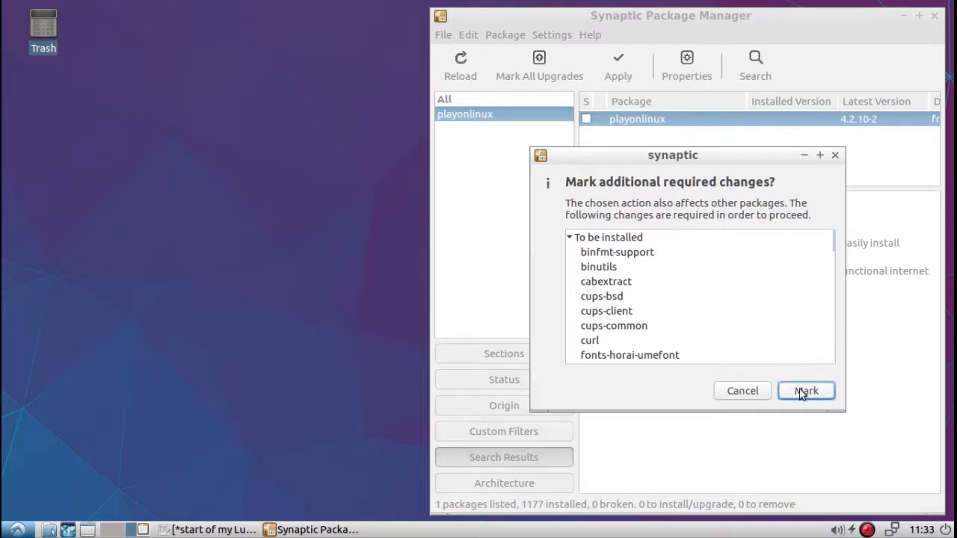
click(806, 392)
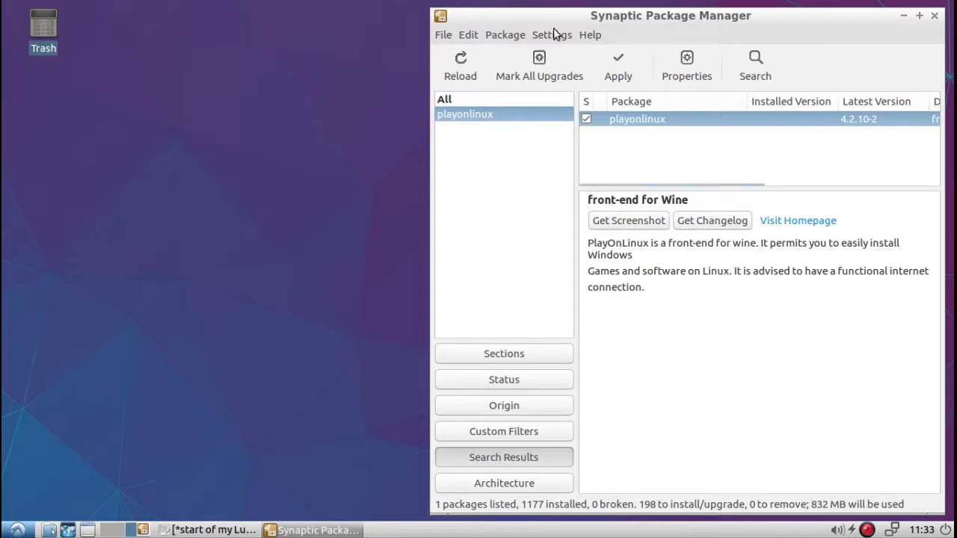
click(618, 66)
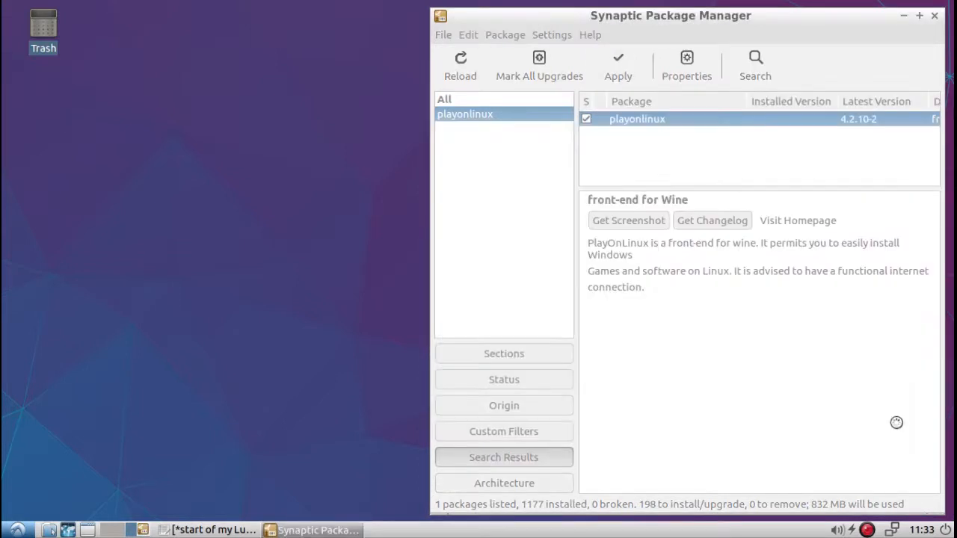
- Confirm applying the changes, show individual file downloads, and add 'vlc' to the notes install command
click(617, 65)
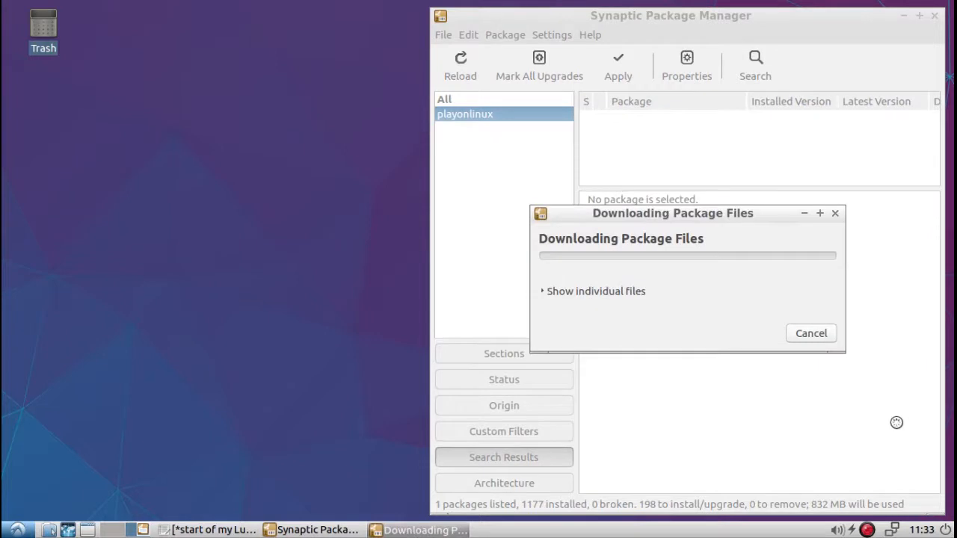
mouse_move(544, 302)
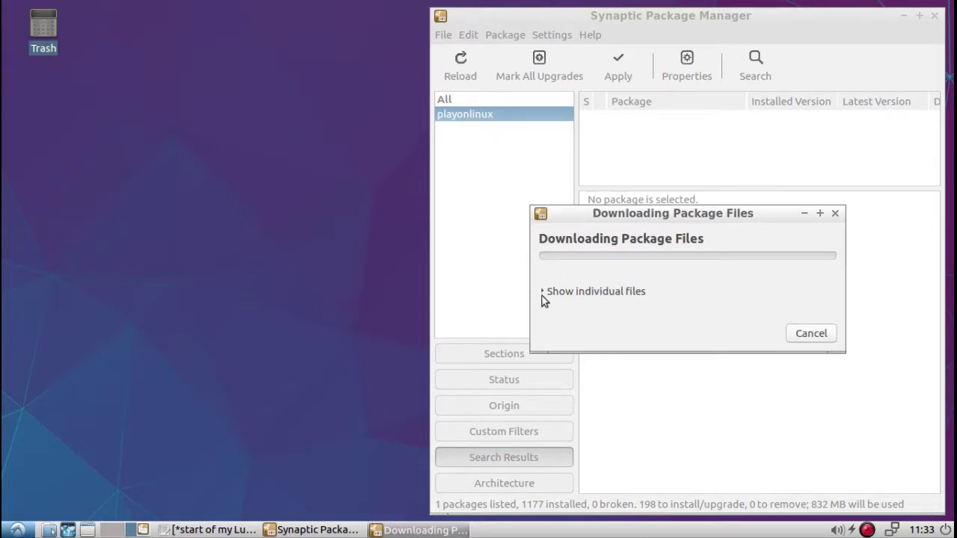
click(544, 290)
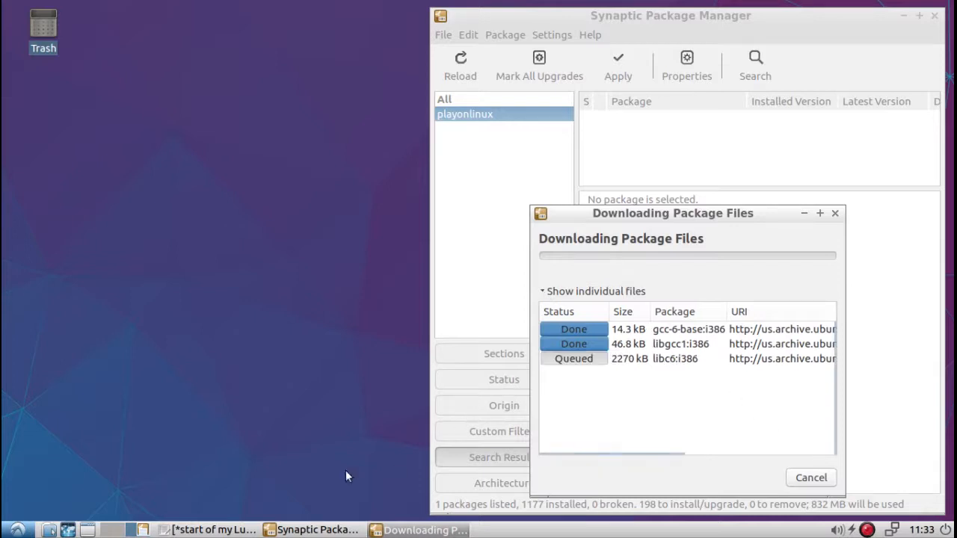
click(202, 529)
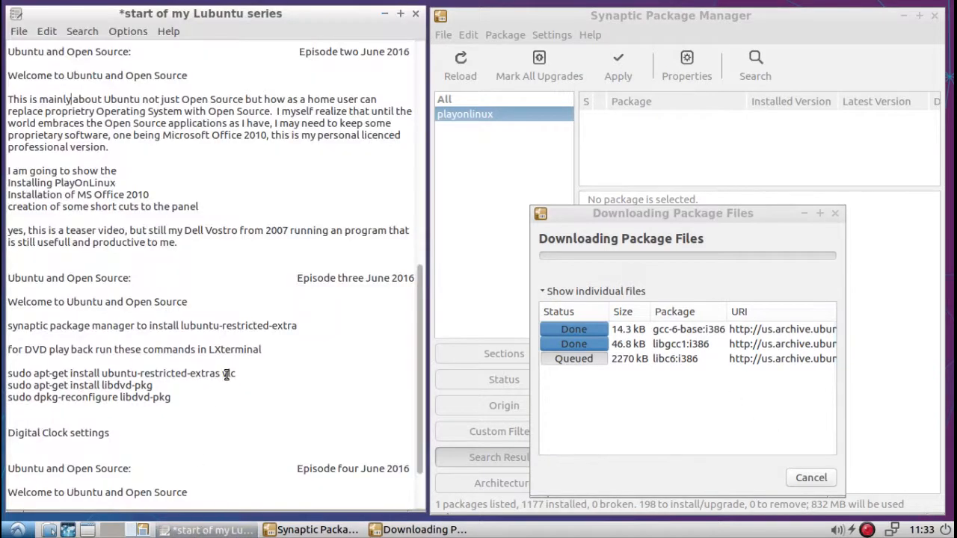
text(vlc)
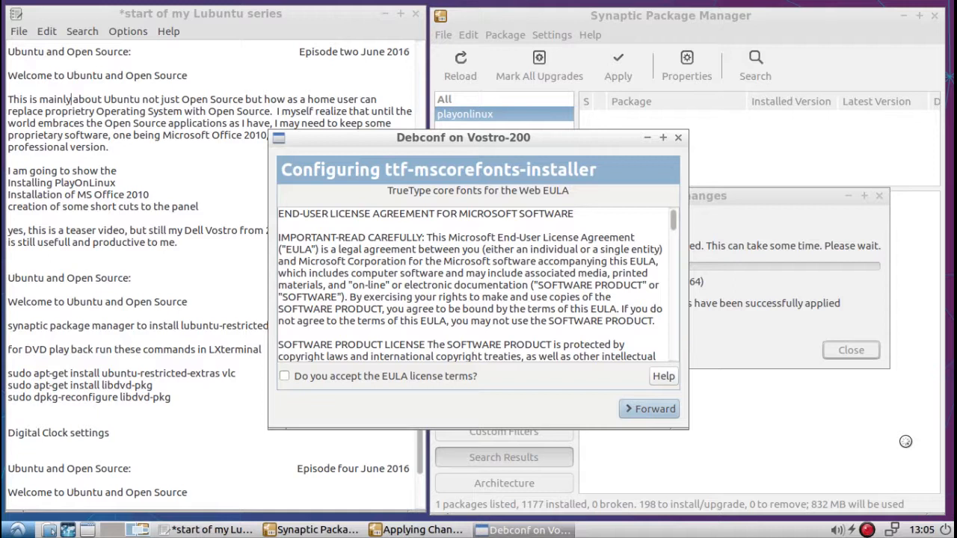
mouse_move(356, 392)
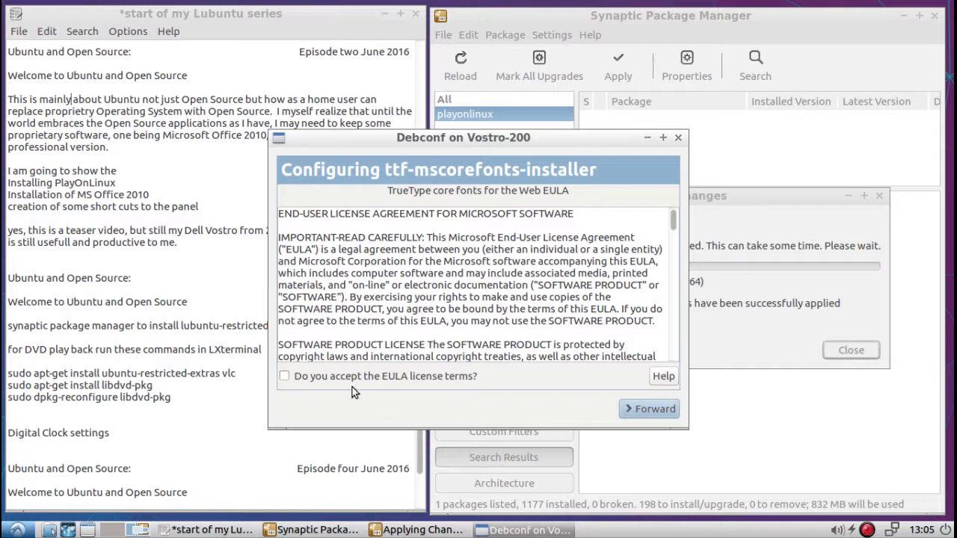
mouse_move(284, 377)
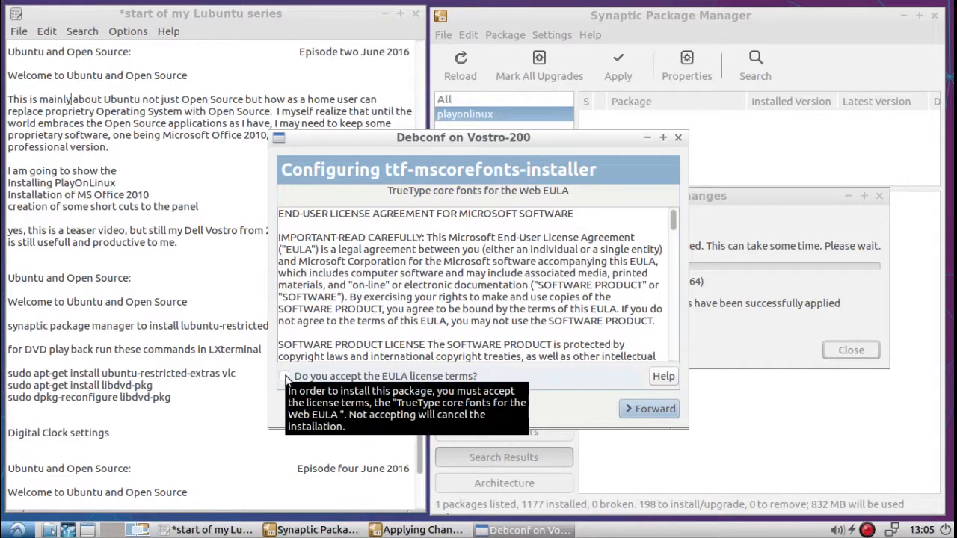
- Accept the Microsoft fonts EULA and finish installing playonlinux 4.2.10-2
click(284, 375)
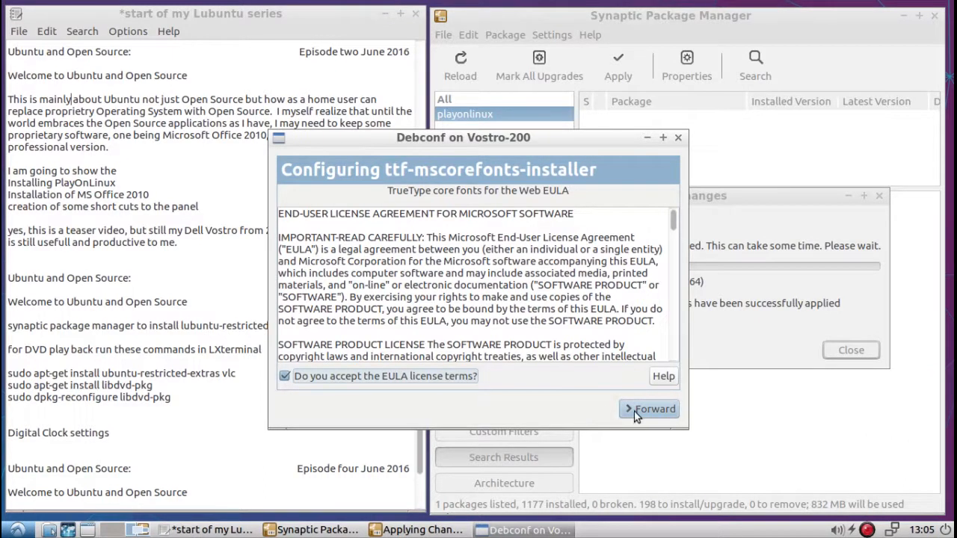
click(649, 410)
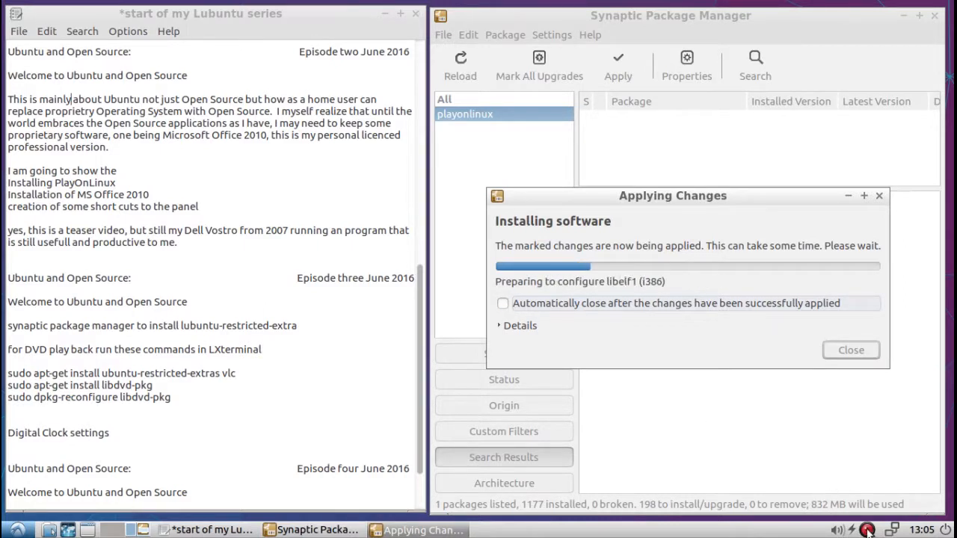
click(867, 532)
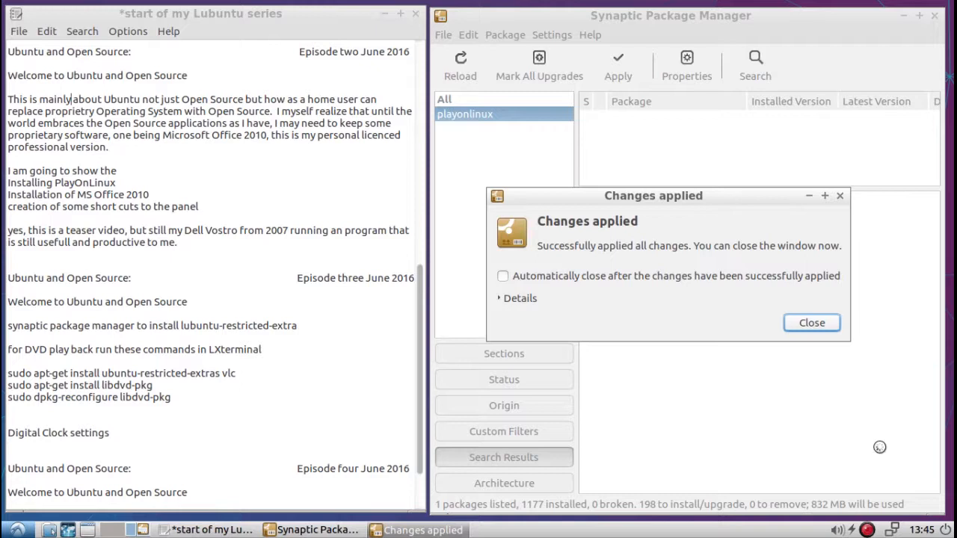
click(810, 323)
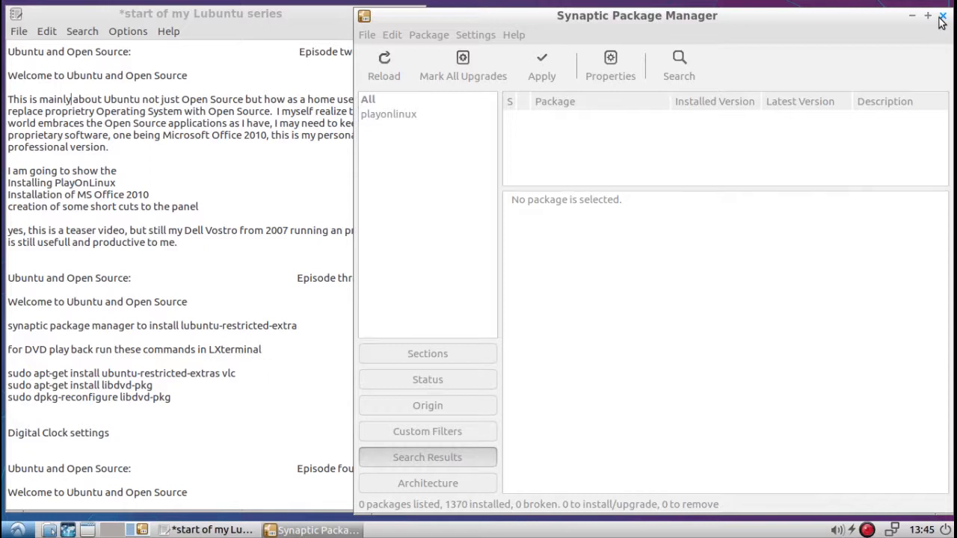
- List playonlinux again as installed and close Synaptic Package Manager
click(388, 113)
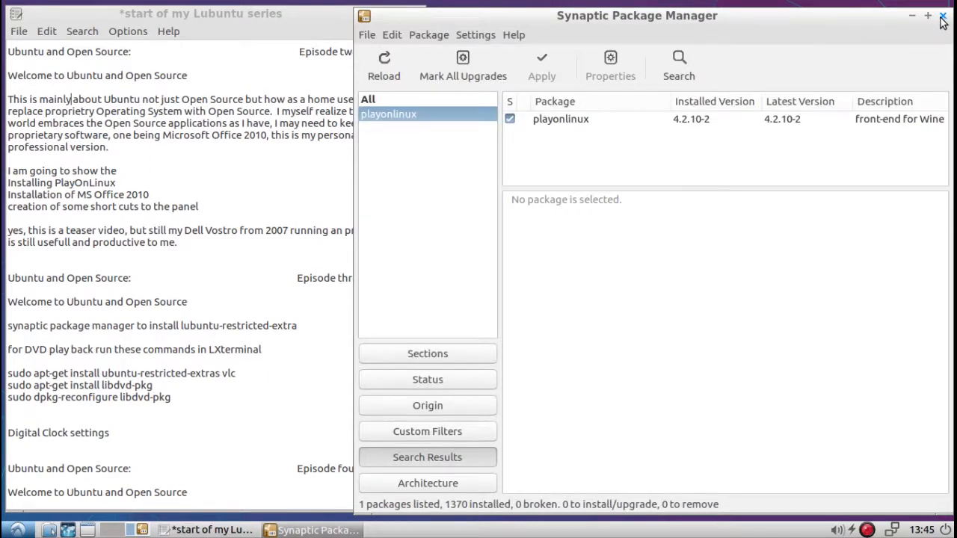
click(939, 18)
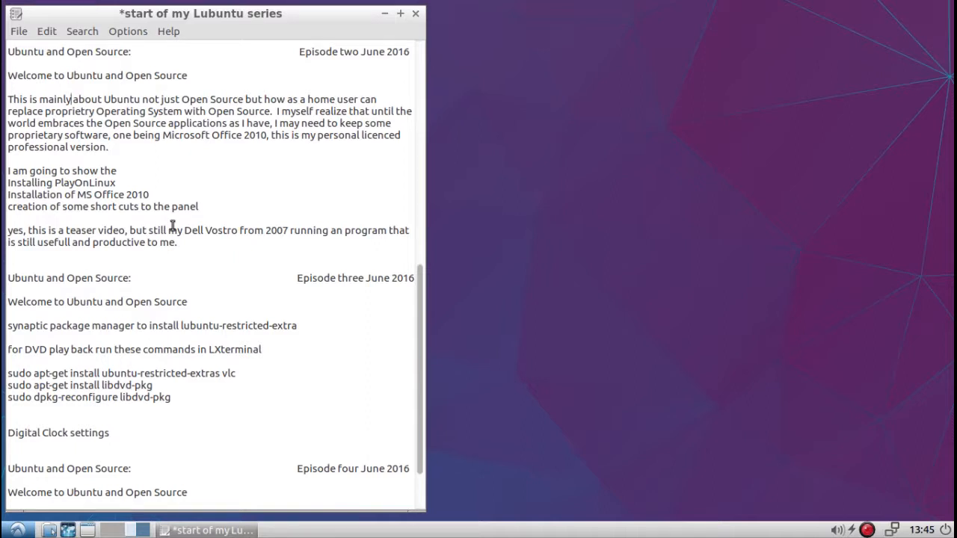
mouse_move(152, 242)
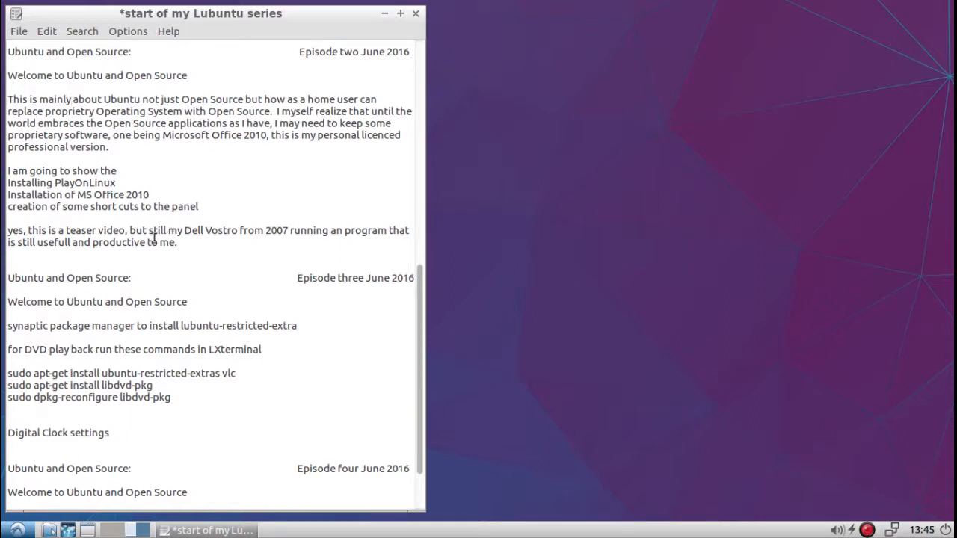
- Start PlayOnLinux from the Lubuntu start menu's Games applications
click(66, 99)
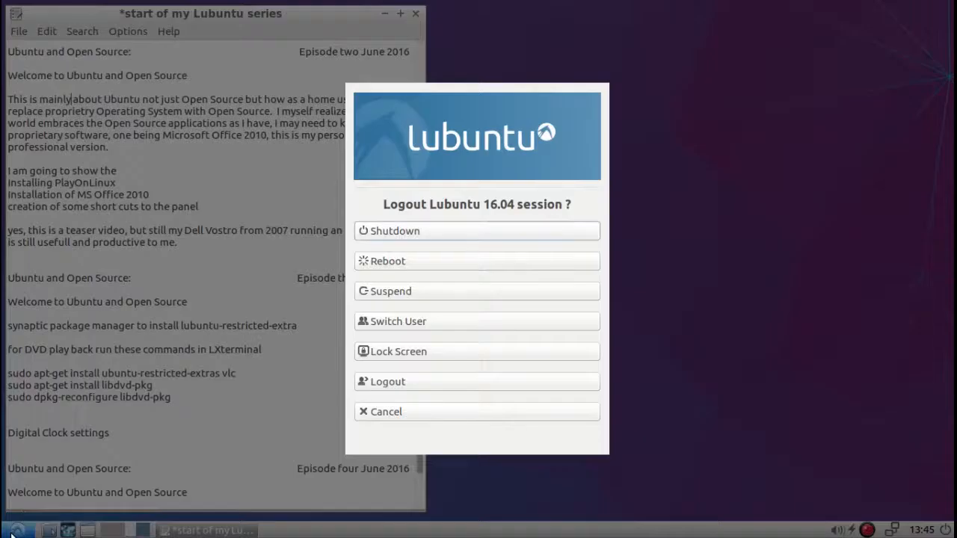
mouse_move(463, 415)
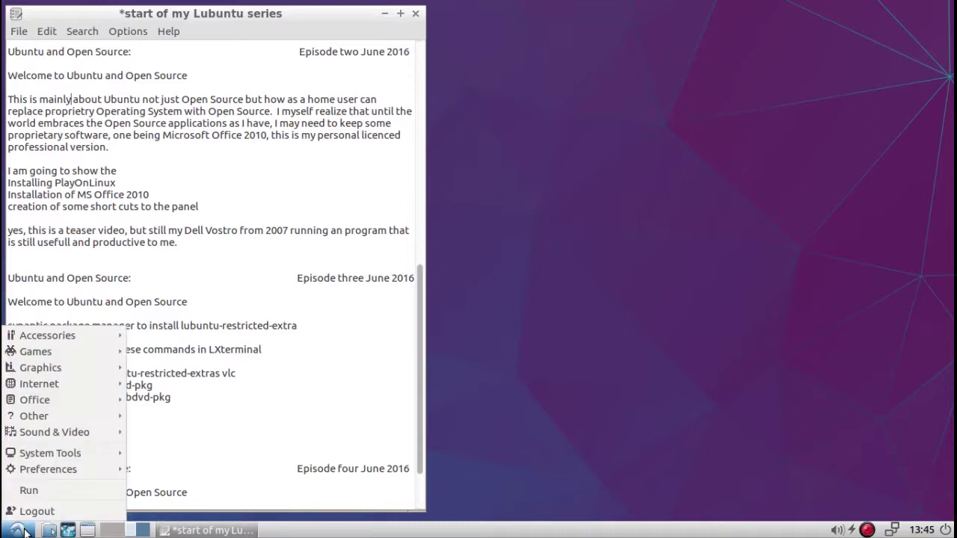
mouse_move(54, 368)
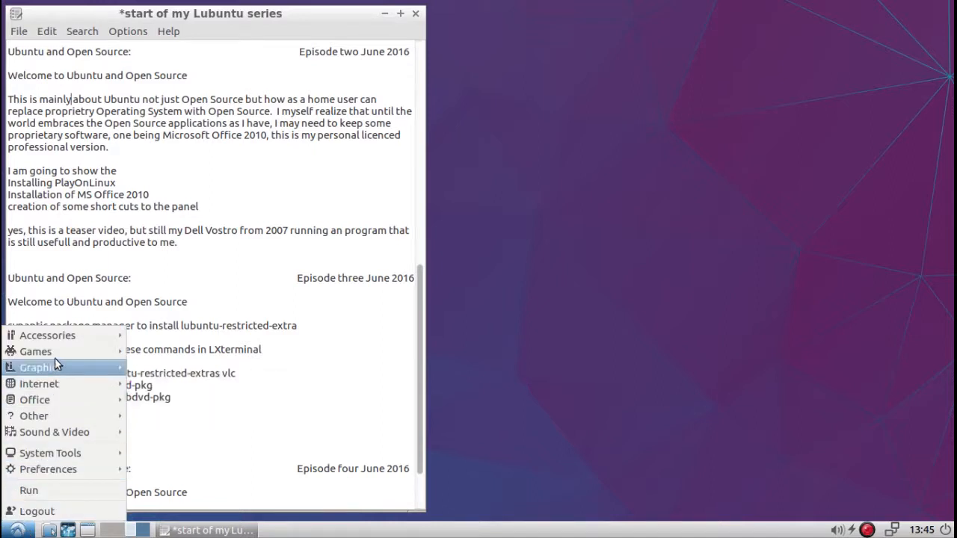
mouse_move(36, 352)
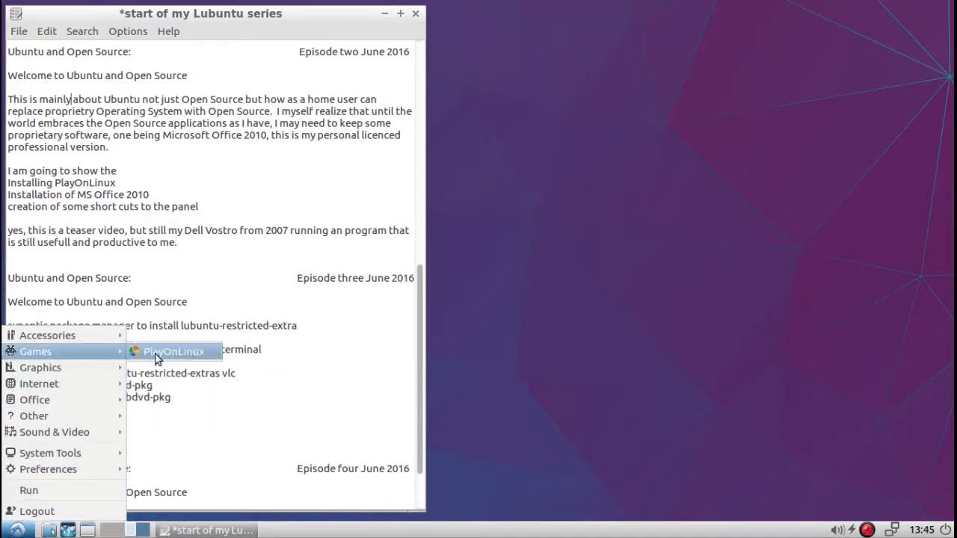
click(155, 353)
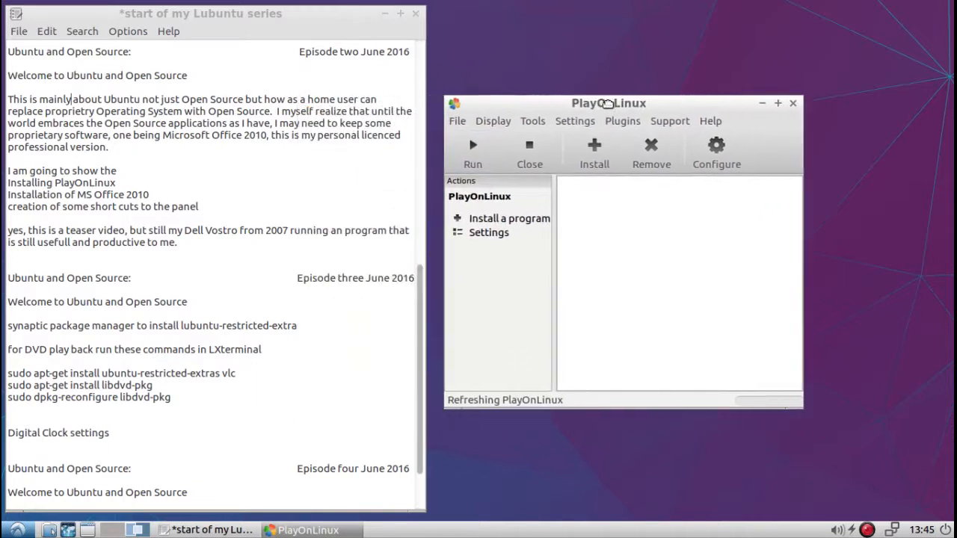
- Move the PlayOnLinux window right and start opening the catalogue of installable programs
drag(607, 101, 656, 109)
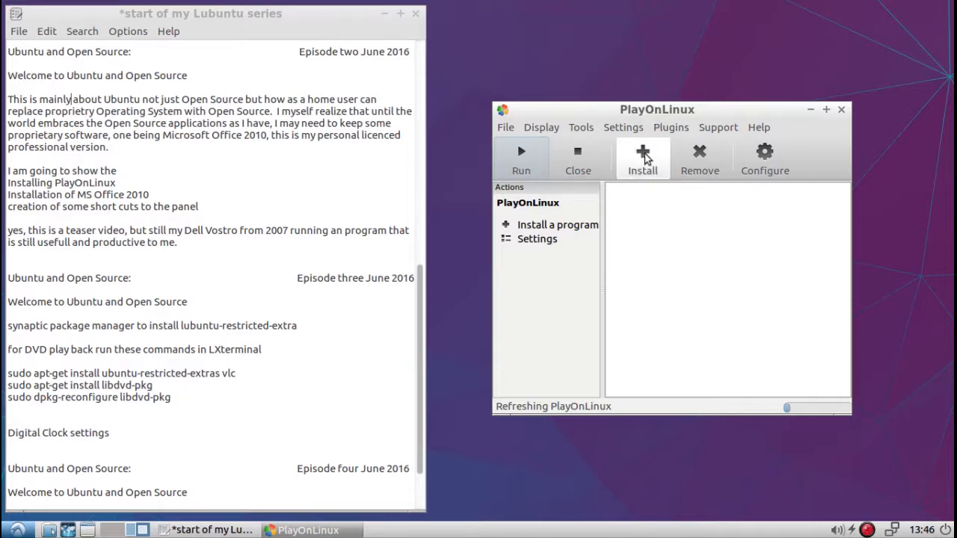
click(643, 152)
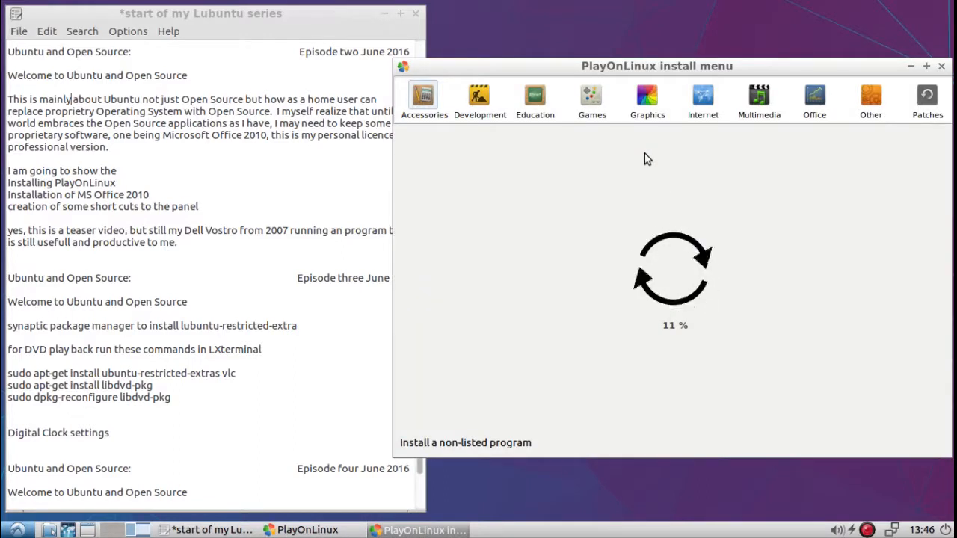
- Shift the install menu window to the left while its program list loads
drag(656, 66, 637, 59)
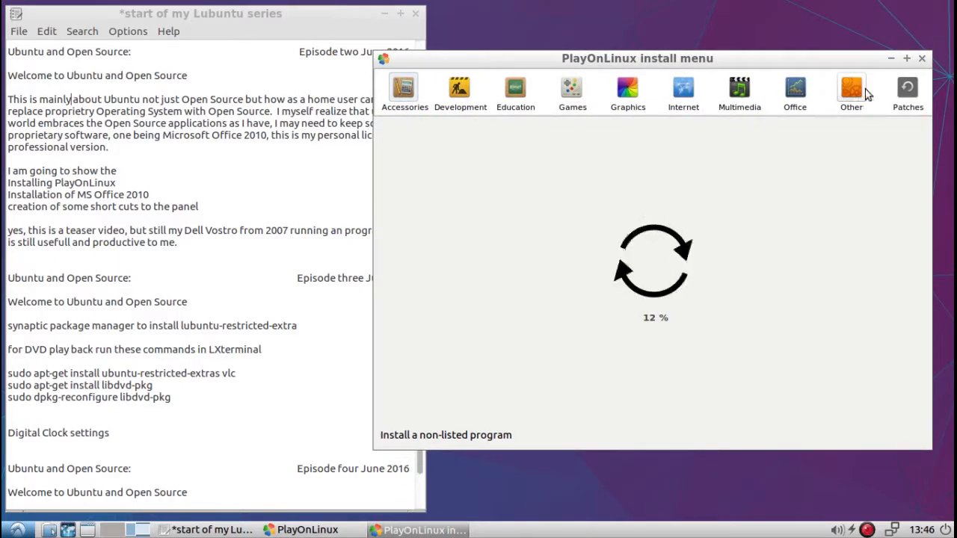
mouse_move(795, 90)
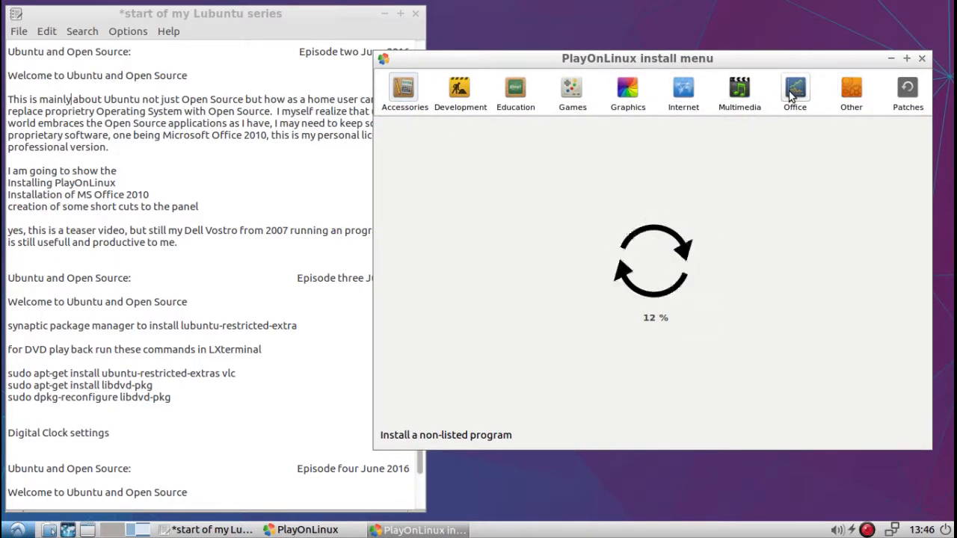
mouse_move(793, 67)
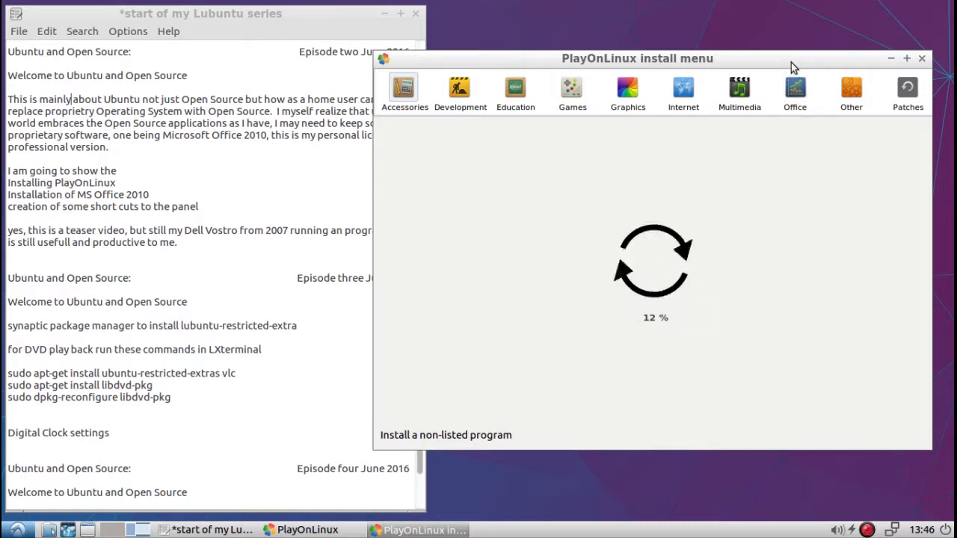
mouse_move(795, 484)
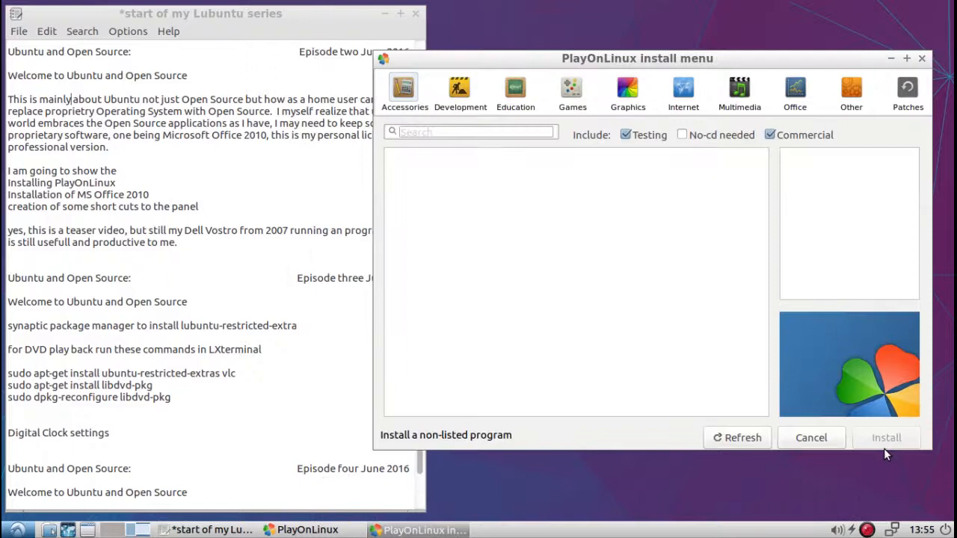
- Browse the Accessories, Education and Games categories, scrolling the games list from Dead Space to F.E.A.R. 2
click(476, 132)
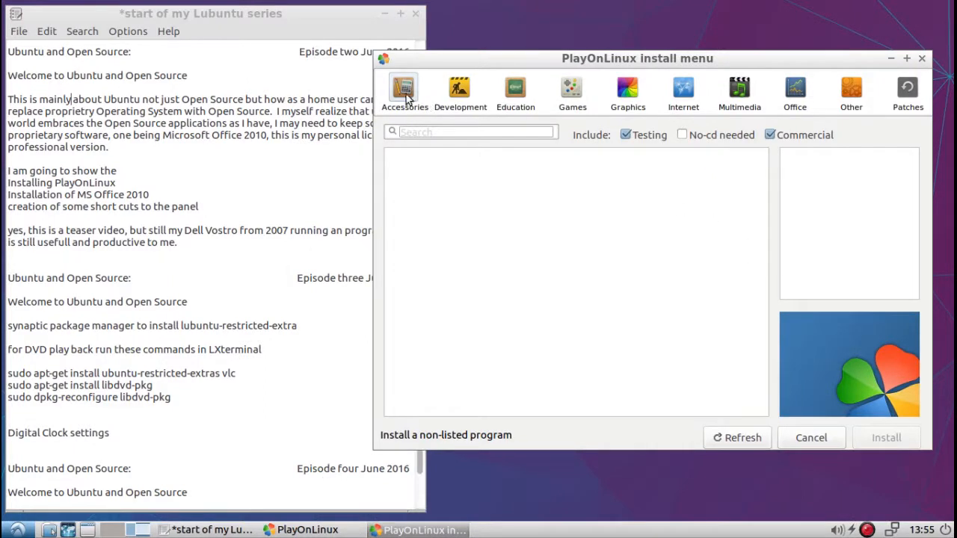
click(403, 89)
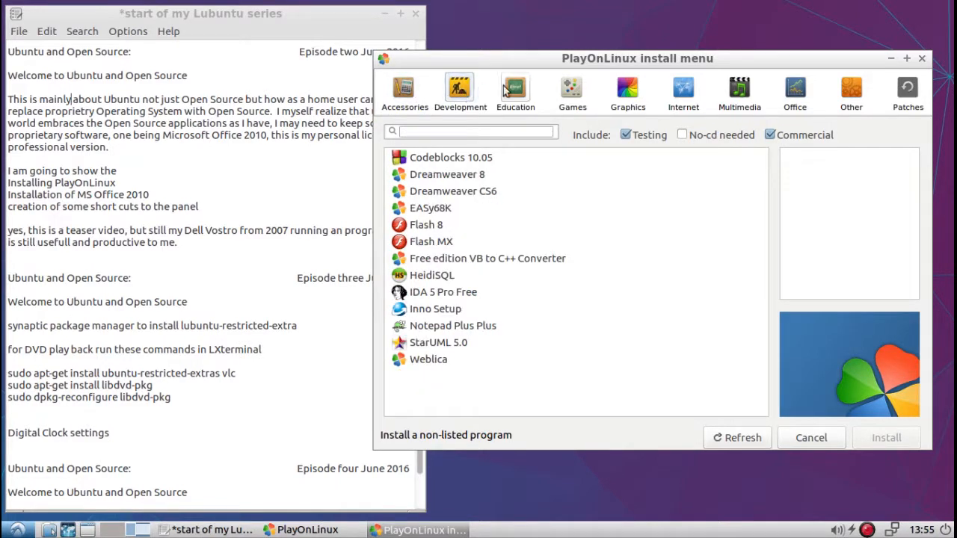
click(515, 88)
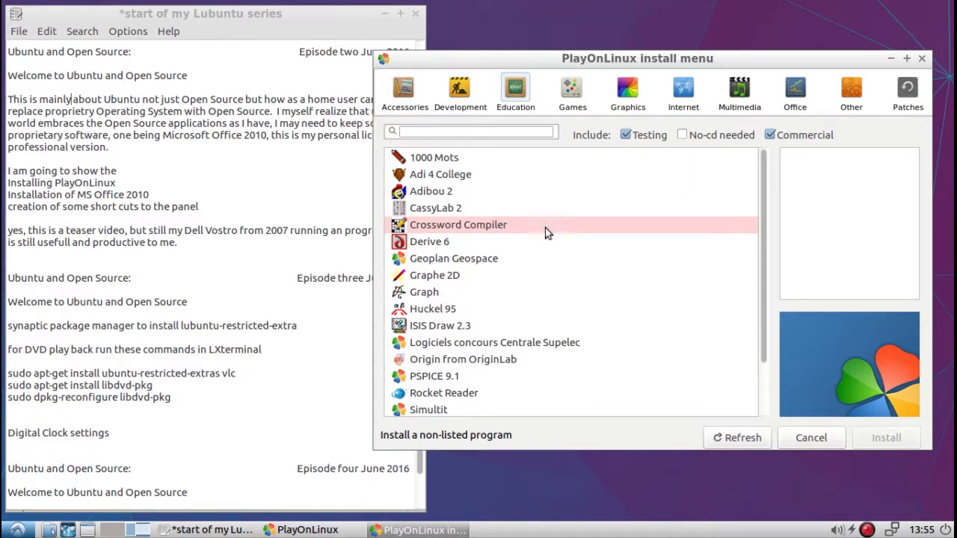
click(572, 88)
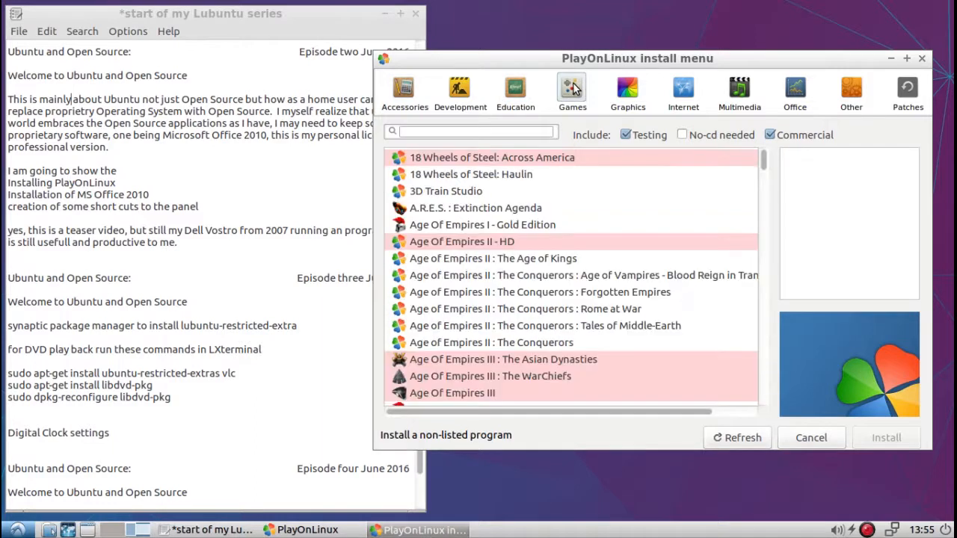
scroll(down, 3)
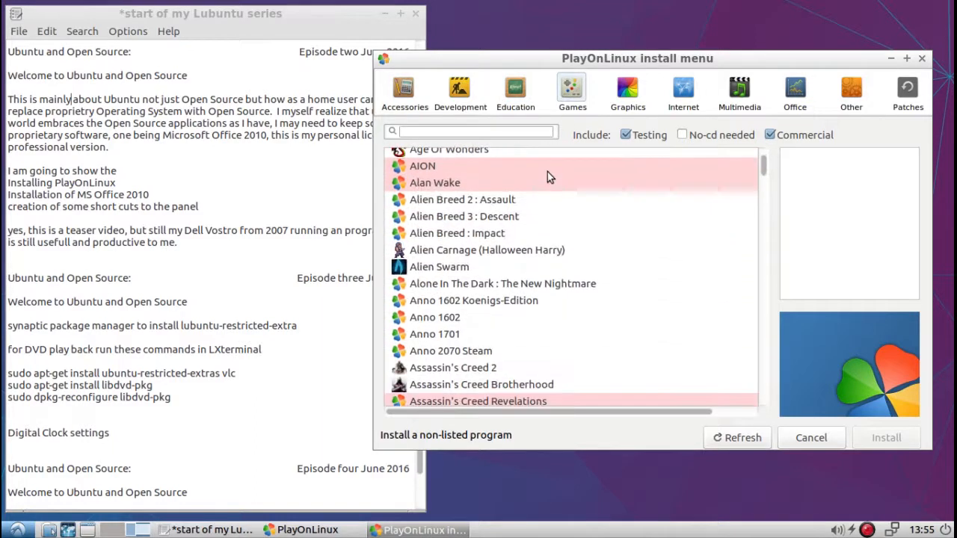
scroll(down, 3)
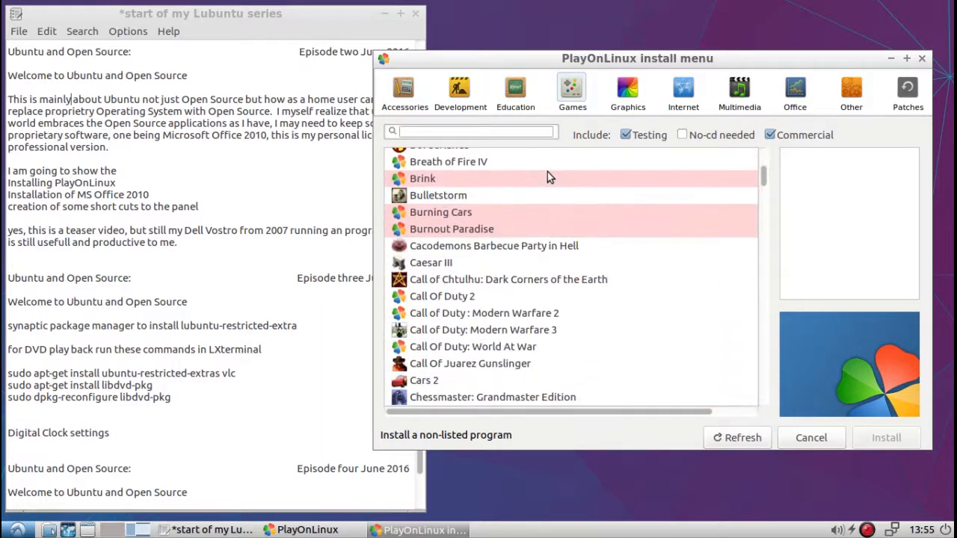
scroll(down, 3)
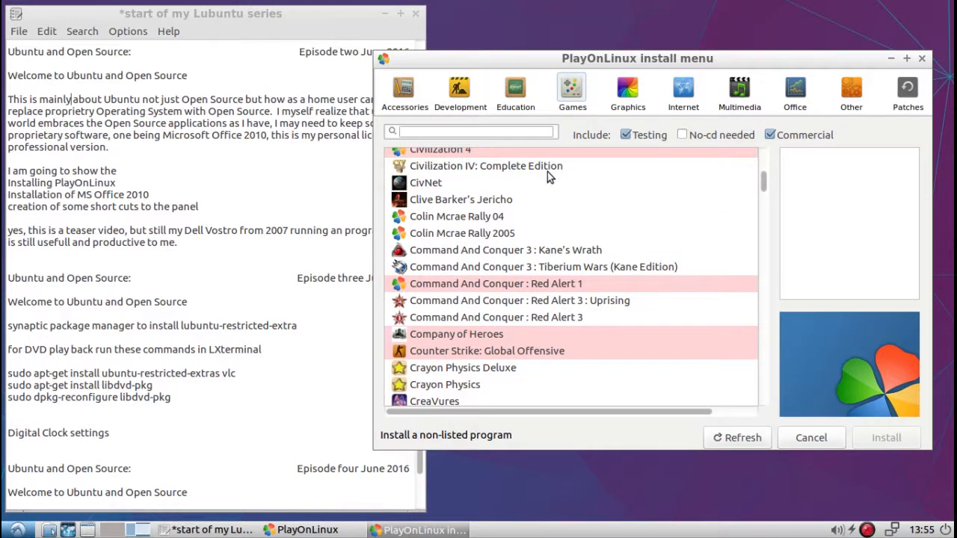
scroll(down, 3)
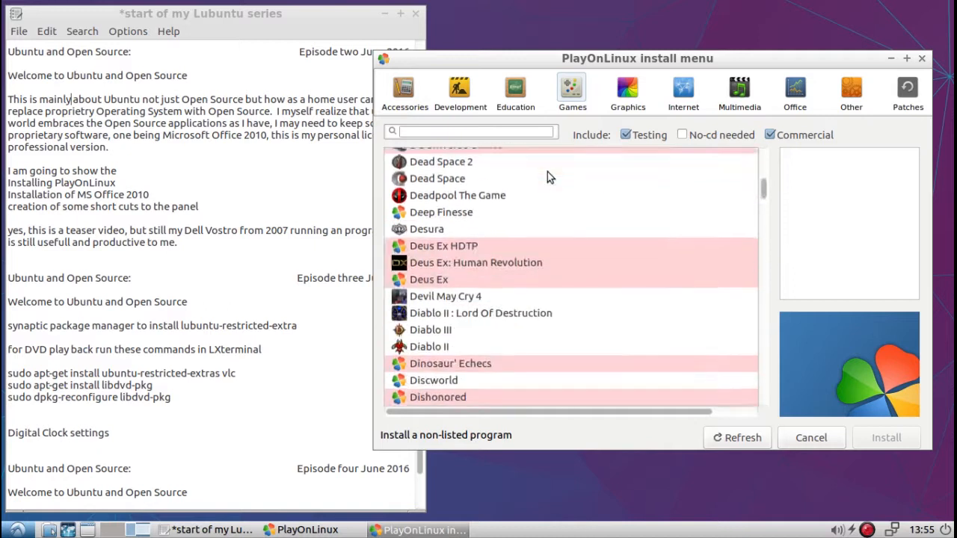
scroll(down, 3)
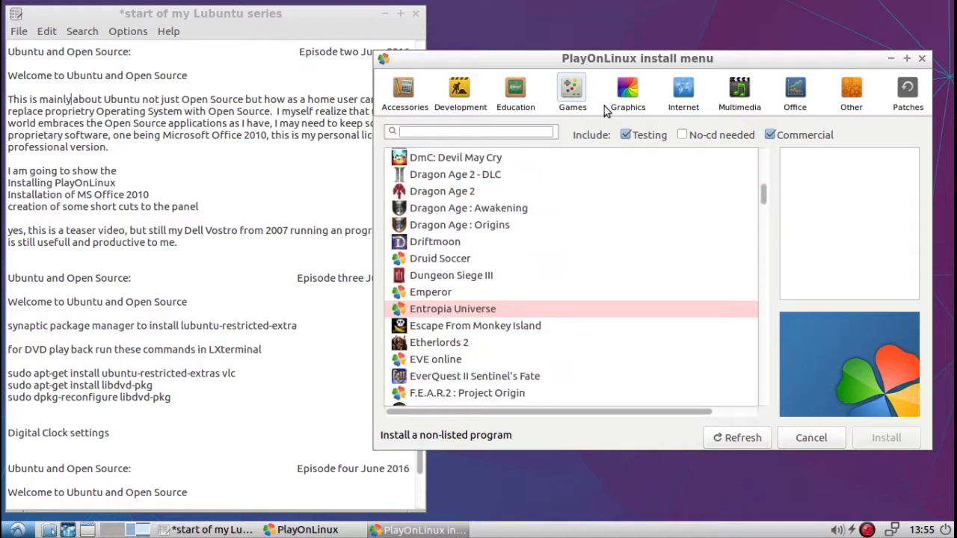
- Browse the Graphics, Internet and Multimedia categories down to Windows Media Player 10
click(628, 89)
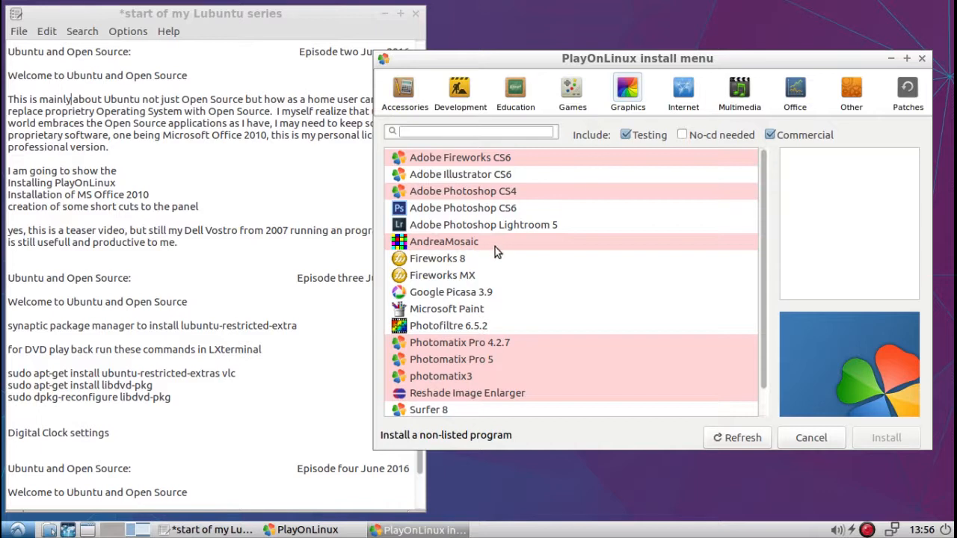
mouse_move(507, 261)
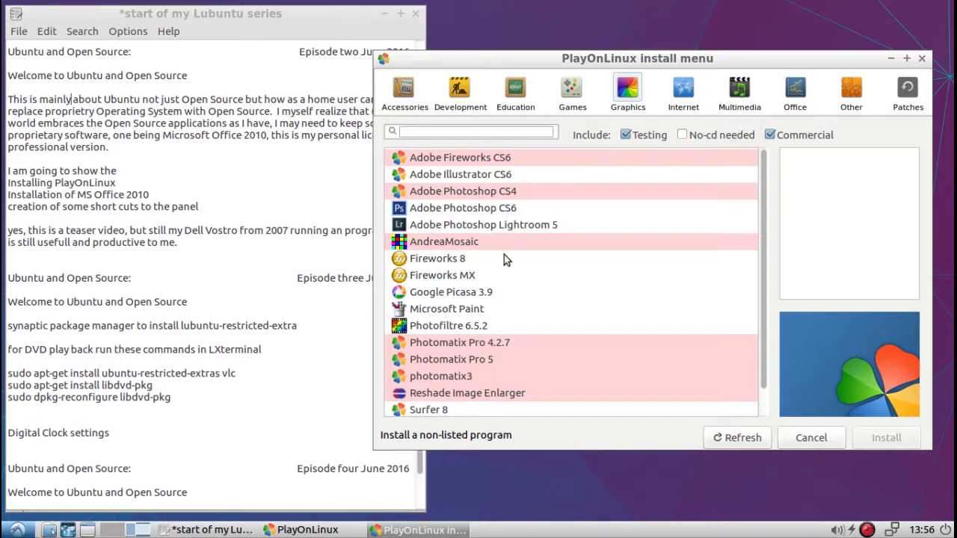
mouse_move(515, 296)
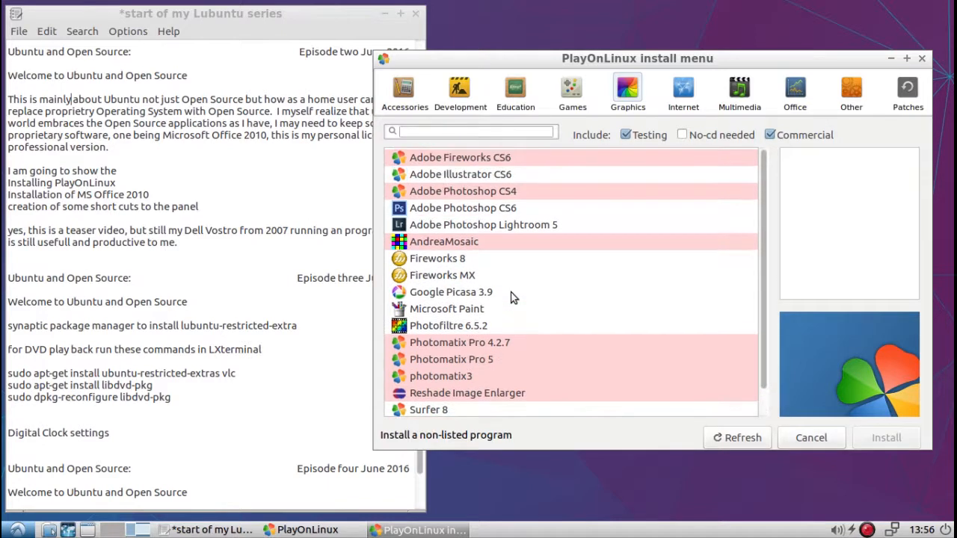
click(682, 87)
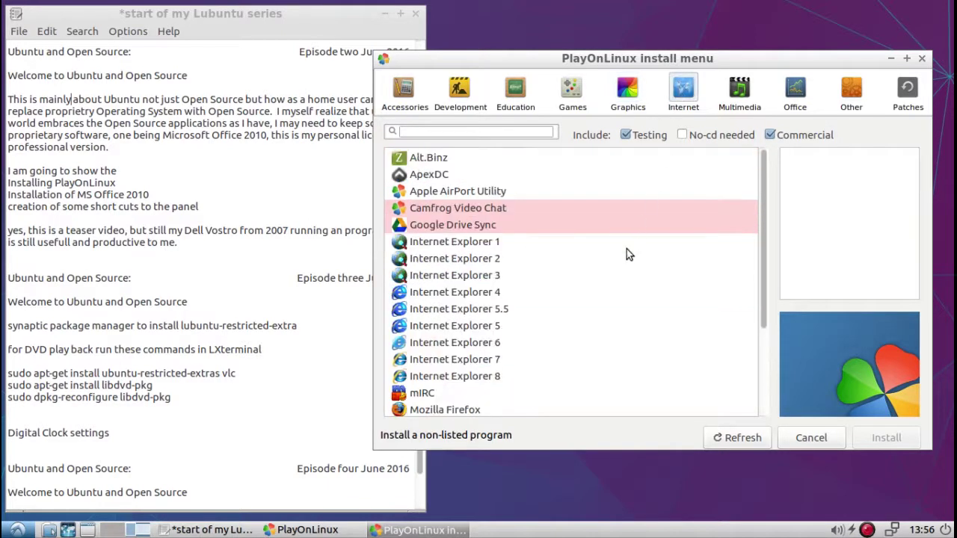
scroll(down, 3)
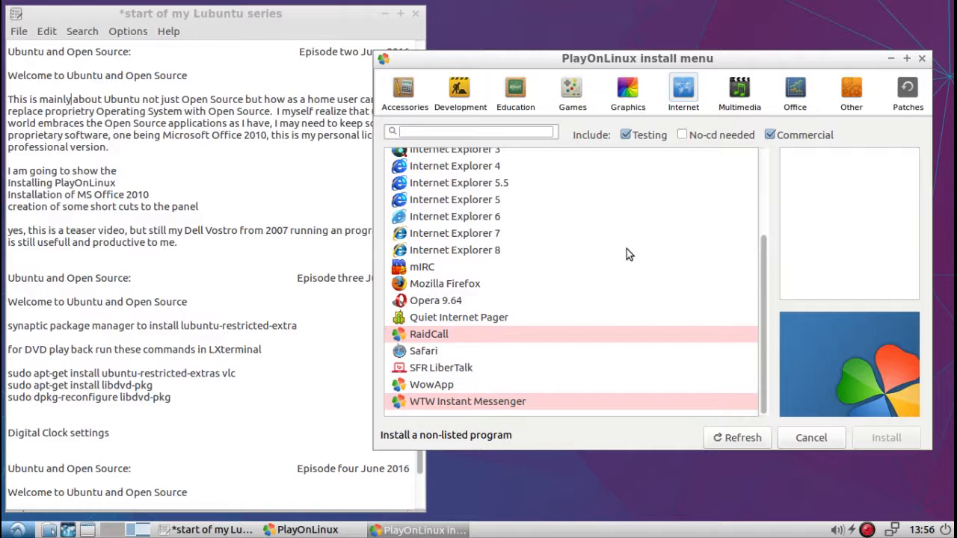
click(739, 88)
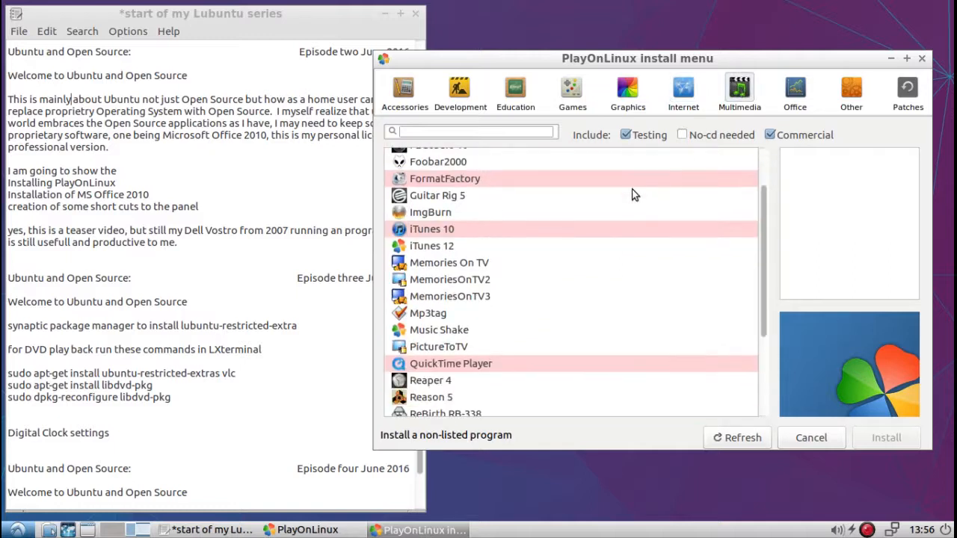
scroll(down, 3)
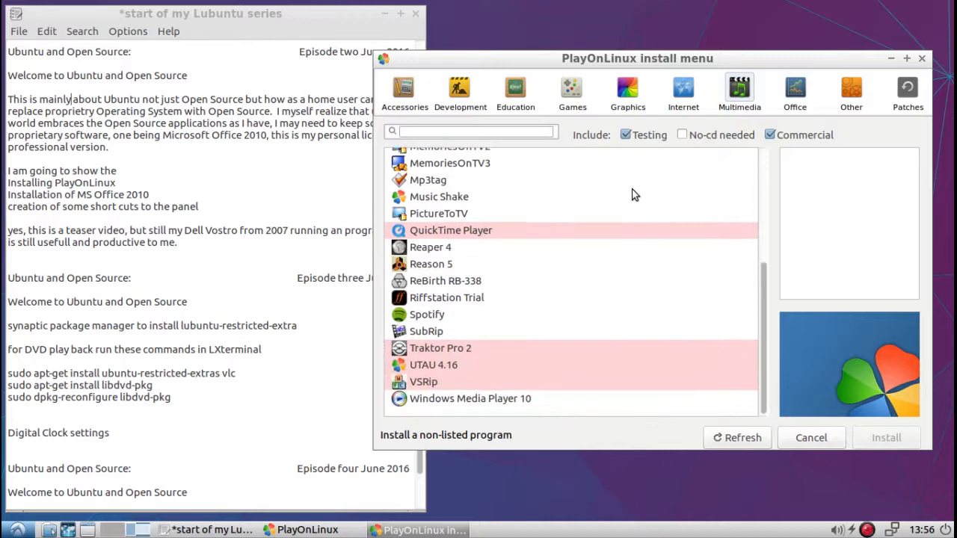
mouse_move(598, 248)
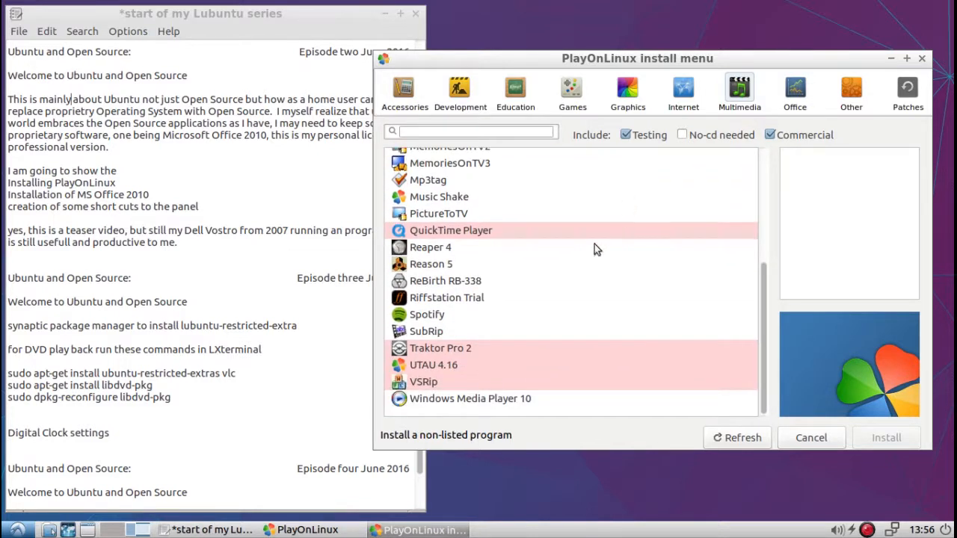
- View details of Windows Media Player 10 and iTunes 12, then select ImgBurn to read its description
click(471, 397)
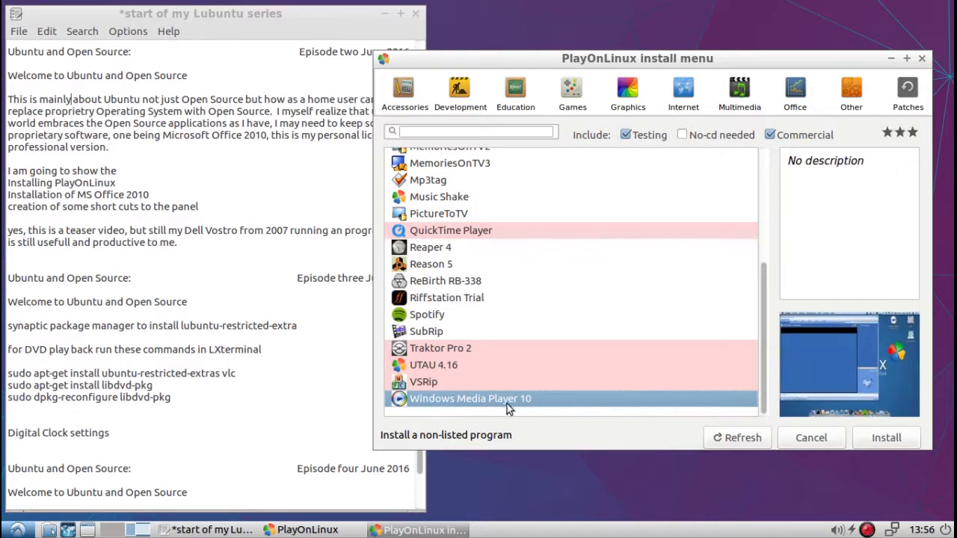
click(428, 314)
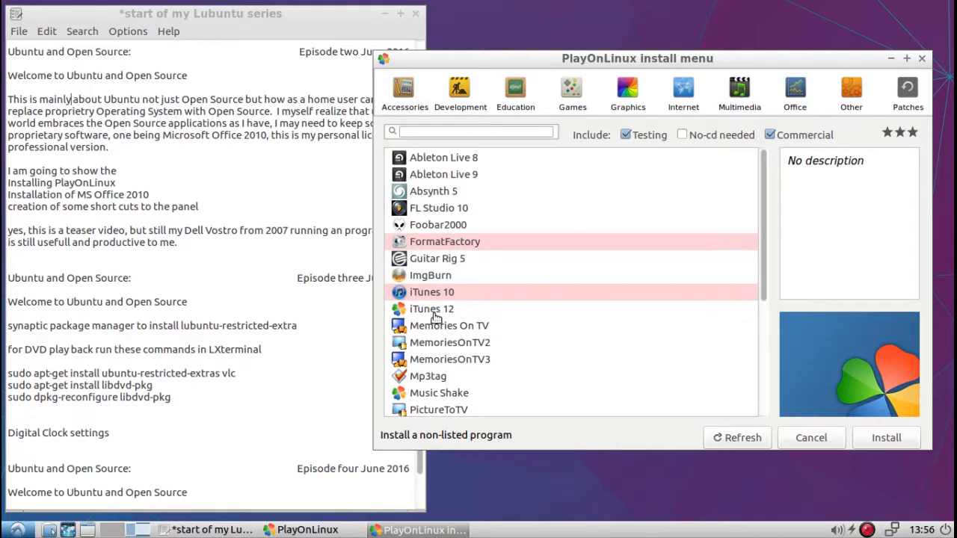
click(432, 308)
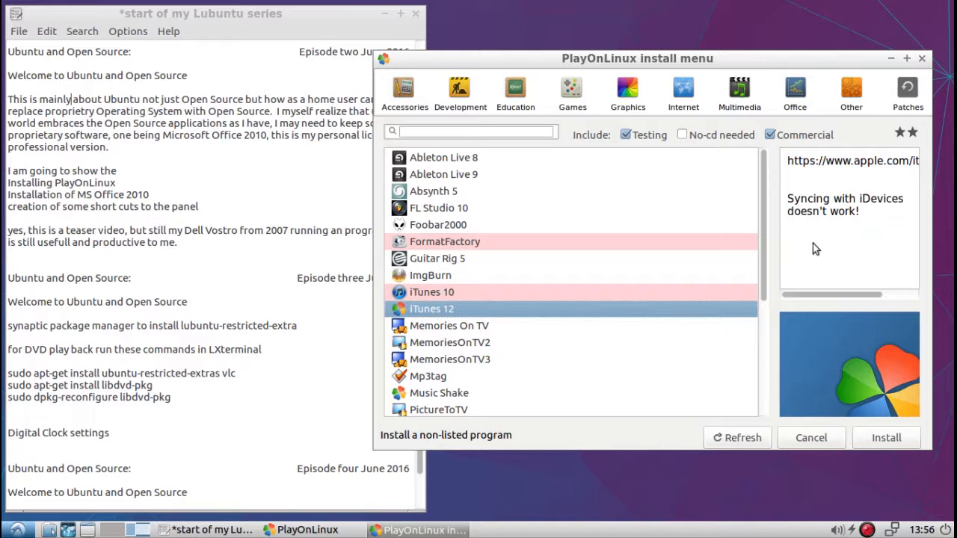
mouse_move(791, 200)
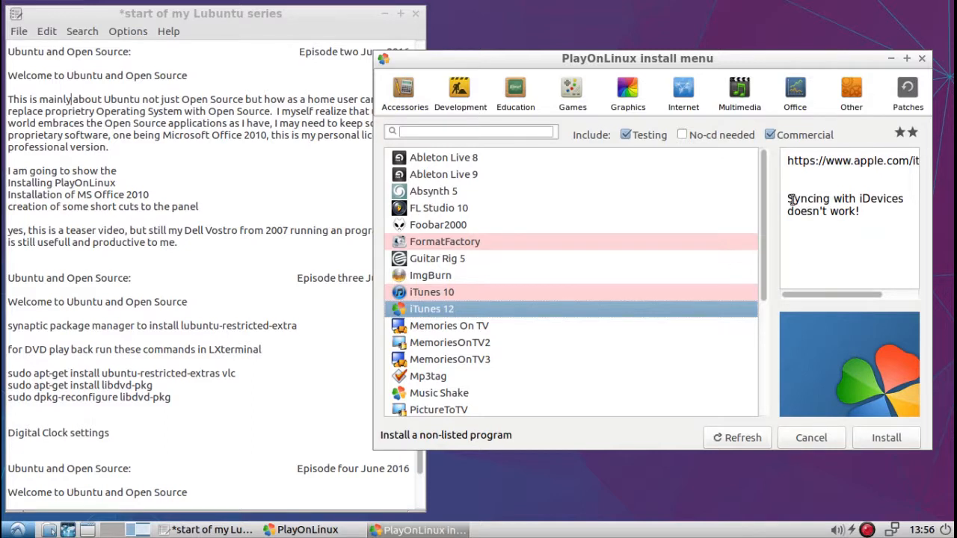
mouse_move(826, 218)
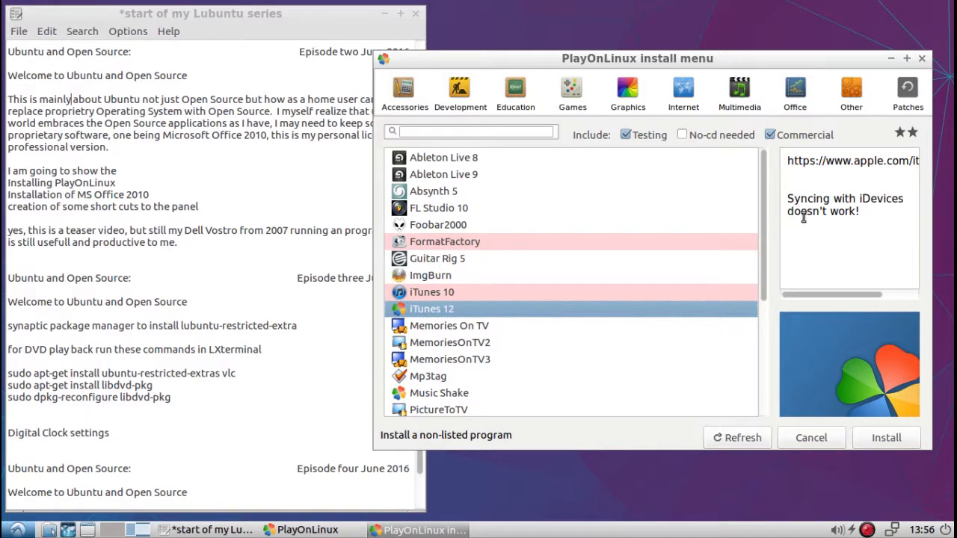
mouse_move(467, 276)
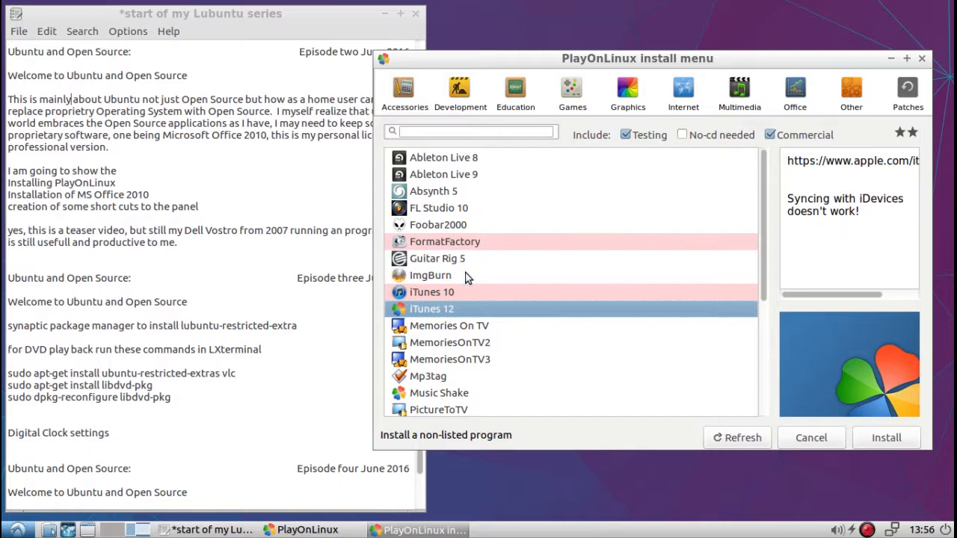
click(431, 275)
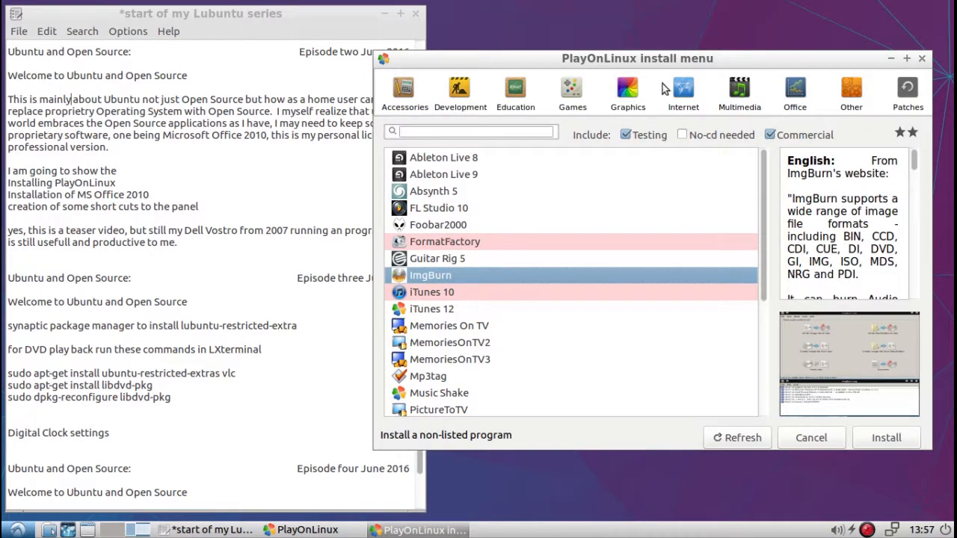
mouse_move(680, 134)
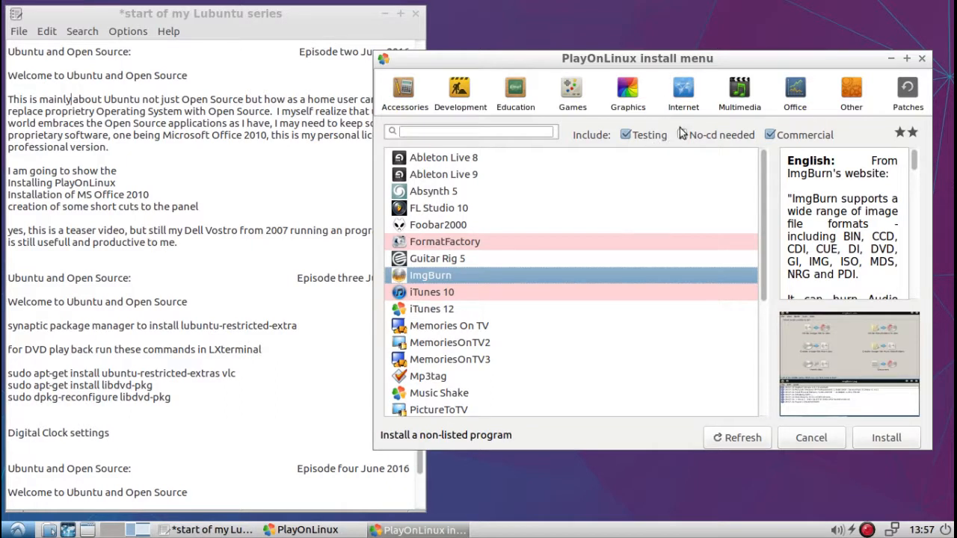
- Browse the Office, Other and Patches categories, viewing Adobe Acrobat Reader DC details along the way
click(796, 88)
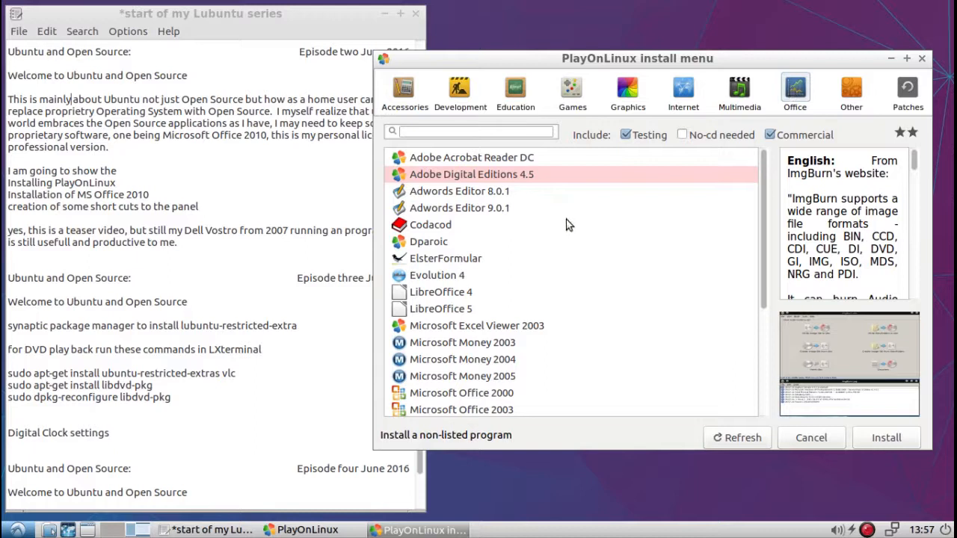
click(471, 157)
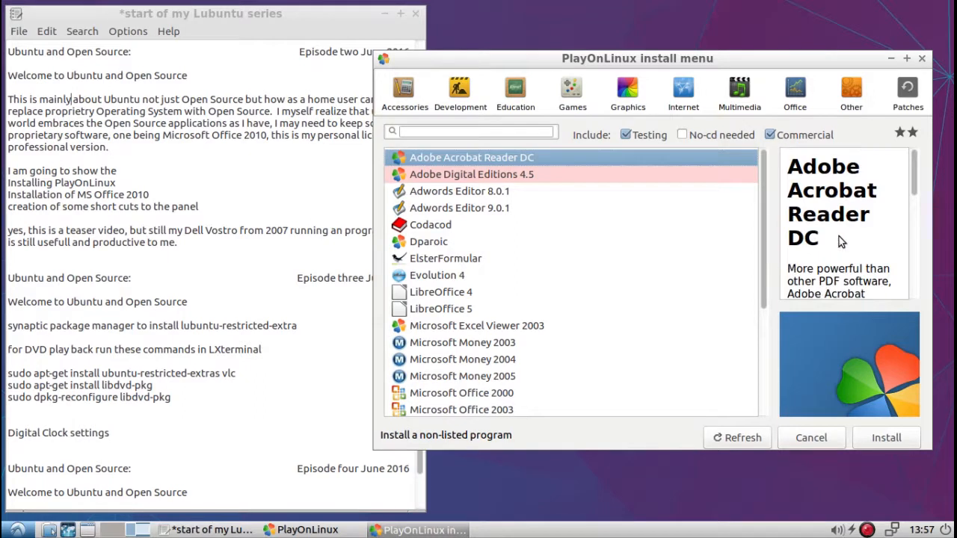
click(851, 89)
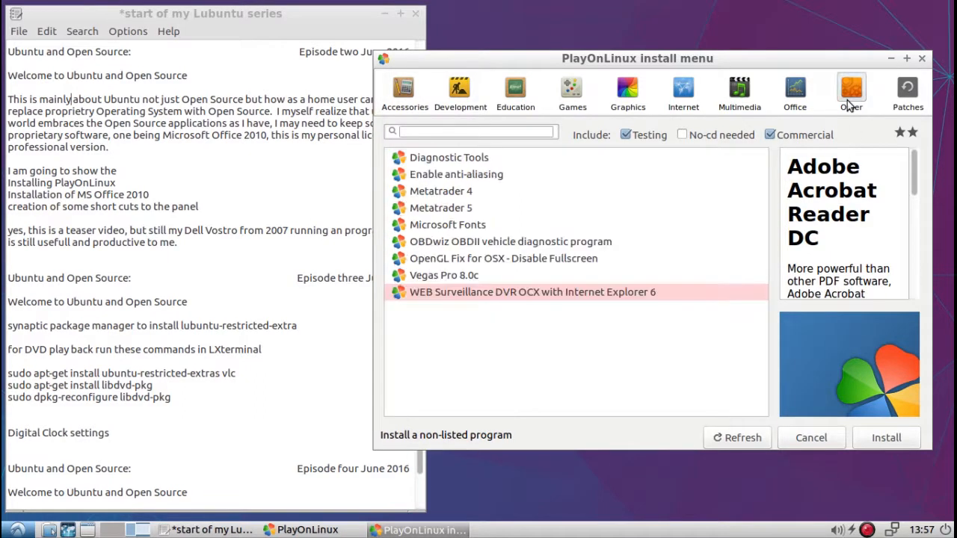
click(906, 88)
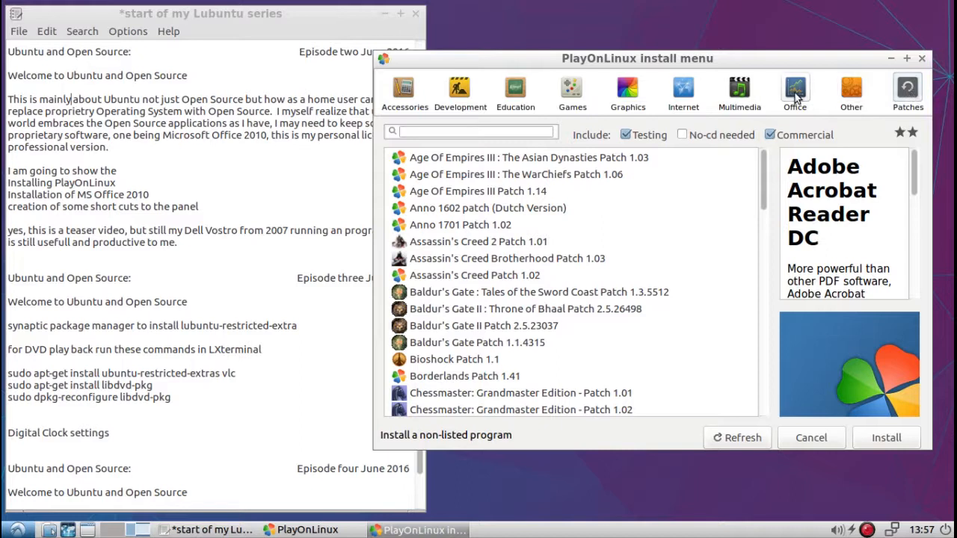
- Return to the Office category and scroll down to the Microsoft Office entries
click(796, 85)
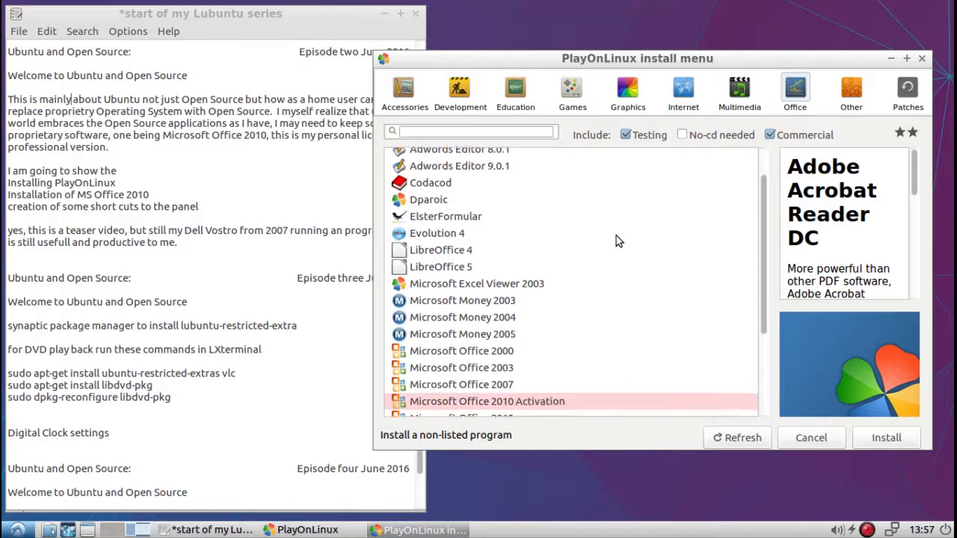
scroll(down, 3)
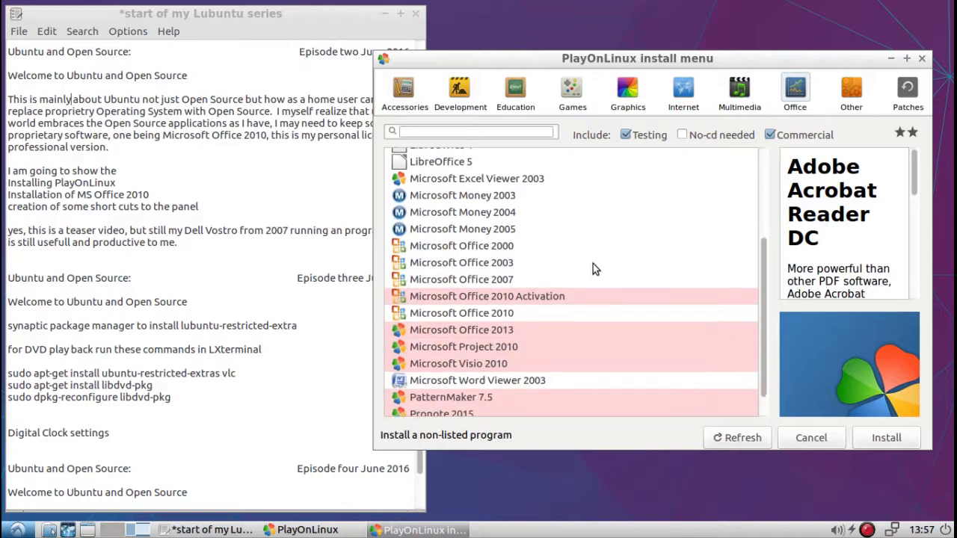
- Select Microsoft Office 2010 in the Office list and start its installation
click(460, 312)
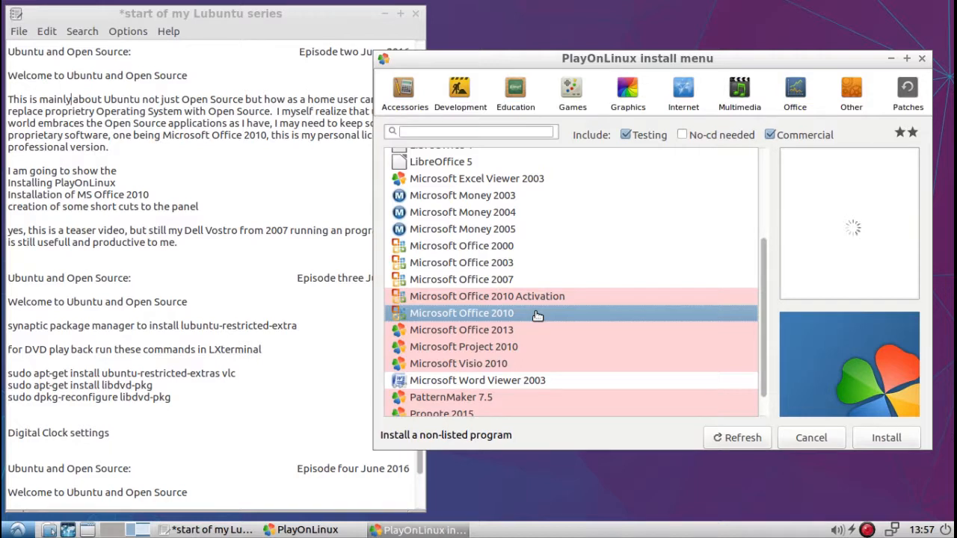
click(460, 312)
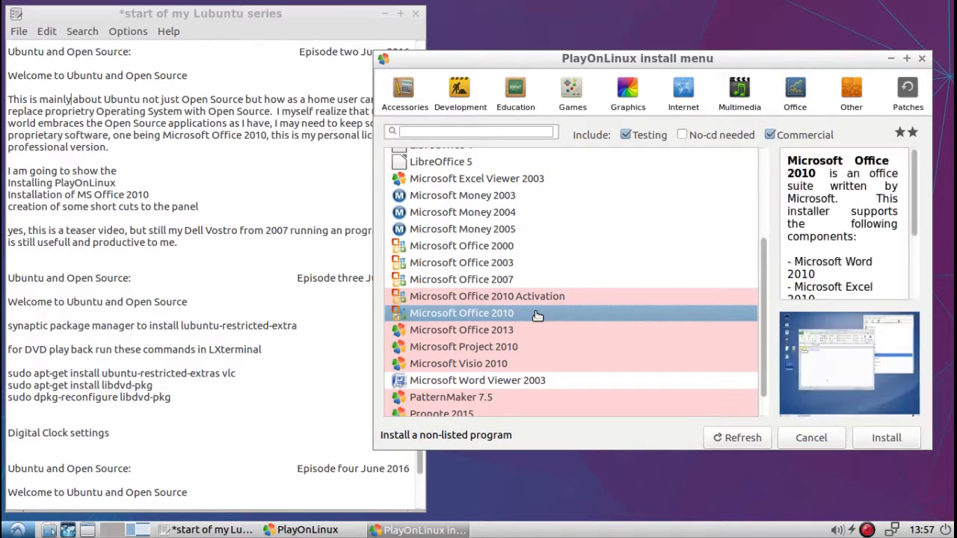
mouse_move(841, 239)
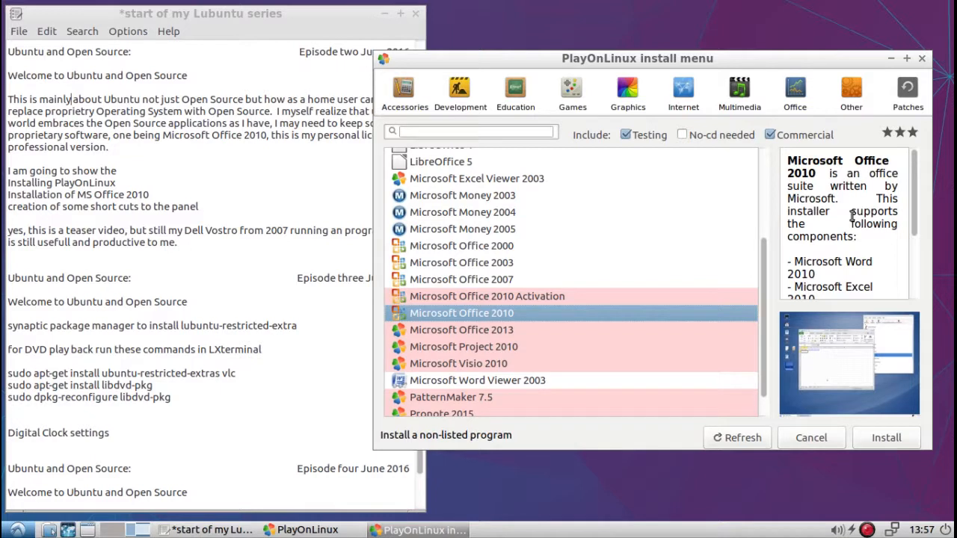
click(880, 530)
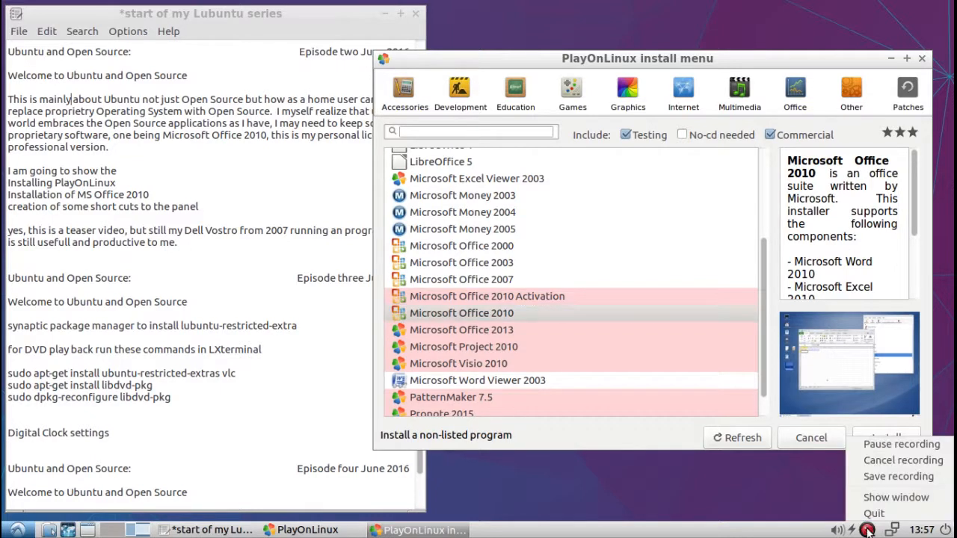
click(460, 312)
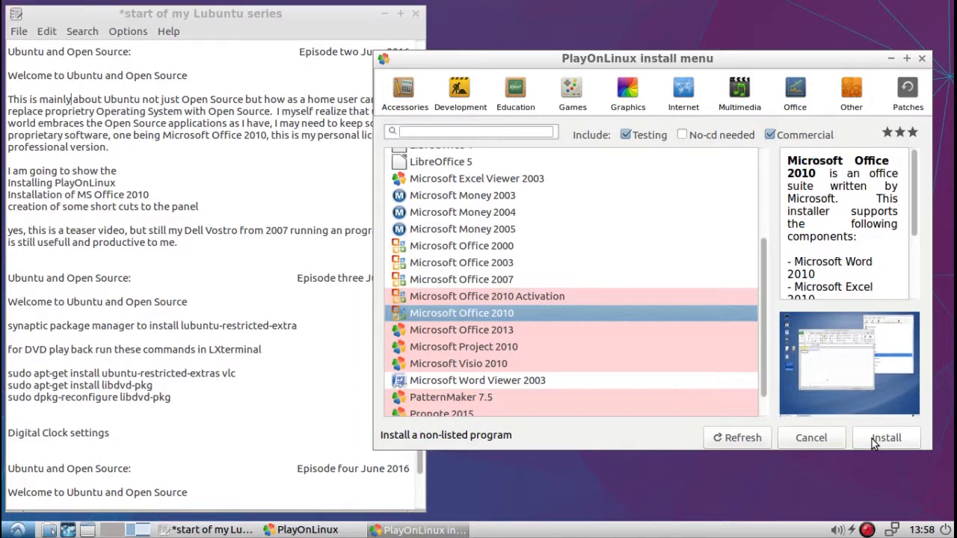
mouse_move(508, 330)
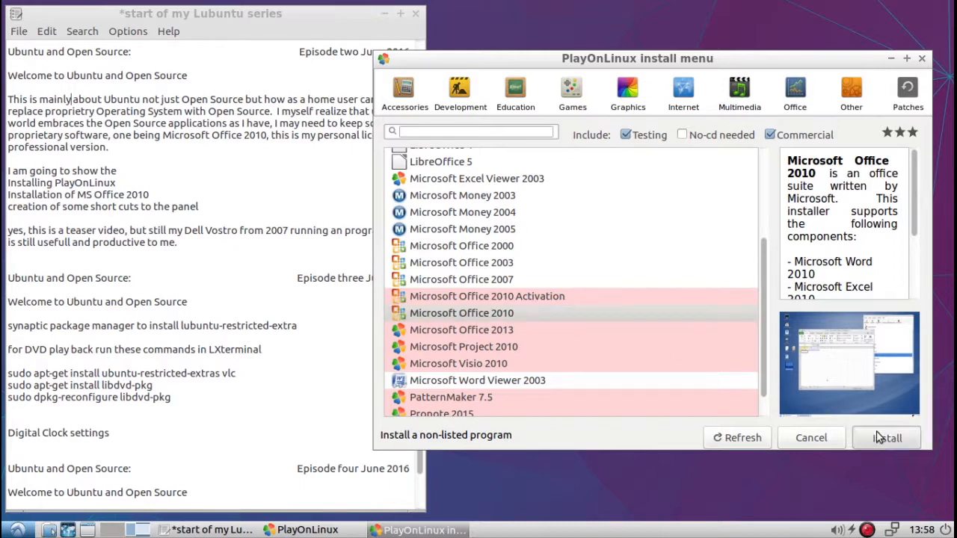
click(885, 436)
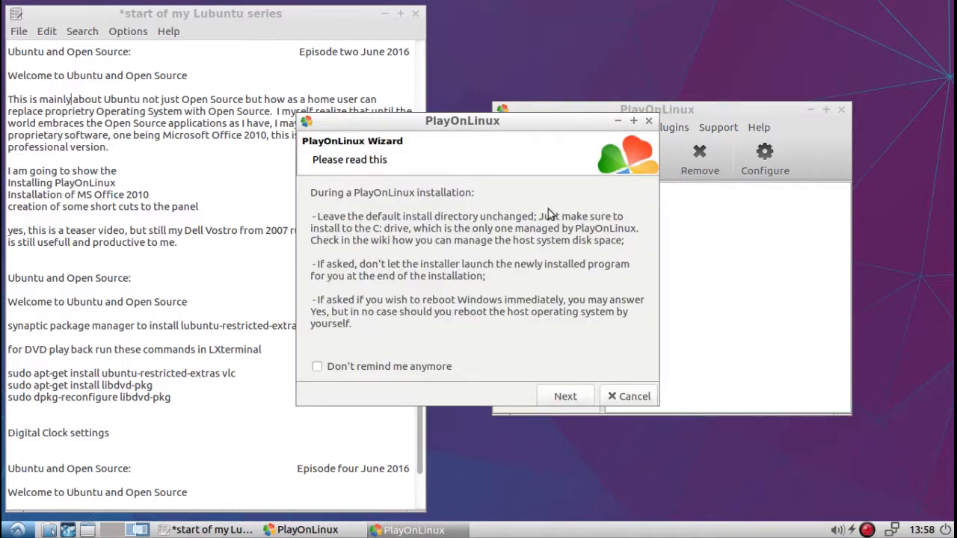
mouse_move(406, 219)
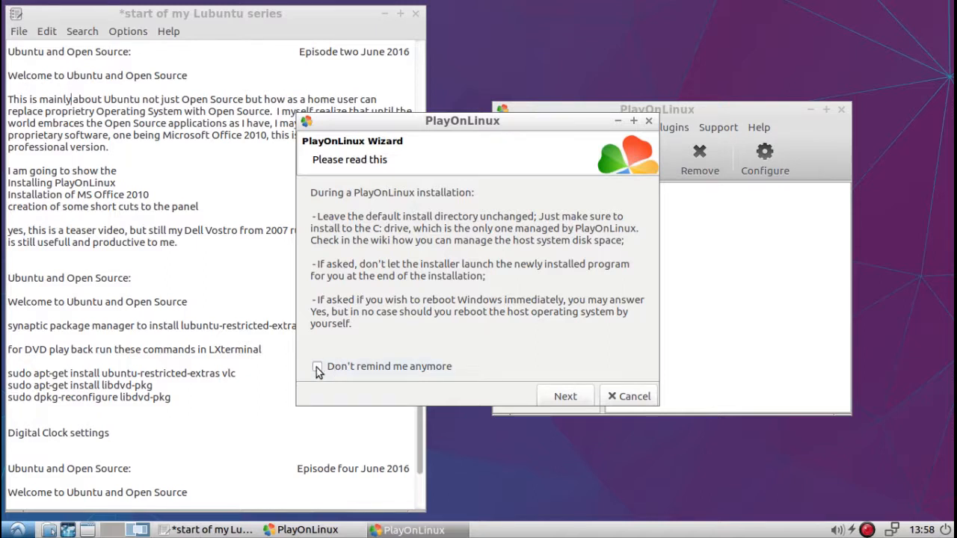
- Turn off future reminders for the install directory note and continue
click(318, 367)
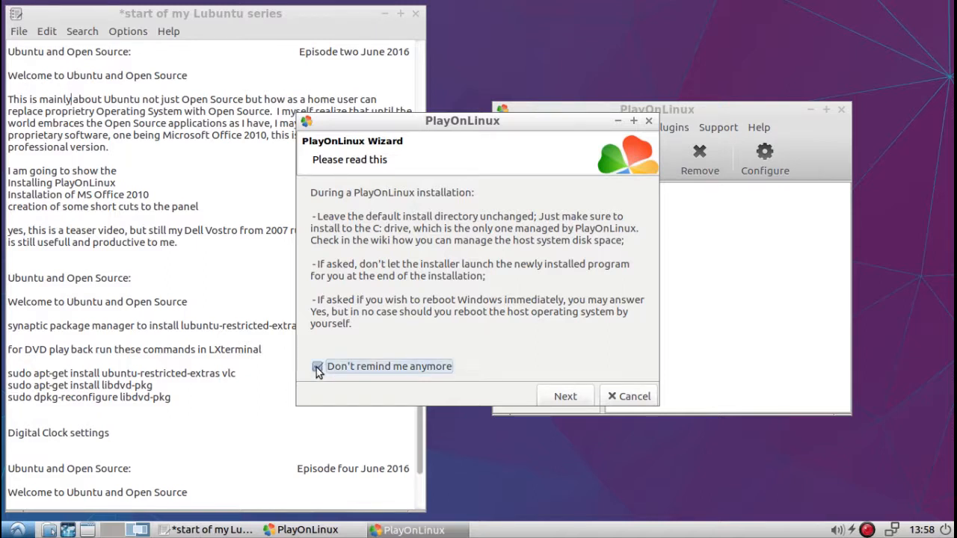
click(317, 366)
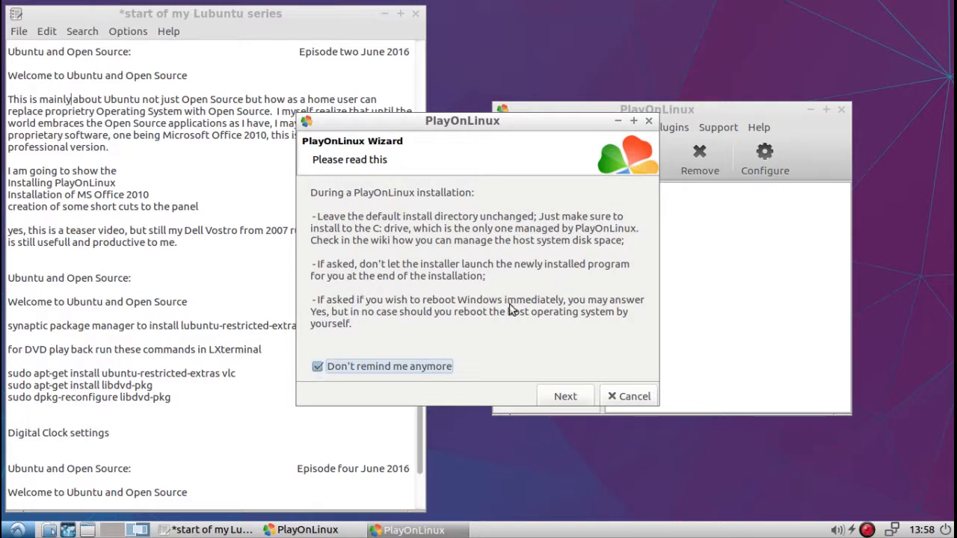
click(565, 396)
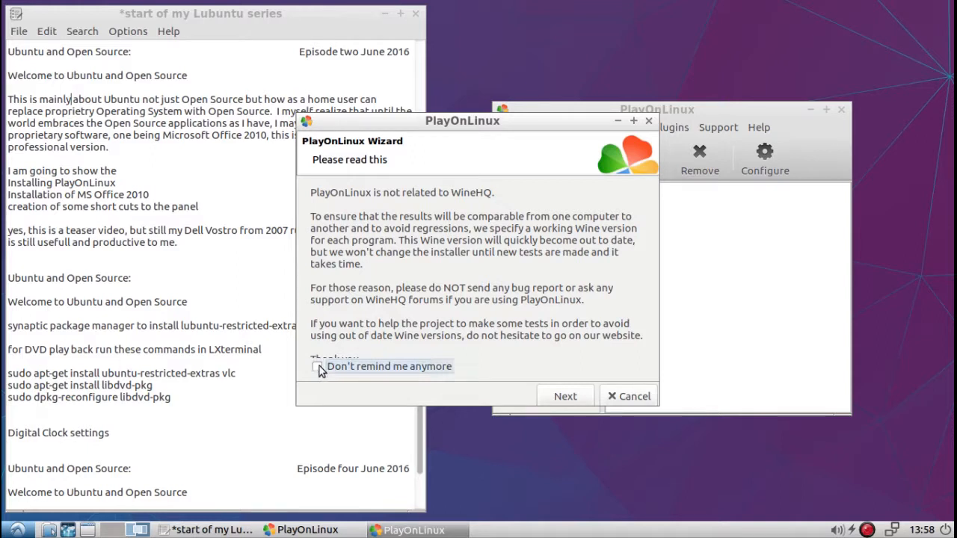
- Turn off future reminders for the WineHQ note and continue the installation
click(320, 366)
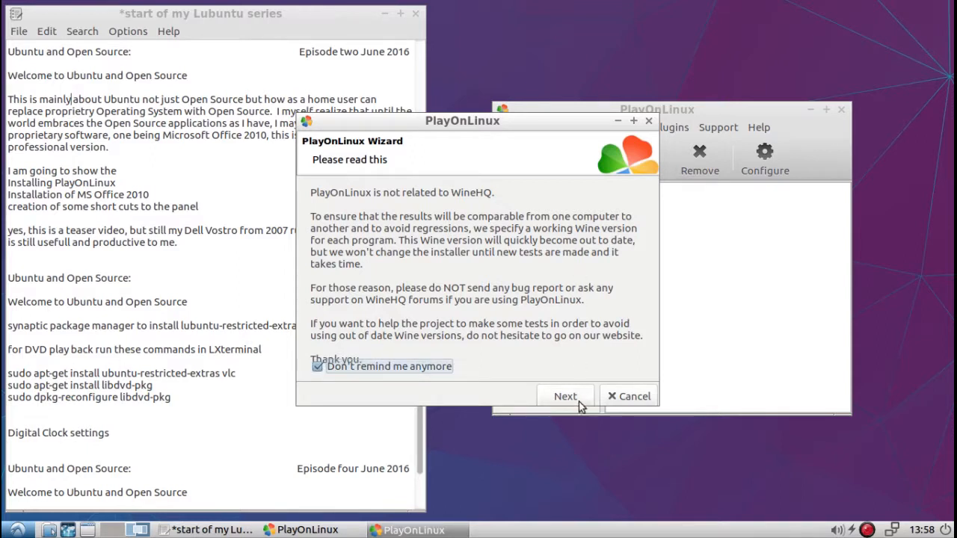
click(565, 394)
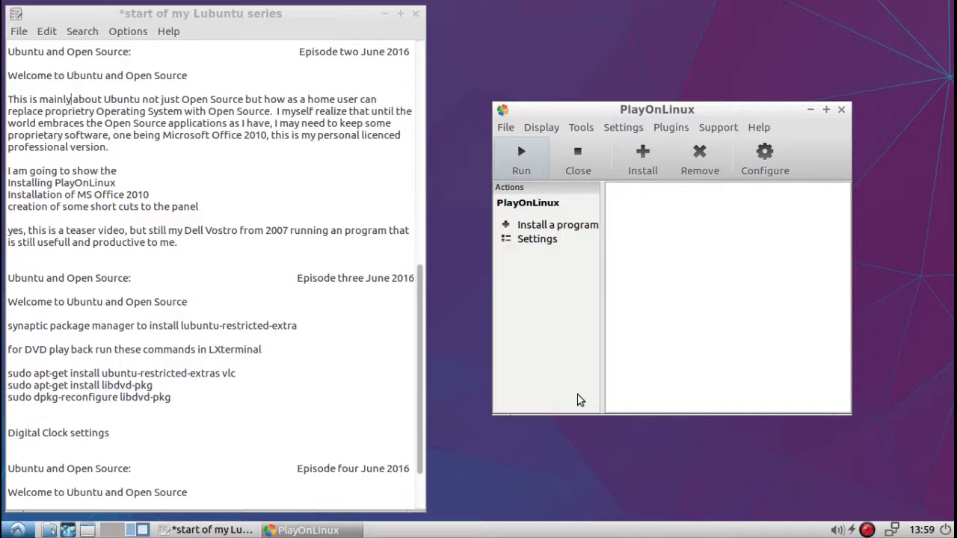
- Continue past the Office 2010 welcome page, hit the winbind fatal error and cancel the wizard
click(557, 225)
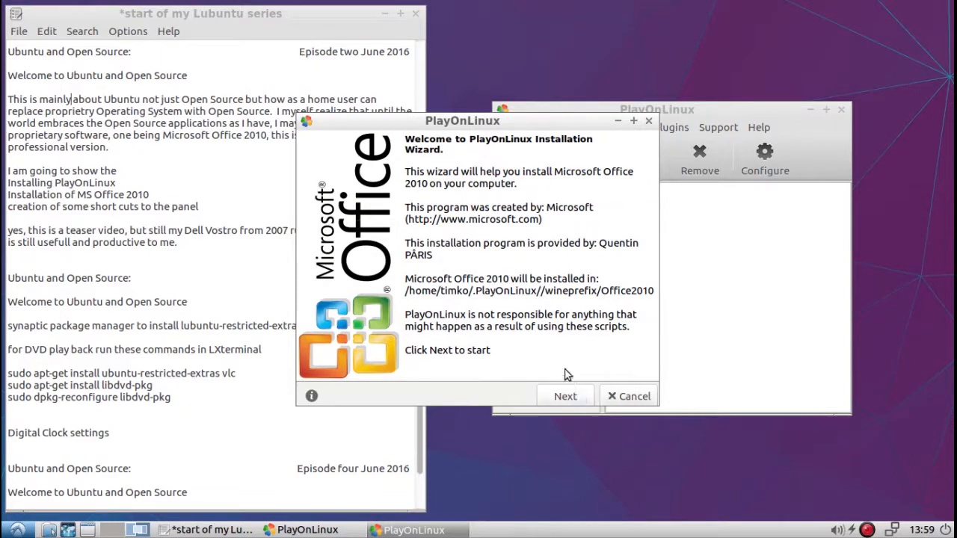
mouse_move(448, 190)
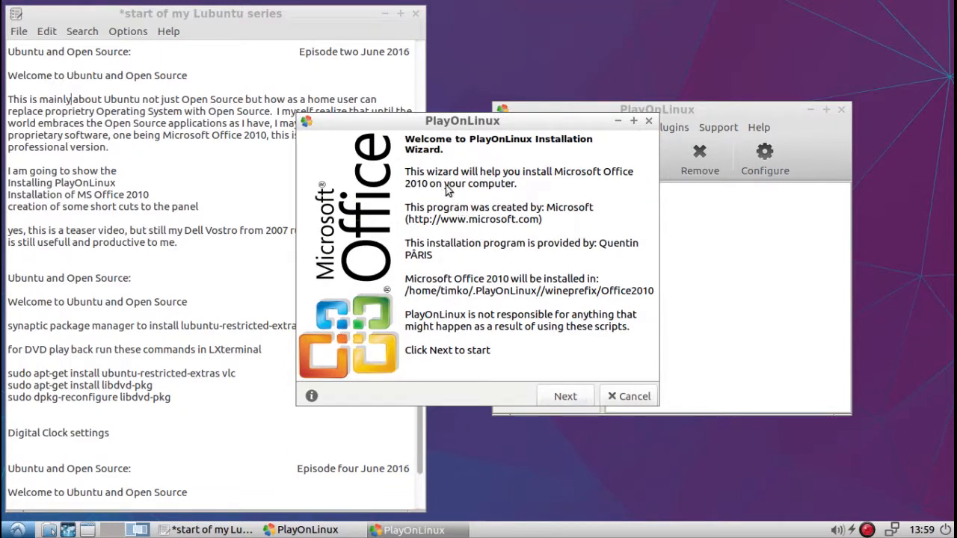
mouse_move(504, 212)
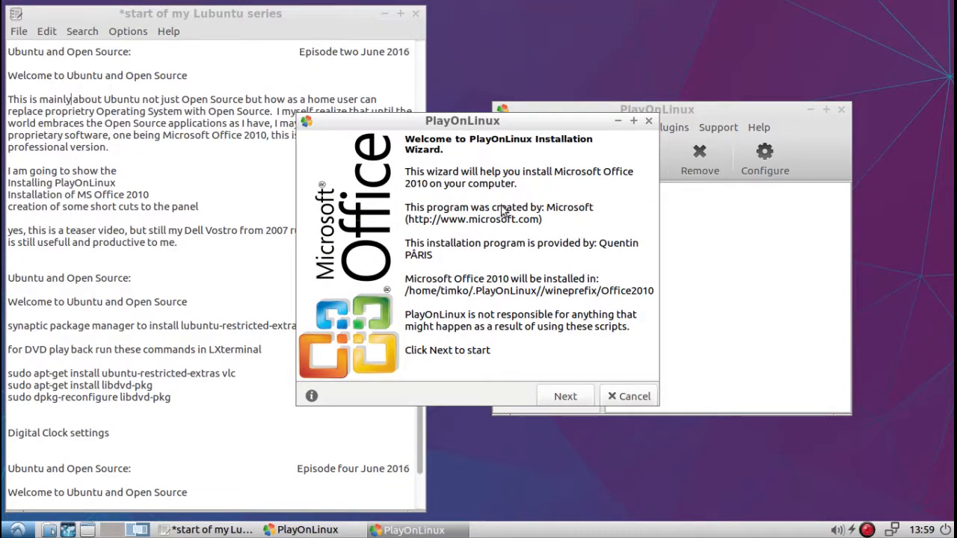
mouse_move(455, 302)
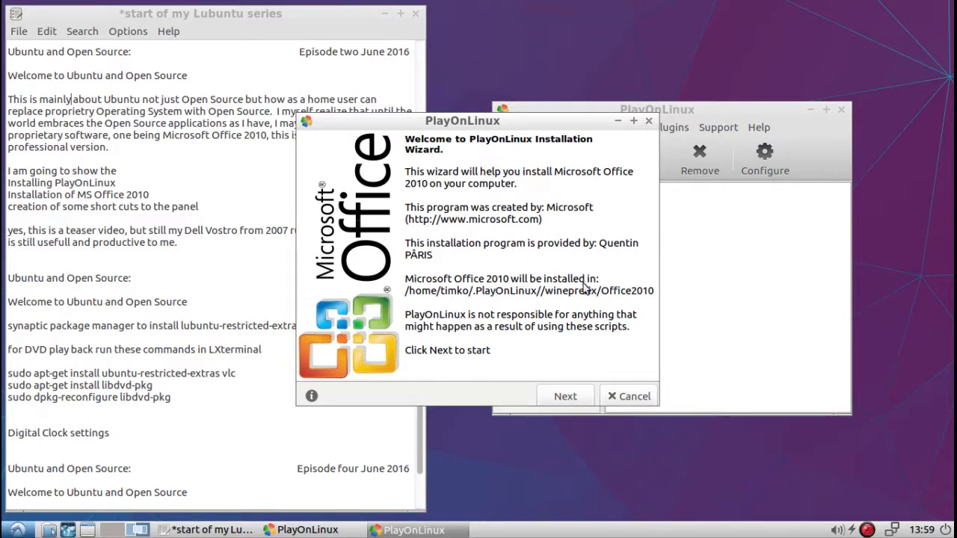
mouse_move(500, 323)
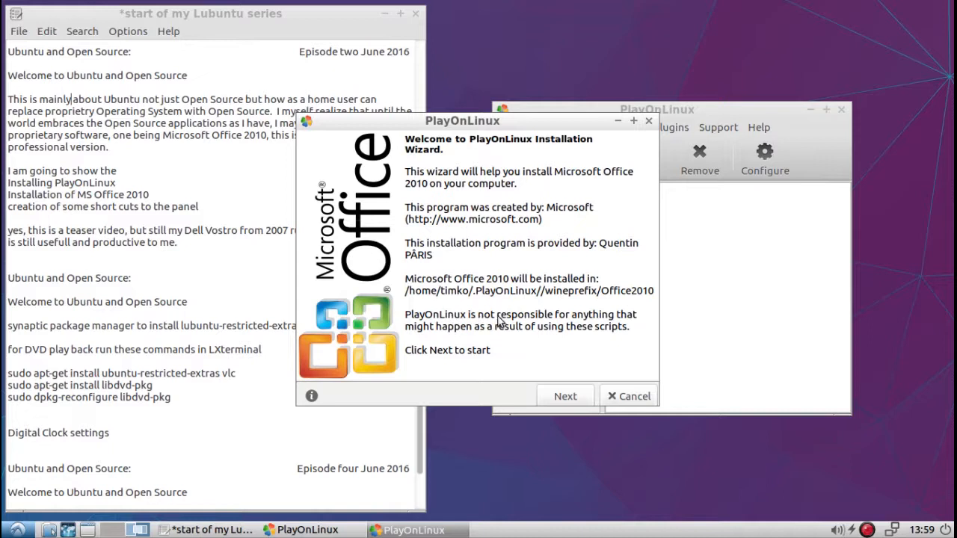
mouse_move(592, 317)
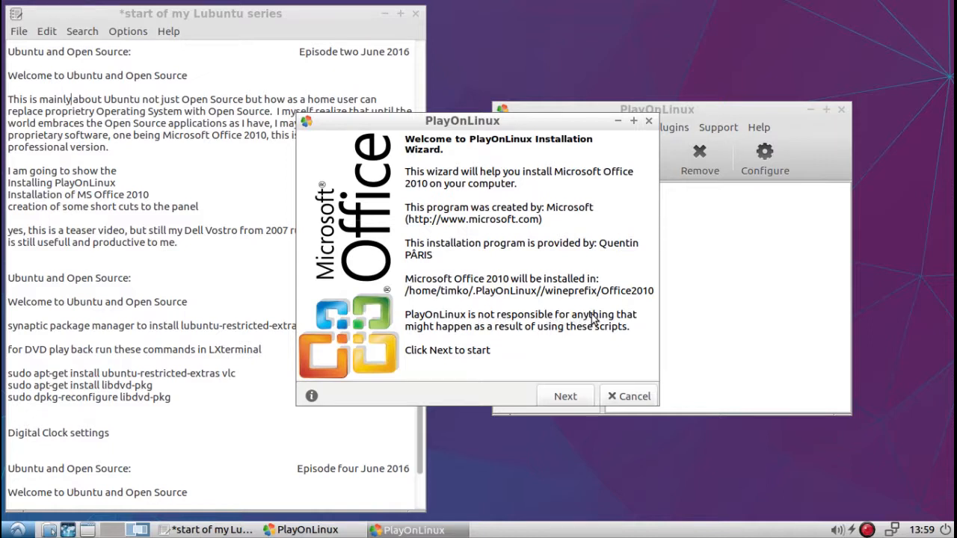
mouse_move(505, 335)
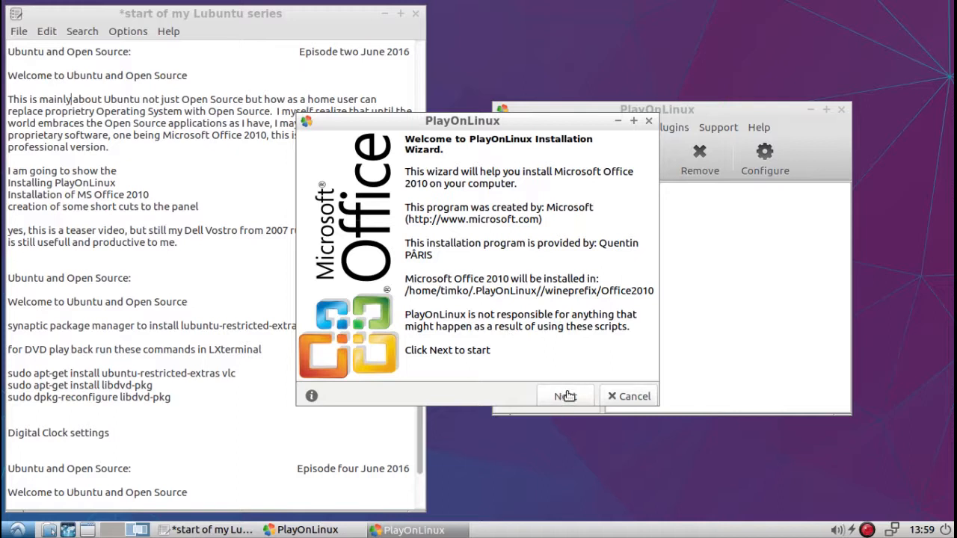
click(566, 395)
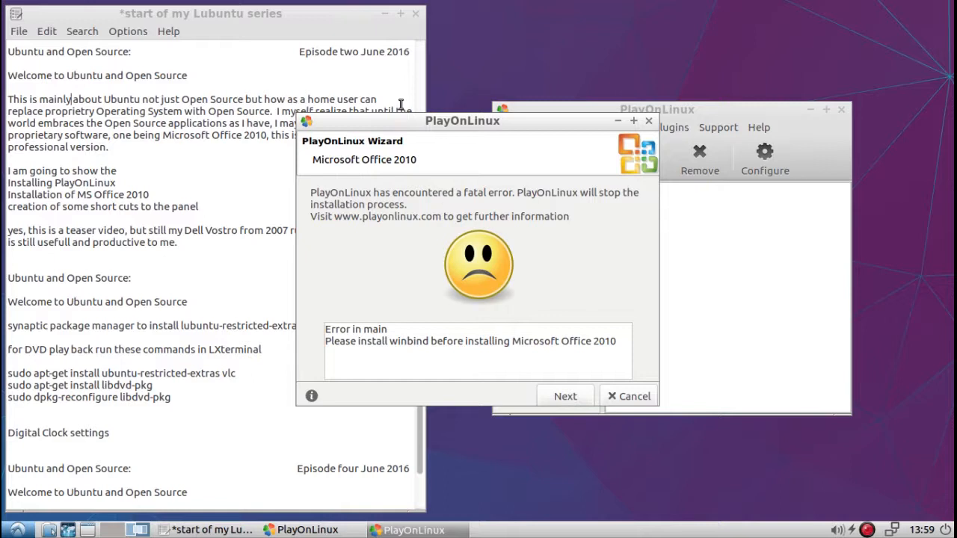
drag(462, 119, 541, 122)
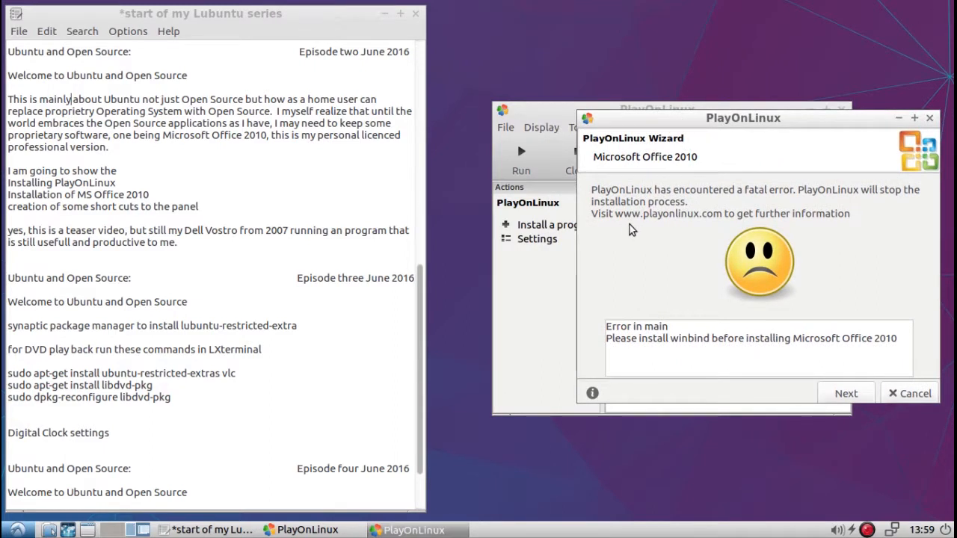
mouse_move(640, 207)
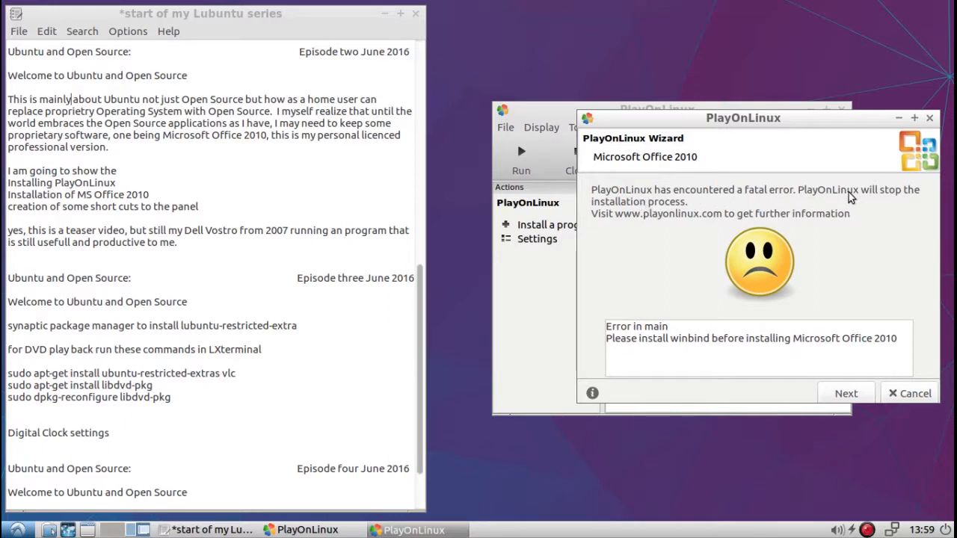
mouse_move(731, 220)
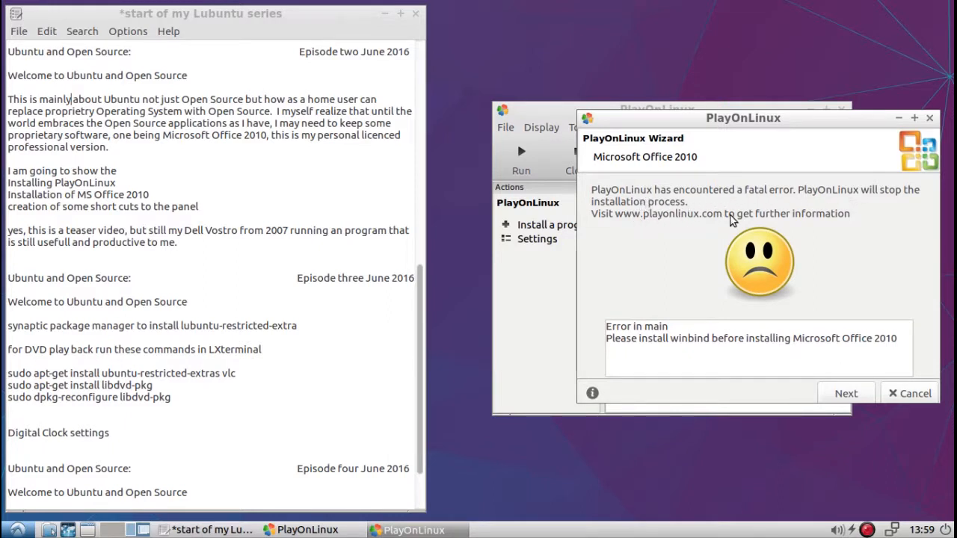
mouse_move(839, 374)
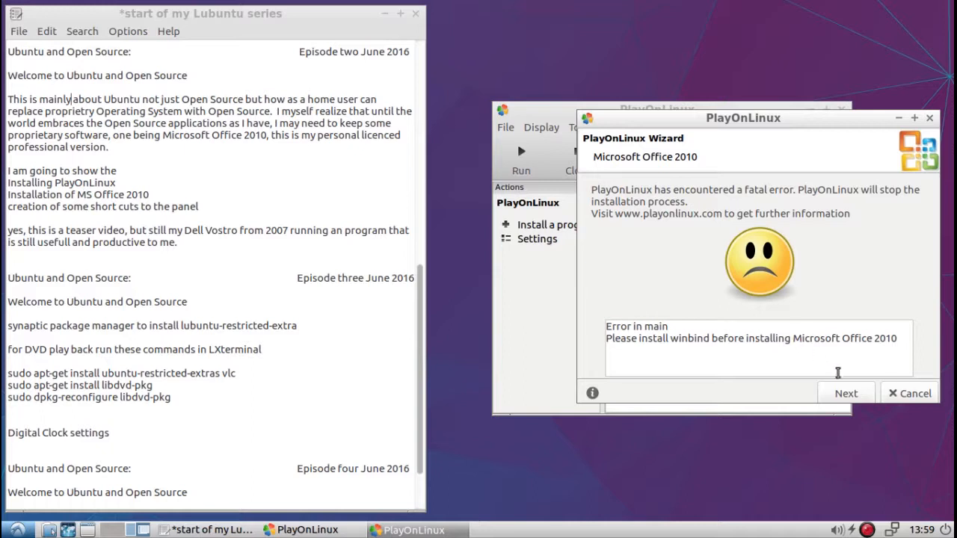
click(914, 392)
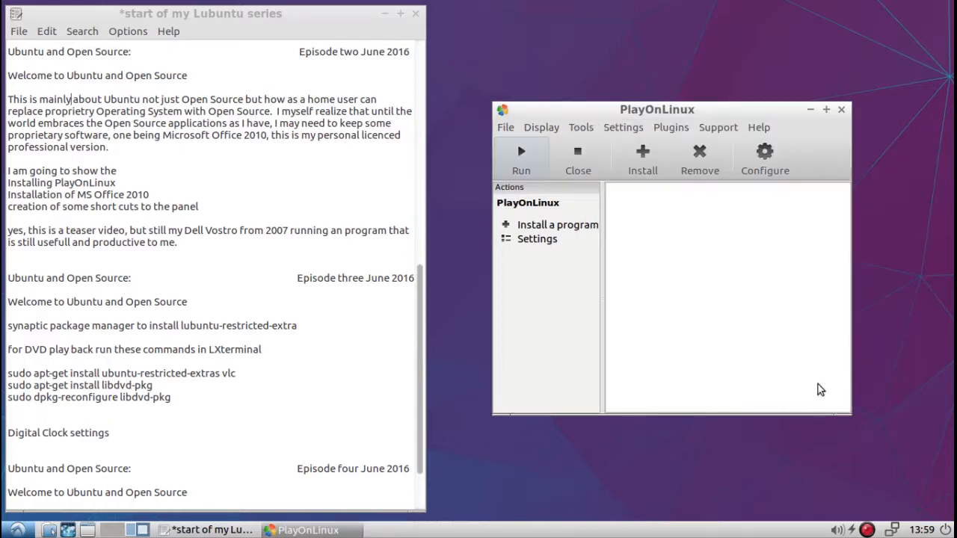
mouse_move(643, 157)
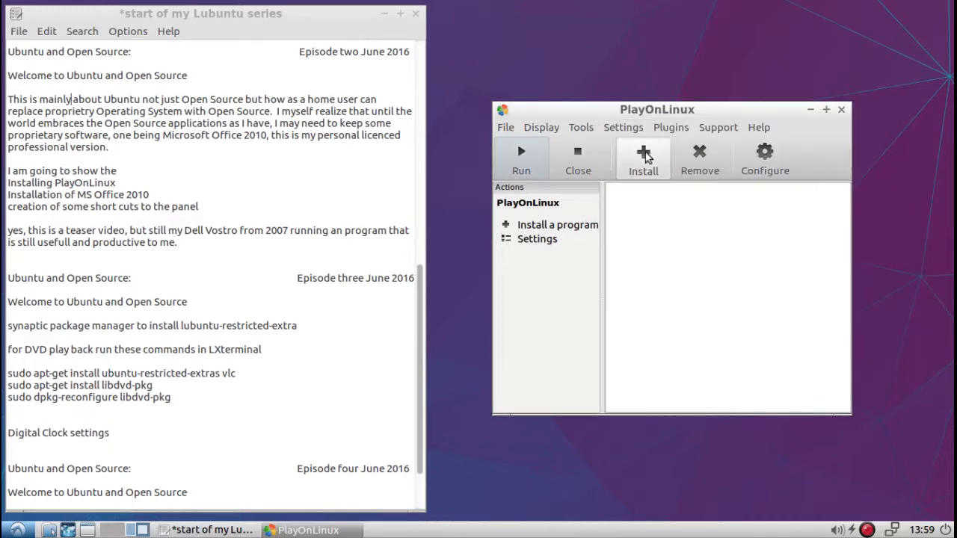
- Reopen the install catalogue and start the Microsoft Office 2010 installer again
click(643, 153)
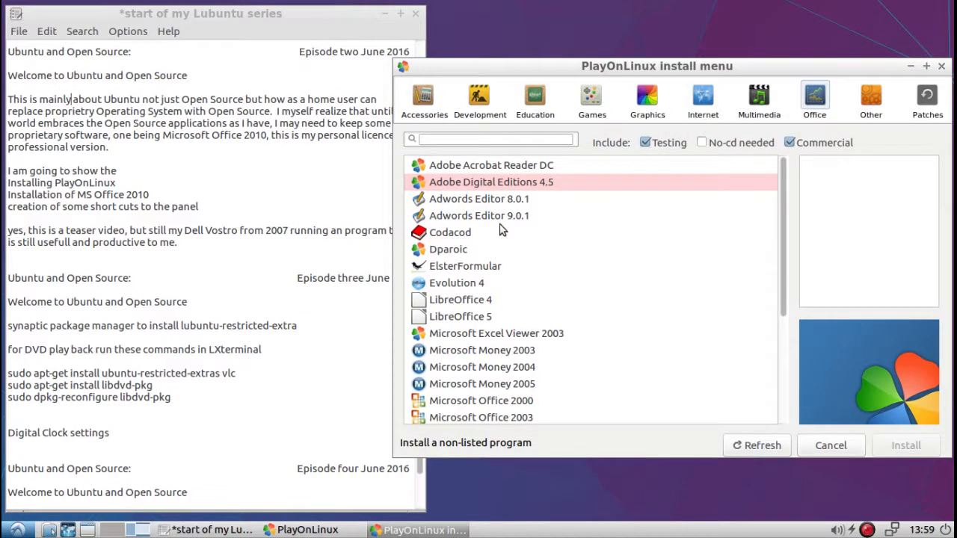
scroll(down, 3)
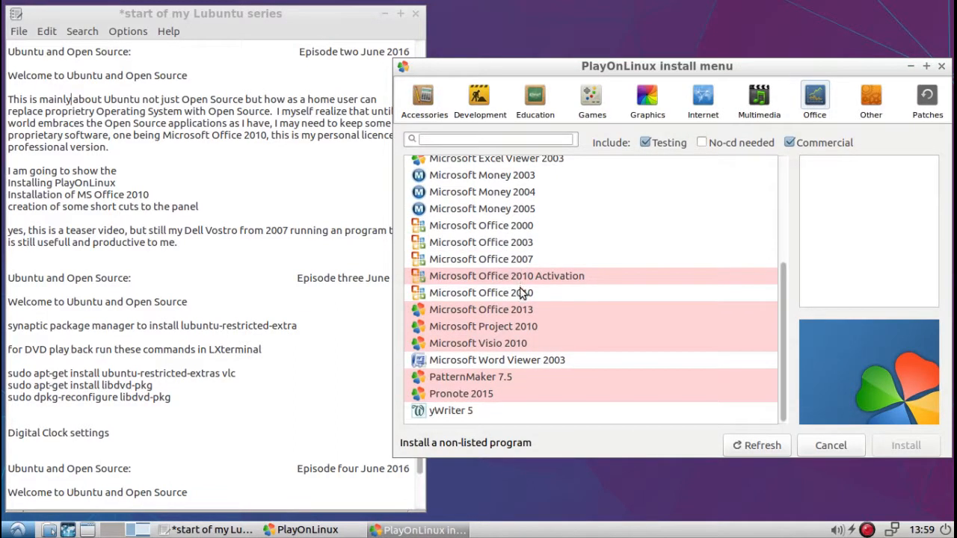
click(830, 446)
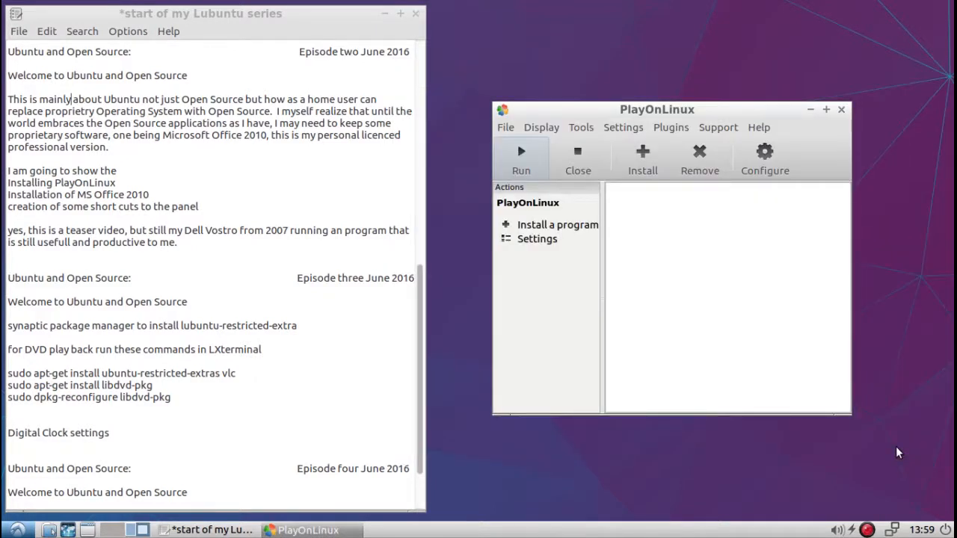
click(557, 225)
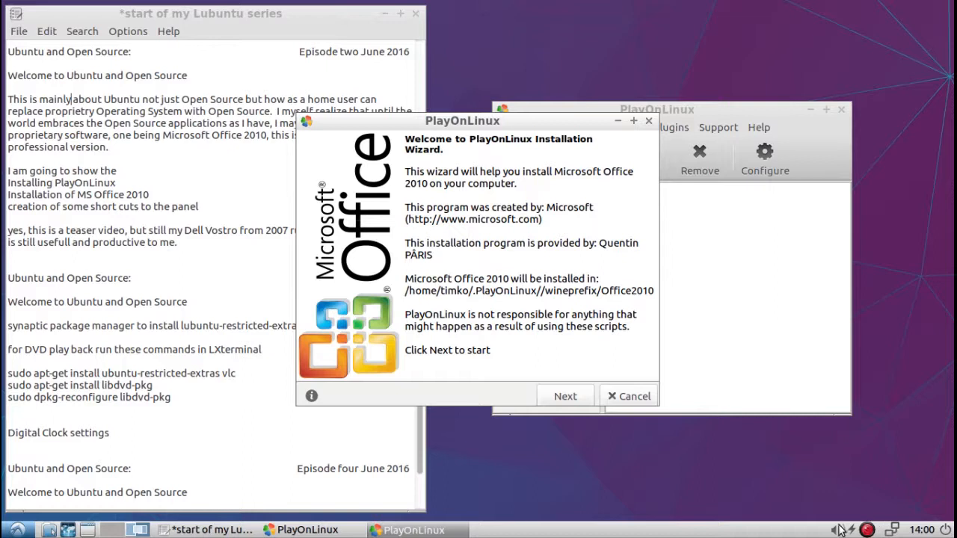
mouse_move(577, 391)
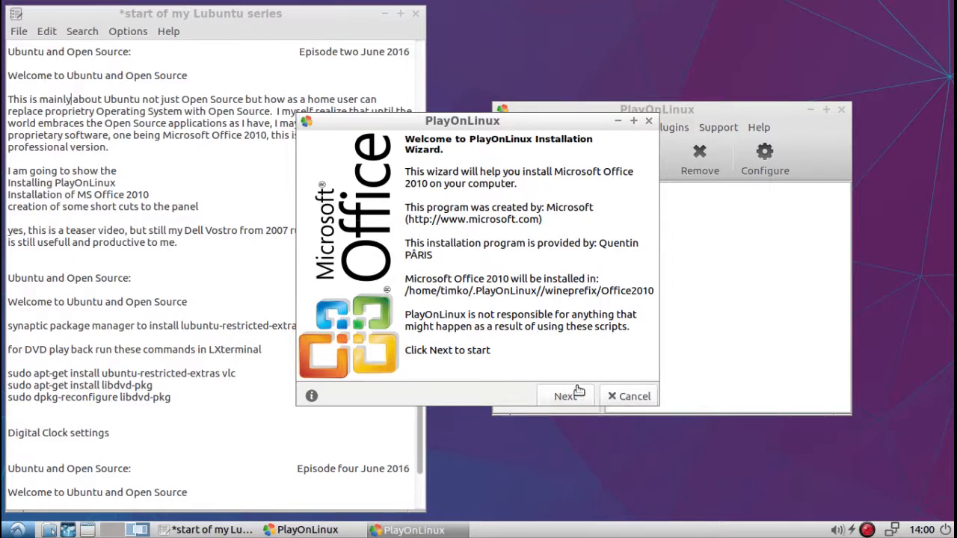
- Continue past the welcome page, select the winbind error text and move the dialog right
click(565, 395)
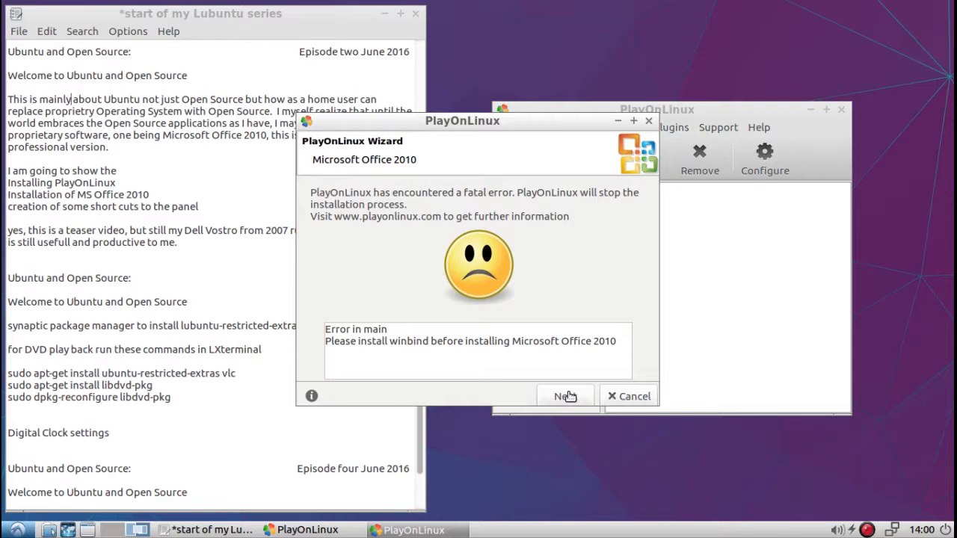
mouse_move(622, 410)
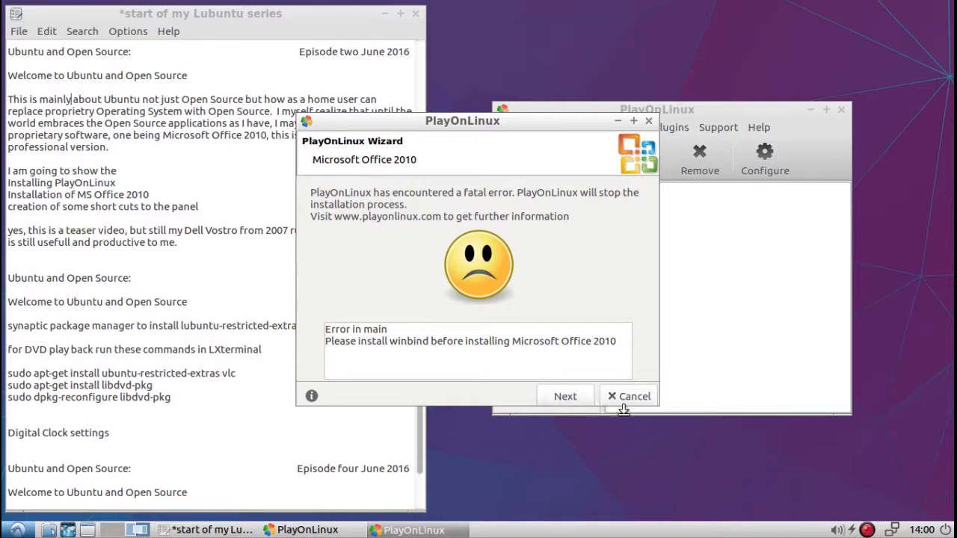
mouse_move(365, 341)
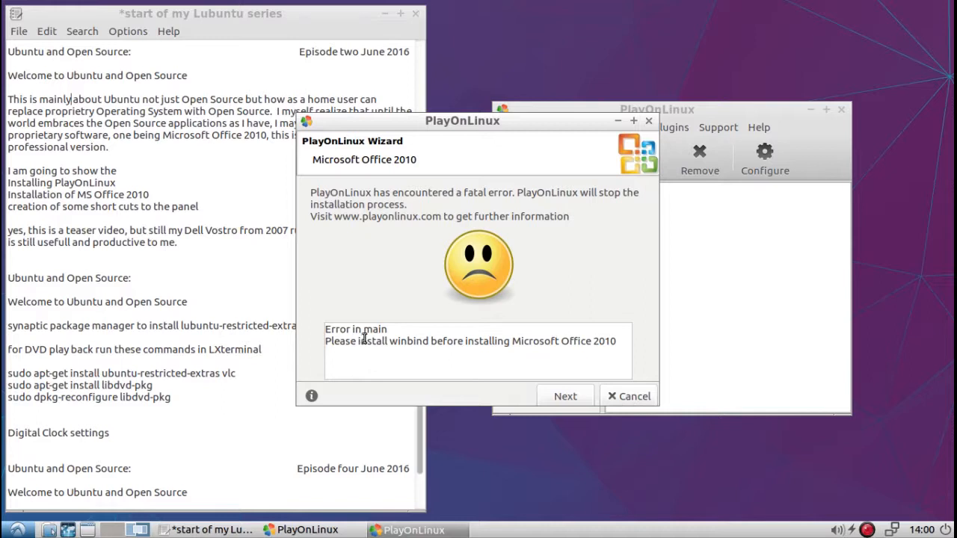
drag(362, 341, 460, 341)
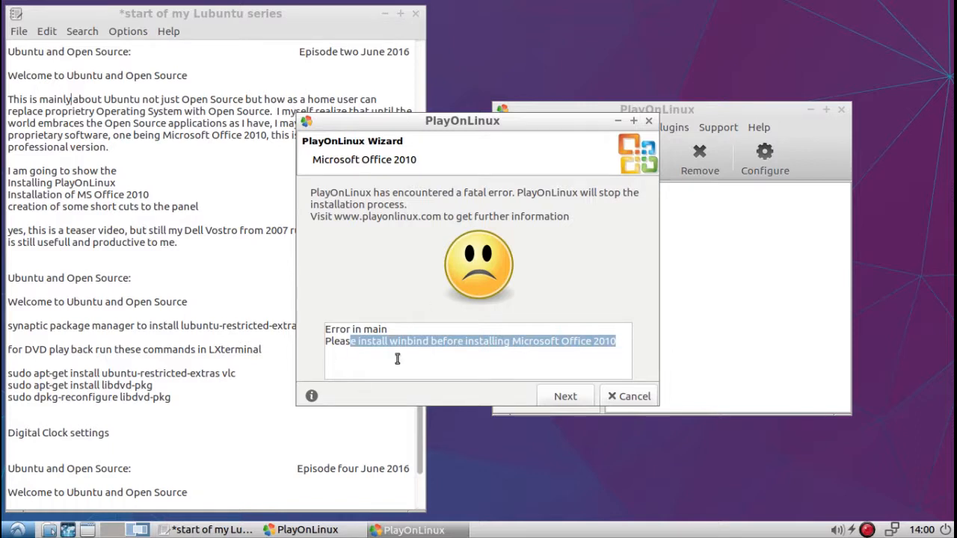
drag(462, 119, 649, 134)
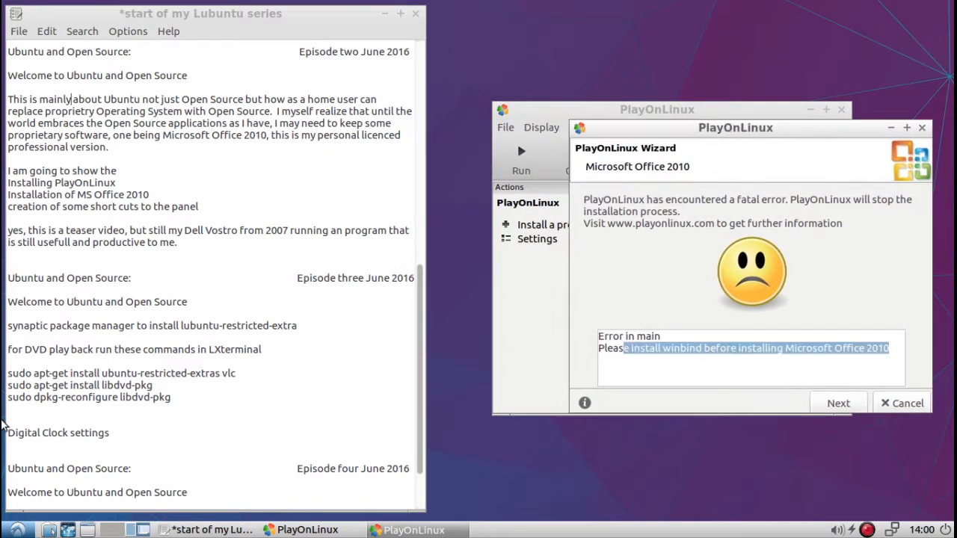
- Launch Synaptic Package Manager from the applications menu and authenticate with the password
click(8, 529)
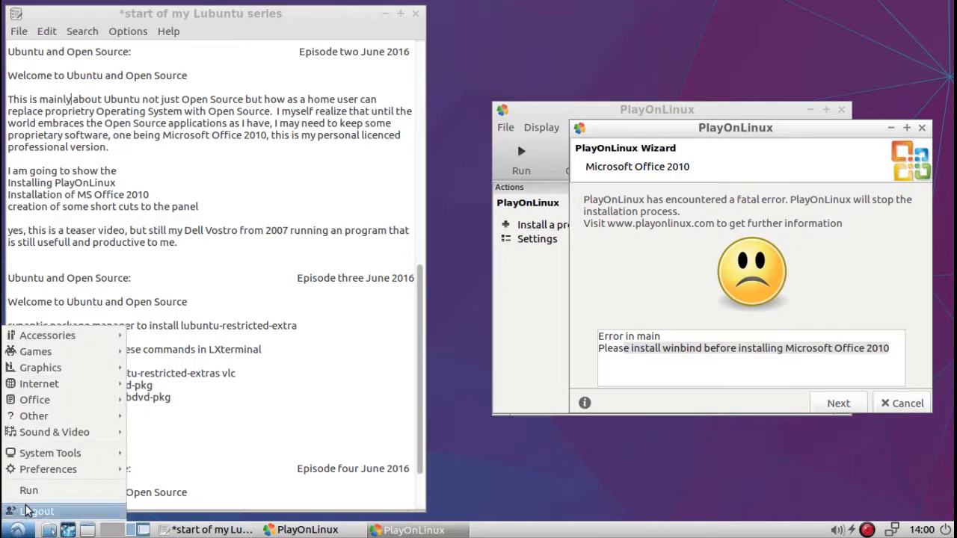
mouse_move(51, 453)
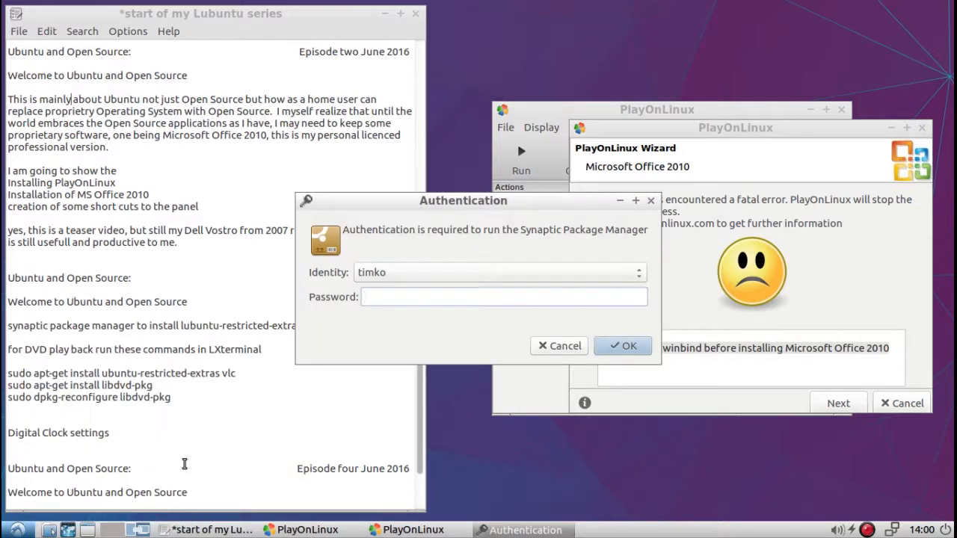
click(504, 296)
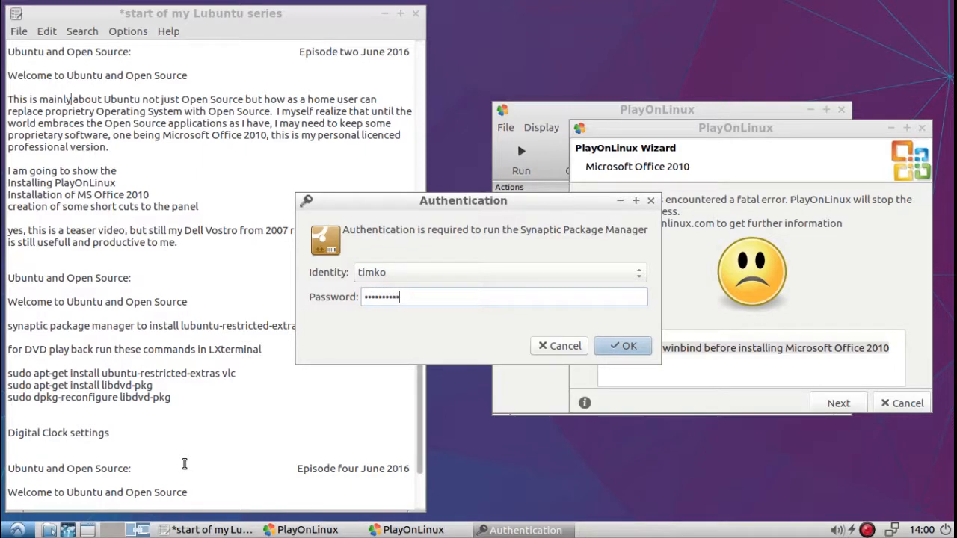
click(622, 345)
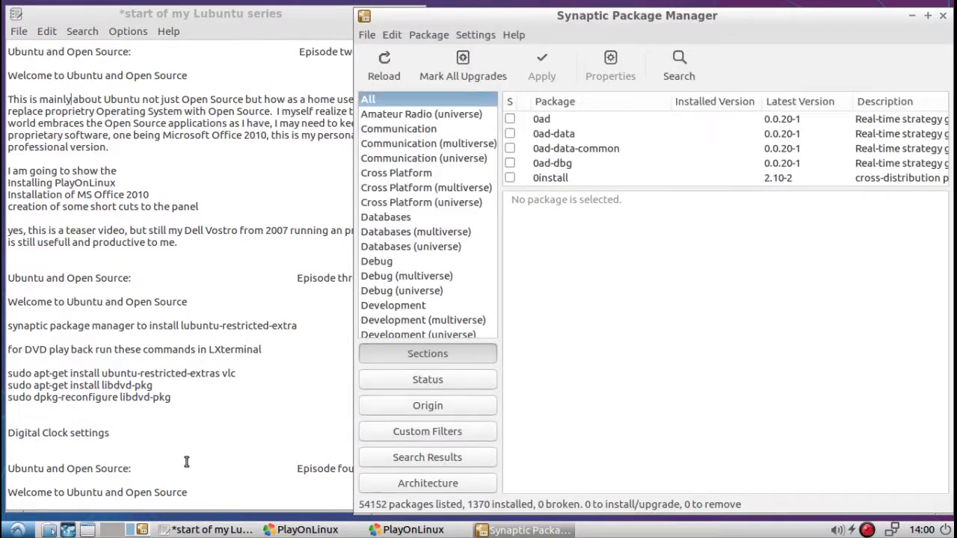
mouse_move(863, 18)
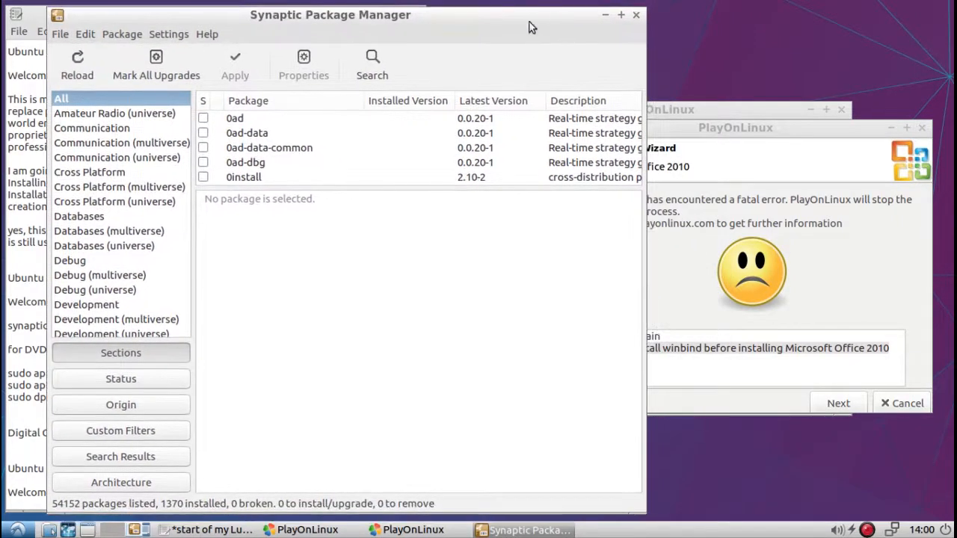
- Search Synaptic for 'winbind' and select the winbind package
click(371, 58)
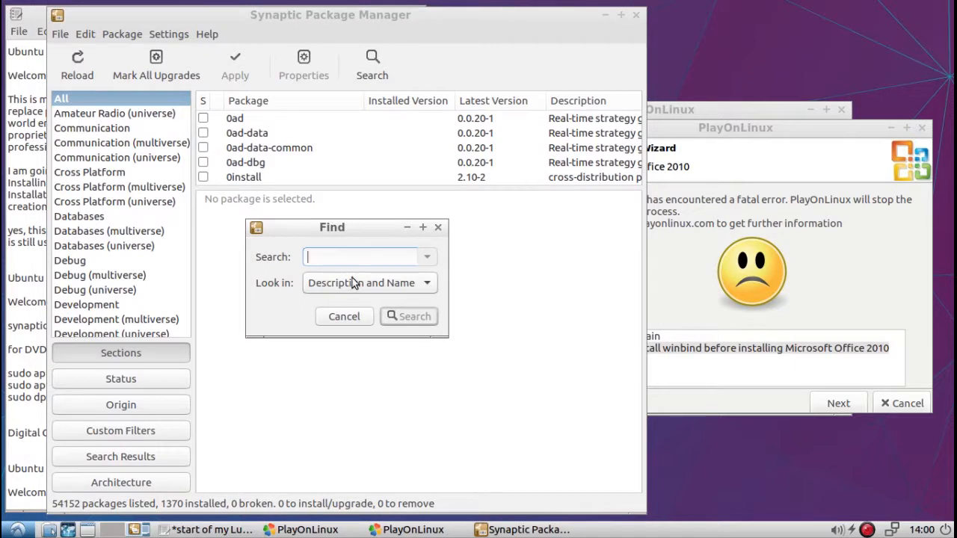
text(w)
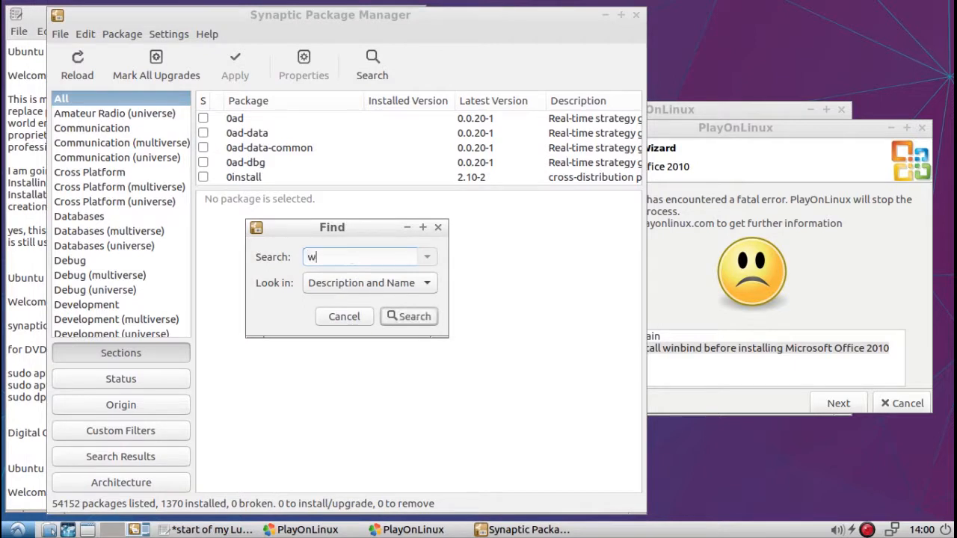
text(inbind)
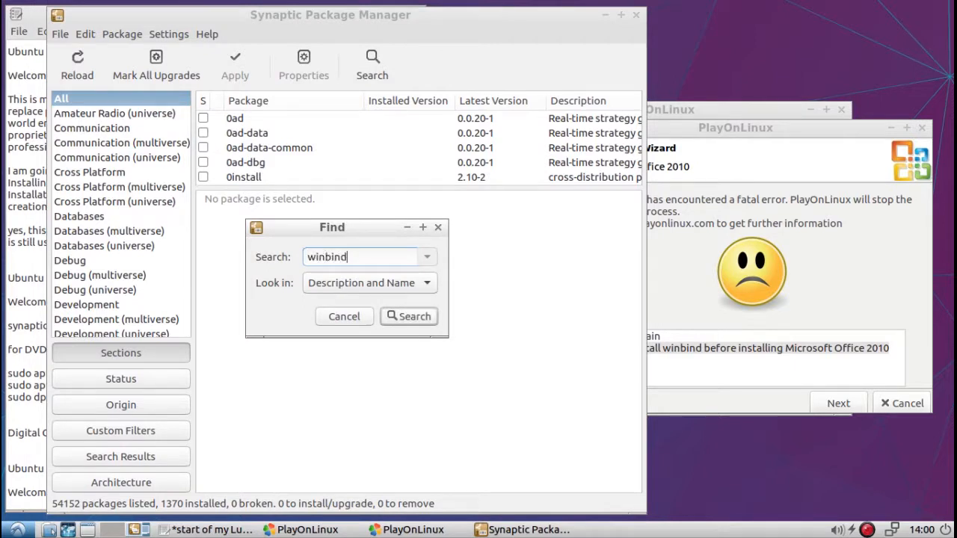
click(409, 317)
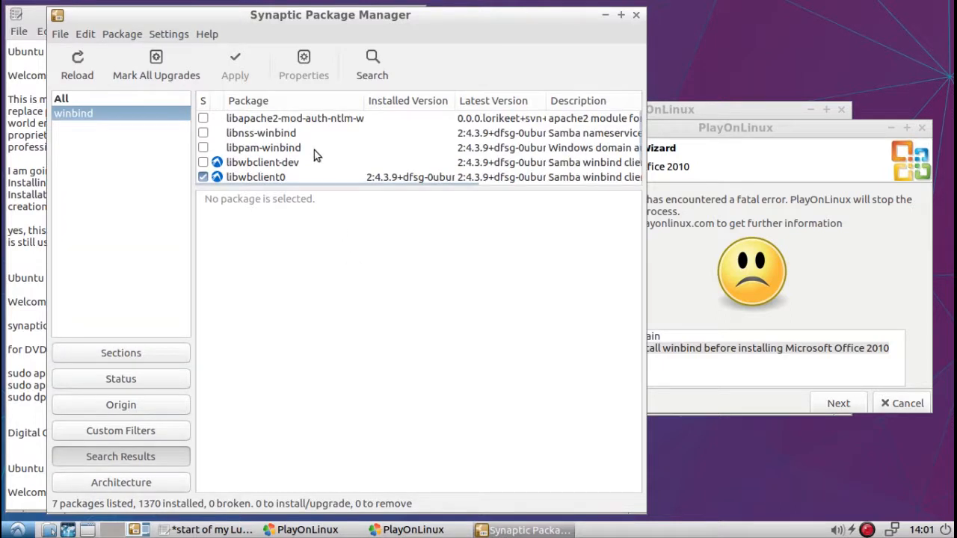
scroll(down, 3)
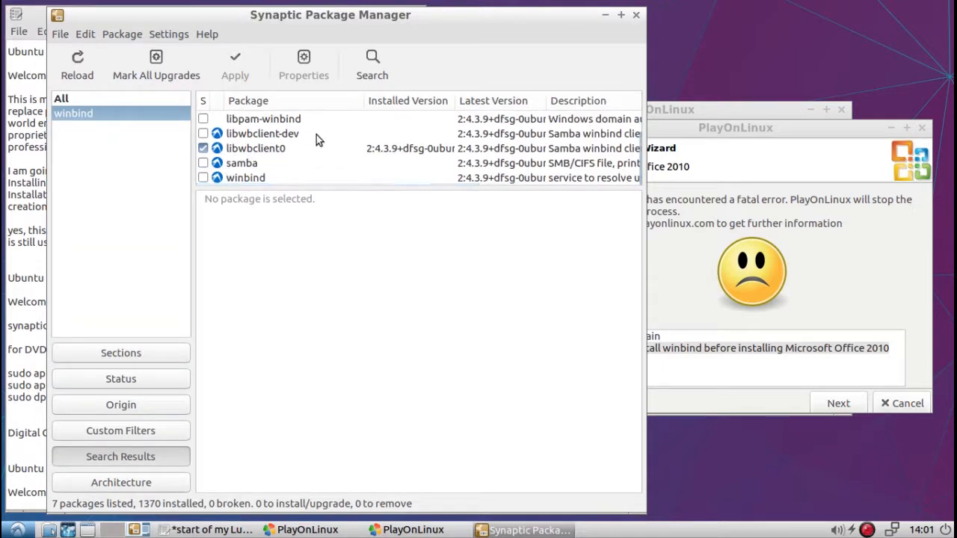
click(246, 177)
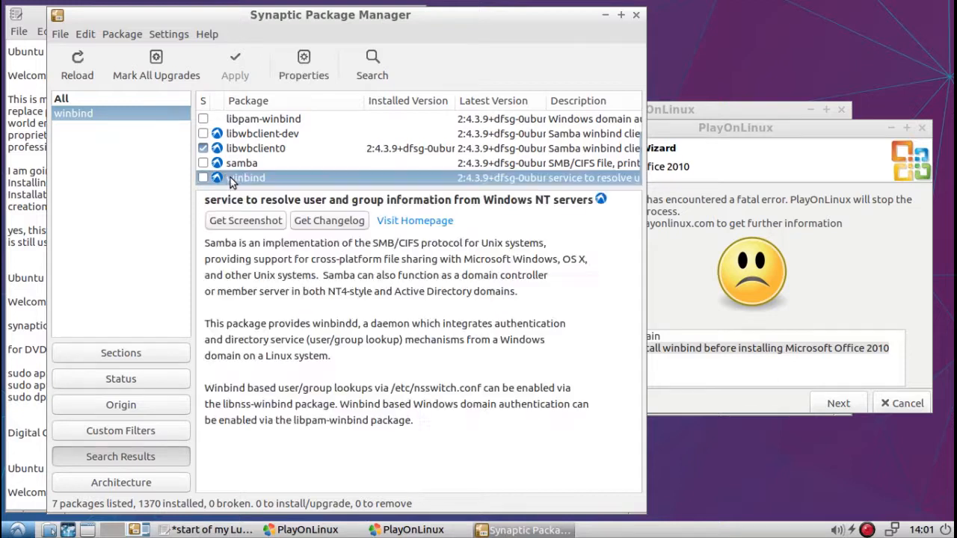
- Mark winbind for installation, accept the additional required packages and apply
right_click(247, 177)
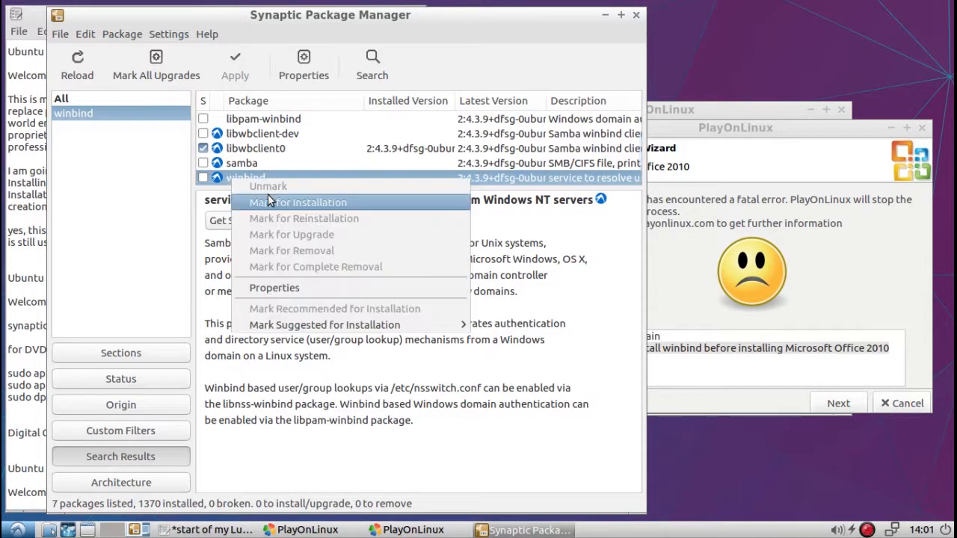
click(298, 202)
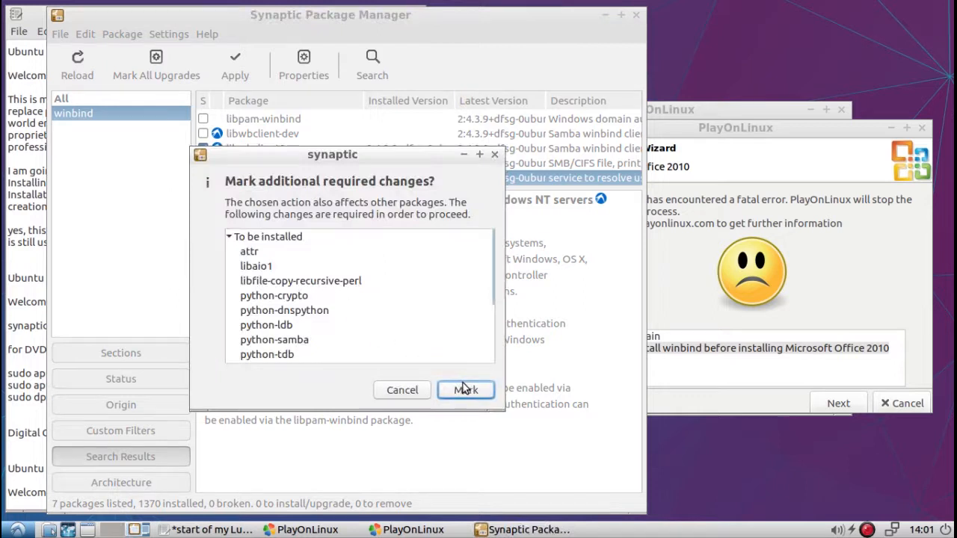
click(465, 391)
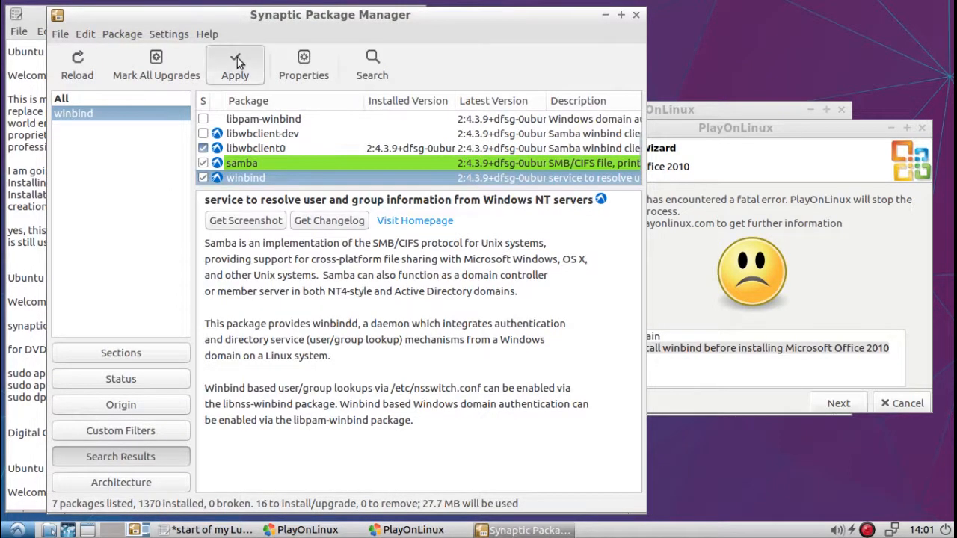
click(235, 59)
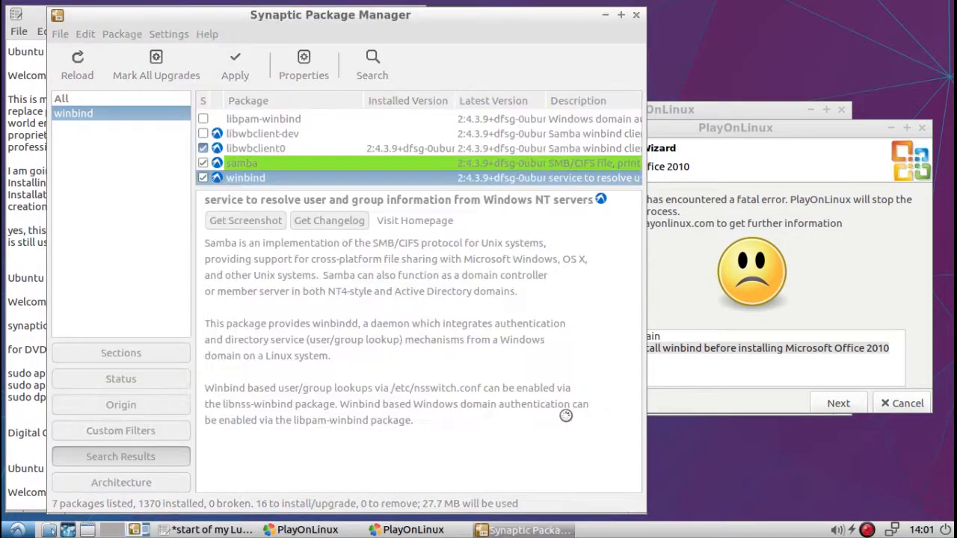
- Confirm applying the changes and dismiss the Changes applied notice once winbind installs
click(235, 61)
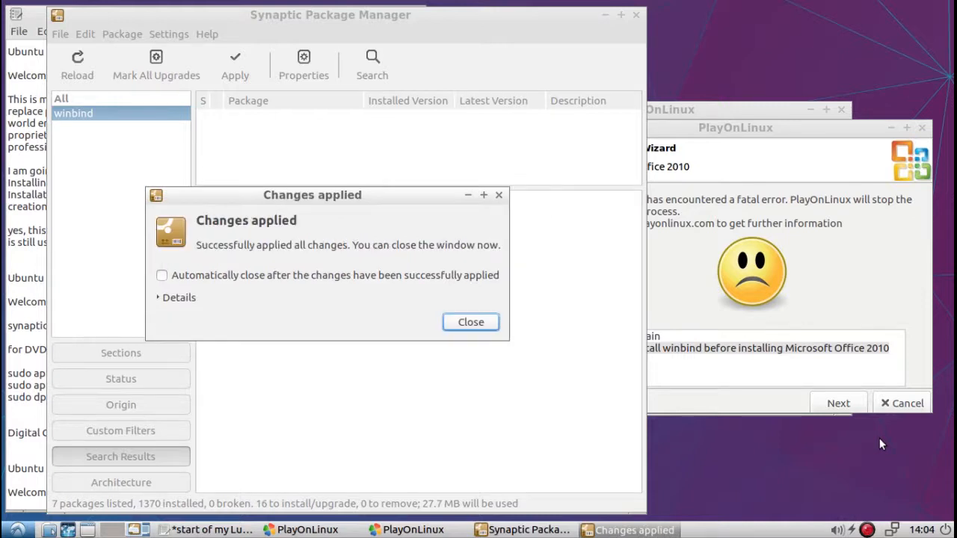
mouse_move(688, 424)
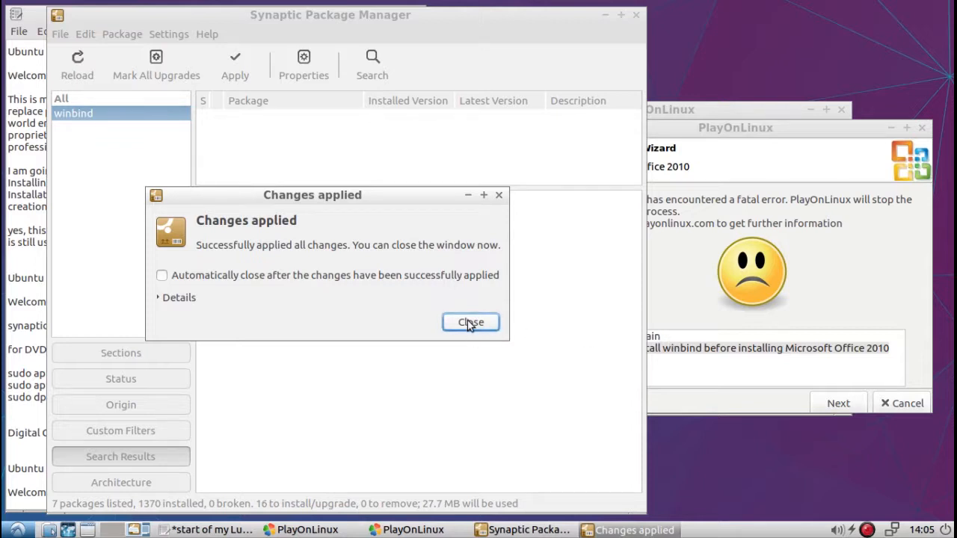
click(470, 323)
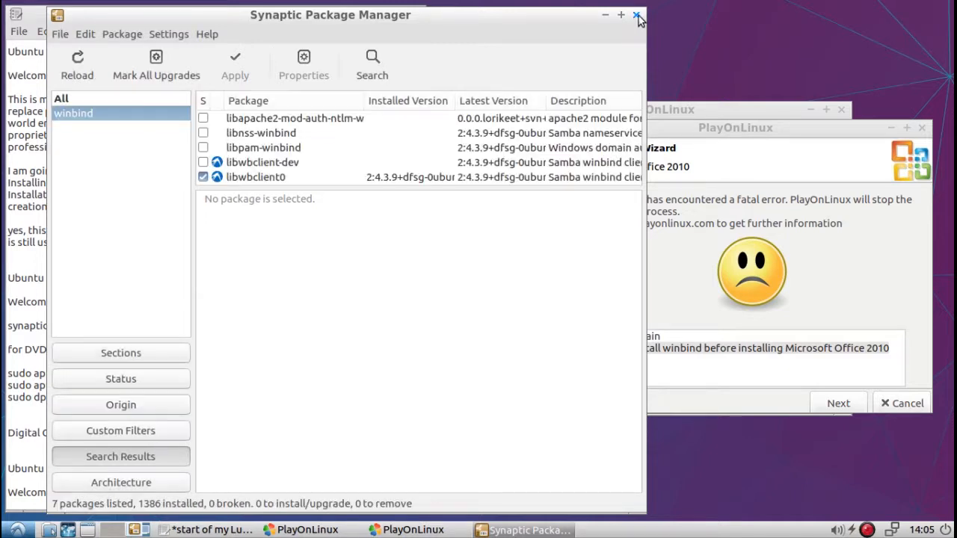
- Close Synaptic and dismiss the failed Office installation wizard
click(637, 15)
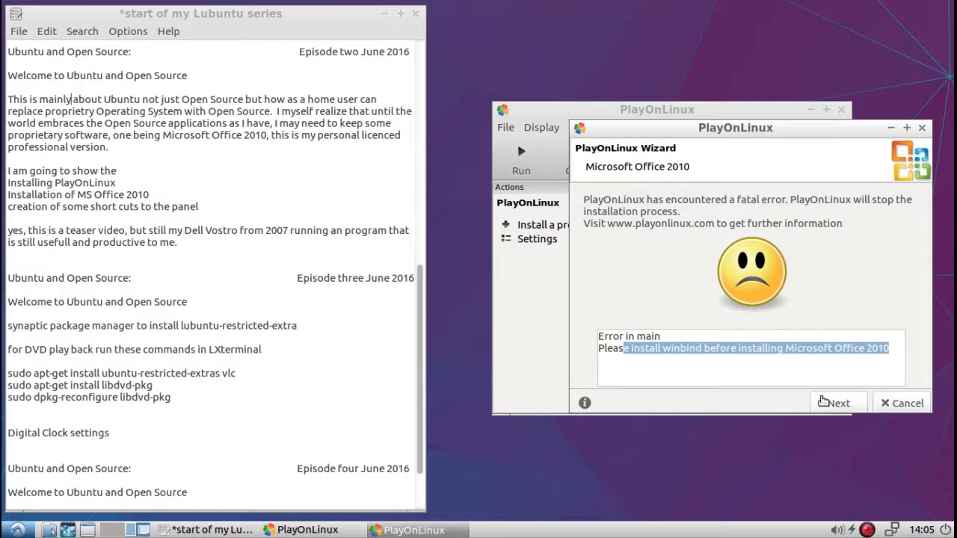
click(901, 404)
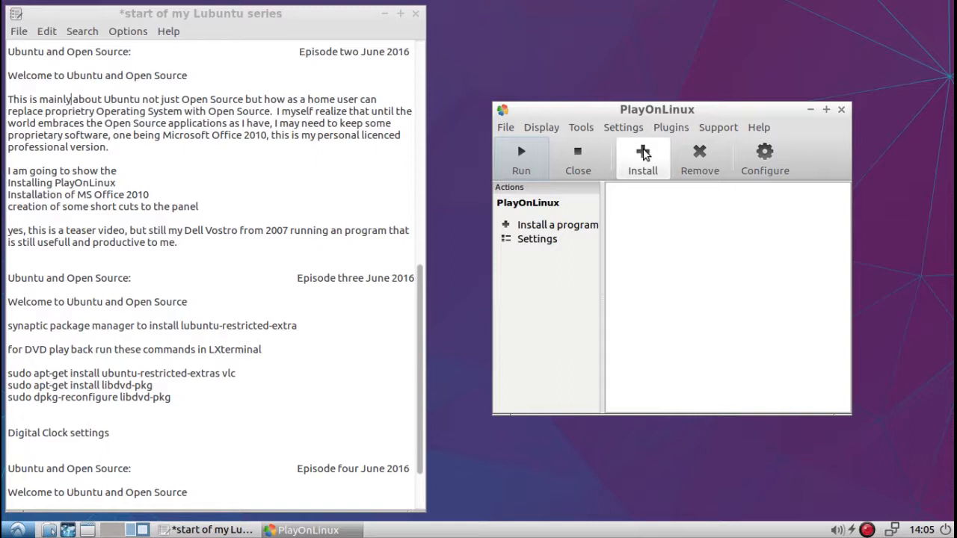
- Reopen the install catalogue, choose the Office category and start Microsoft Office 2010
click(643, 157)
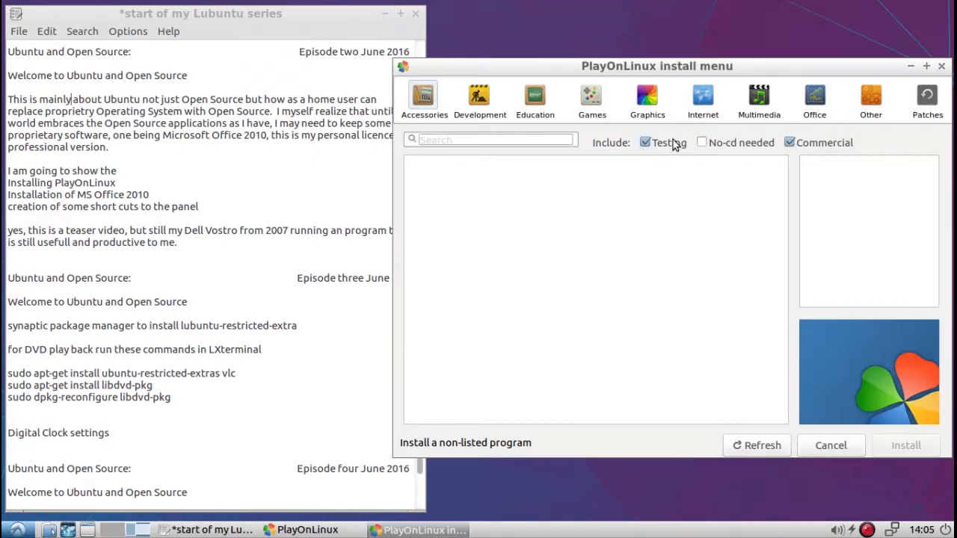
click(813, 96)
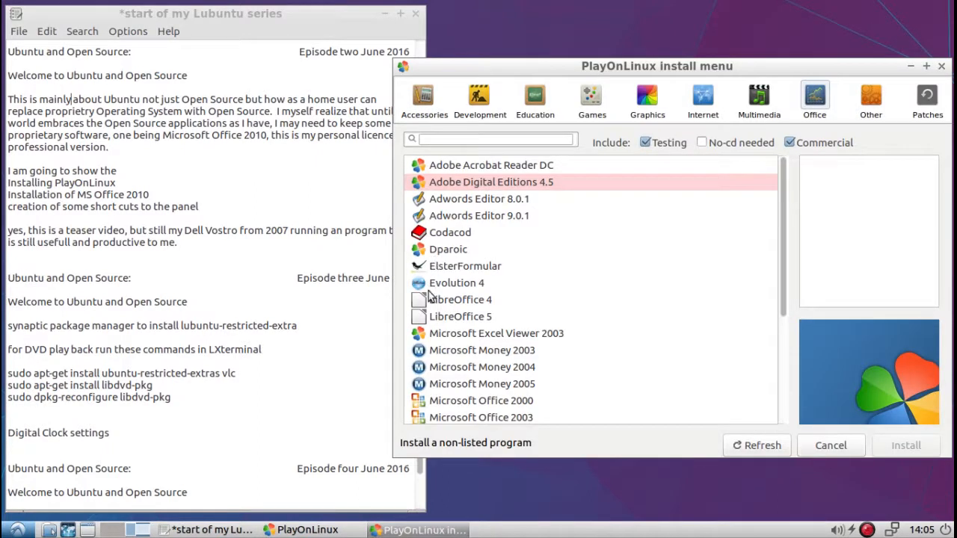
scroll(down, 3)
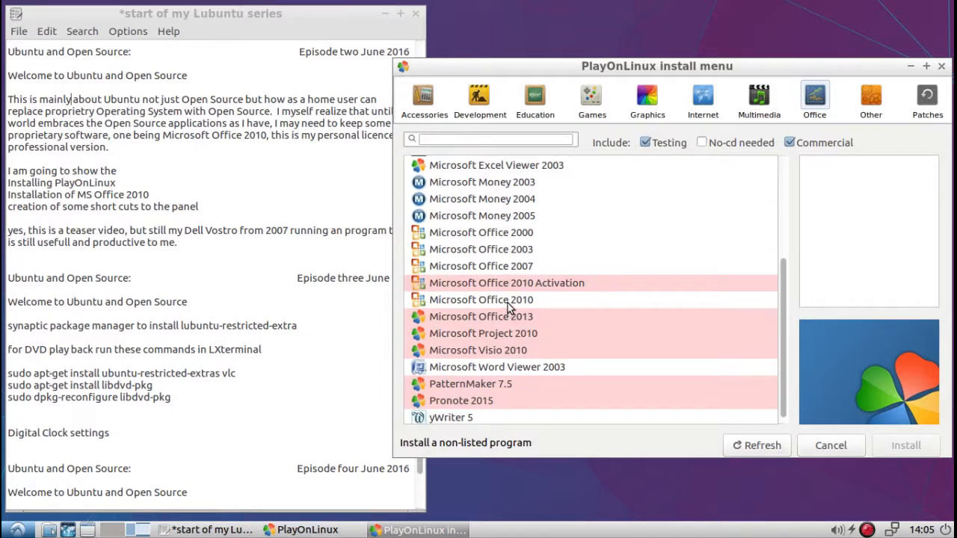
click(906, 446)
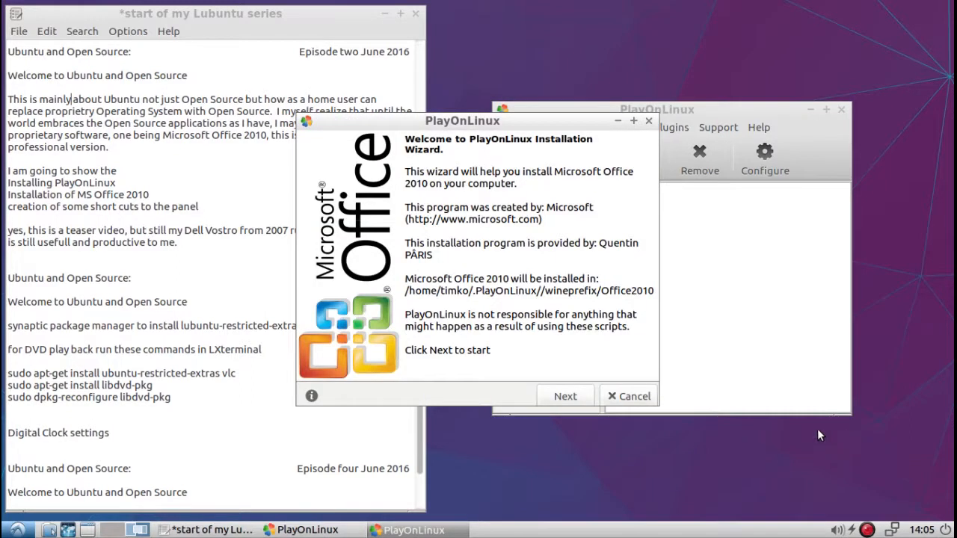
mouse_move(565, 396)
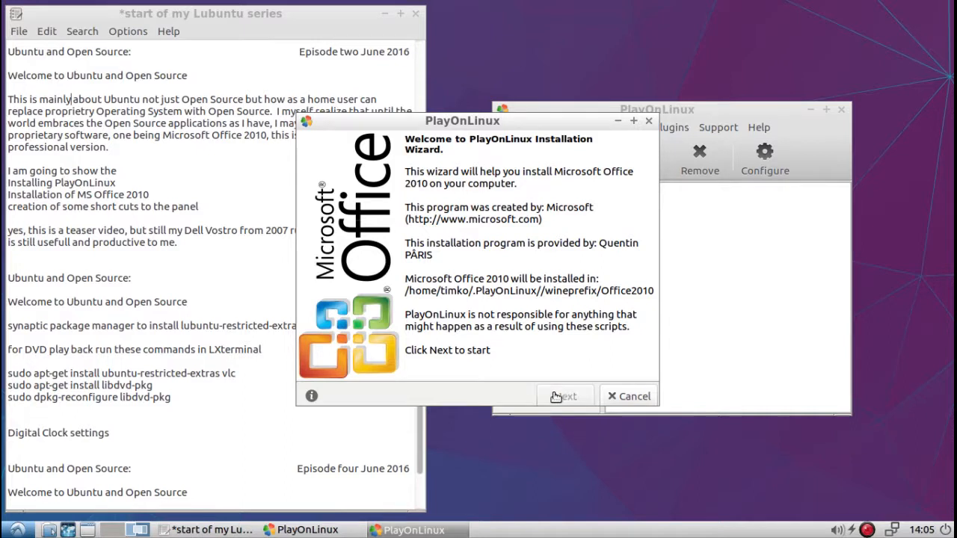
- Move past the wizard welcome page and choose DVD-ROM as the Office 2010 installation method
click(565, 397)
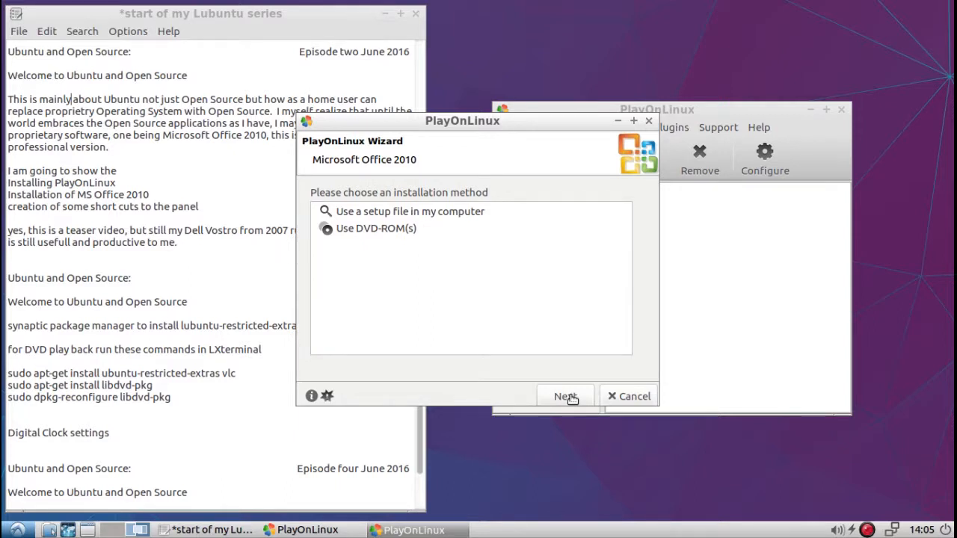
mouse_move(565, 389)
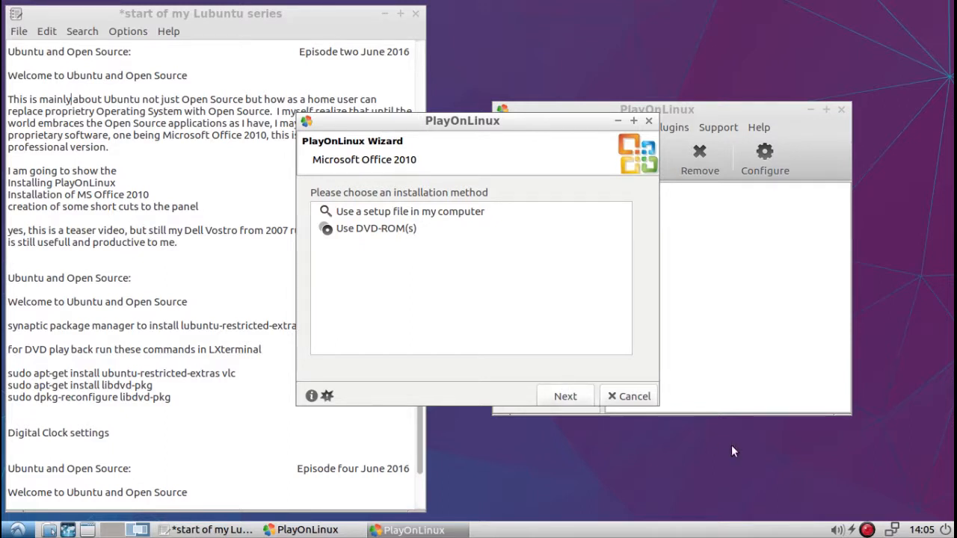
click(867, 529)
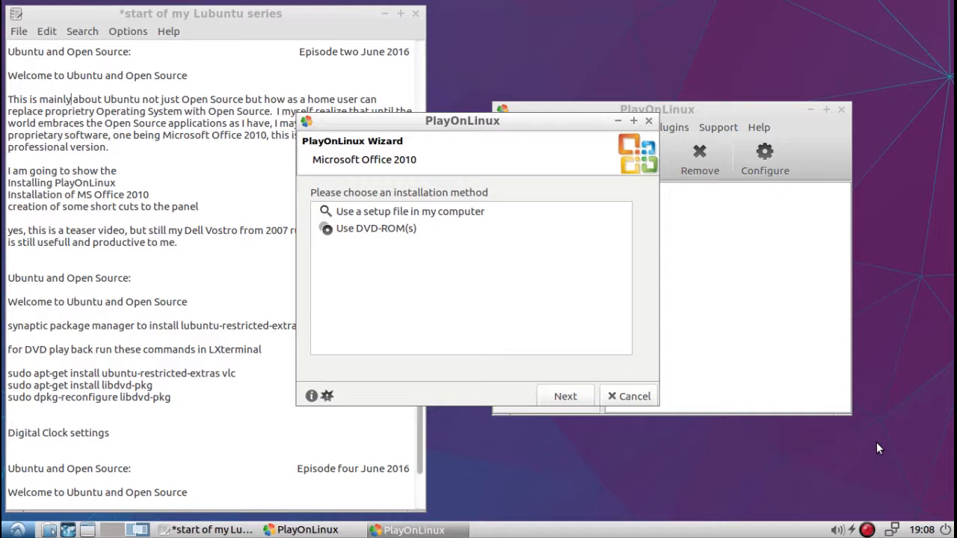
mouse_move(461, 252)
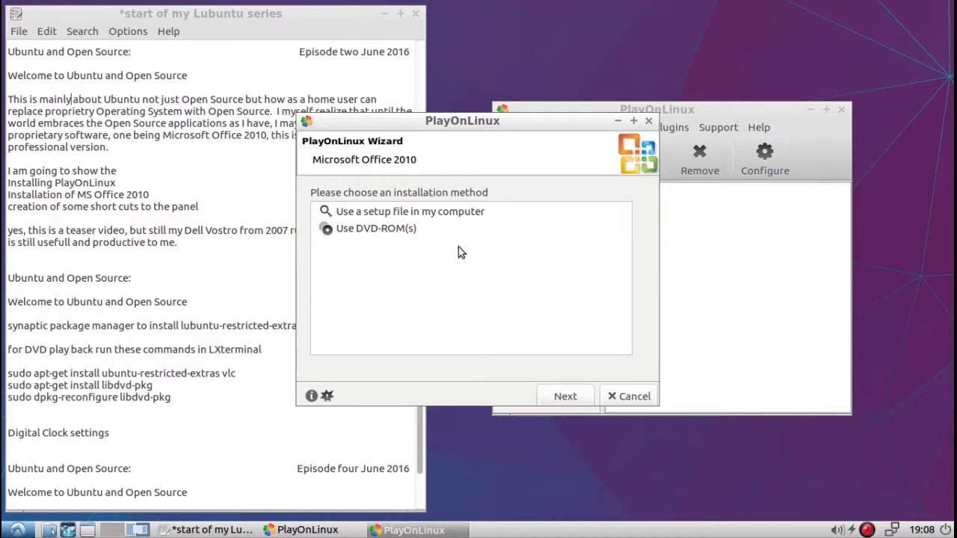
mouse_move(425, 219)
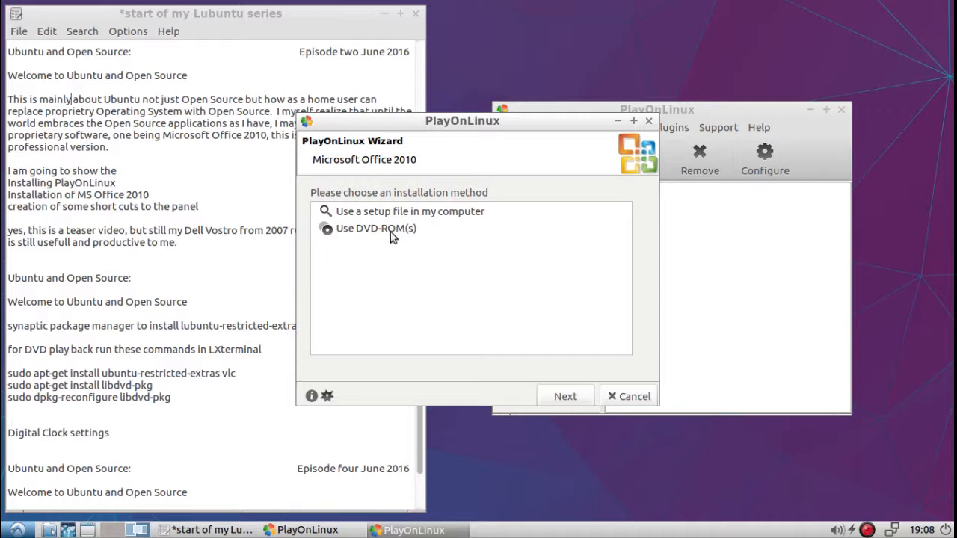
click(377, 227)
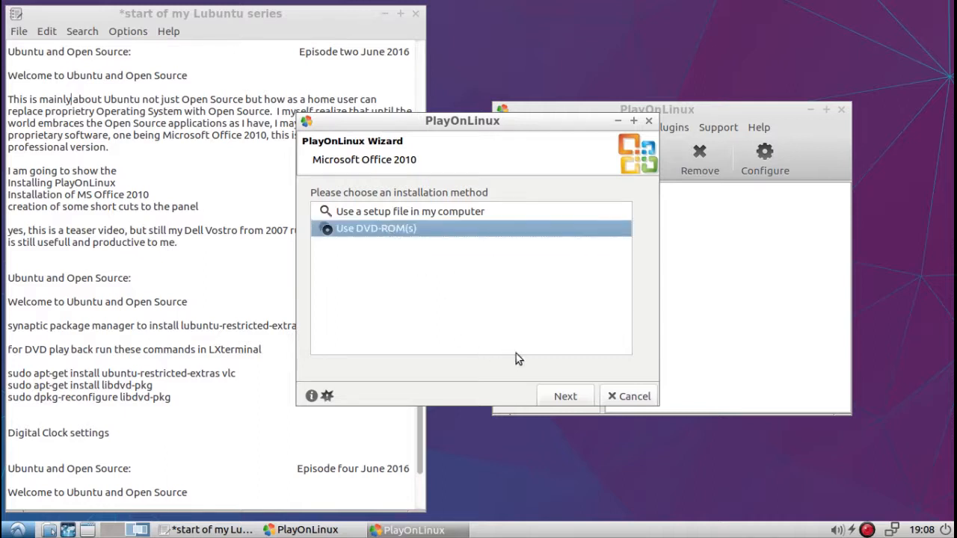
mouse_move(566, 396)
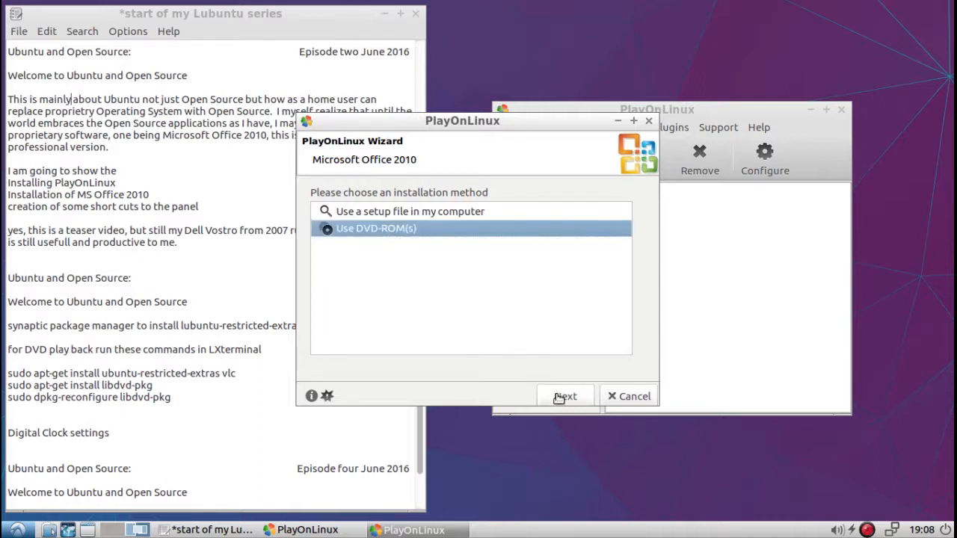
- Select the OFFICE14 disc as the source and continue while Wine 1.7.52 and wine_gecko download
click(565, 396)
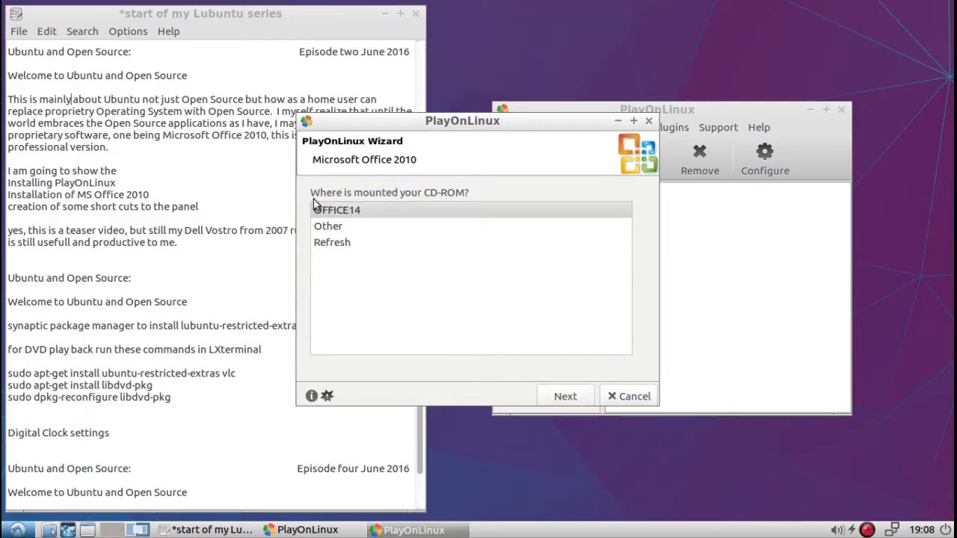
click(335, 209)
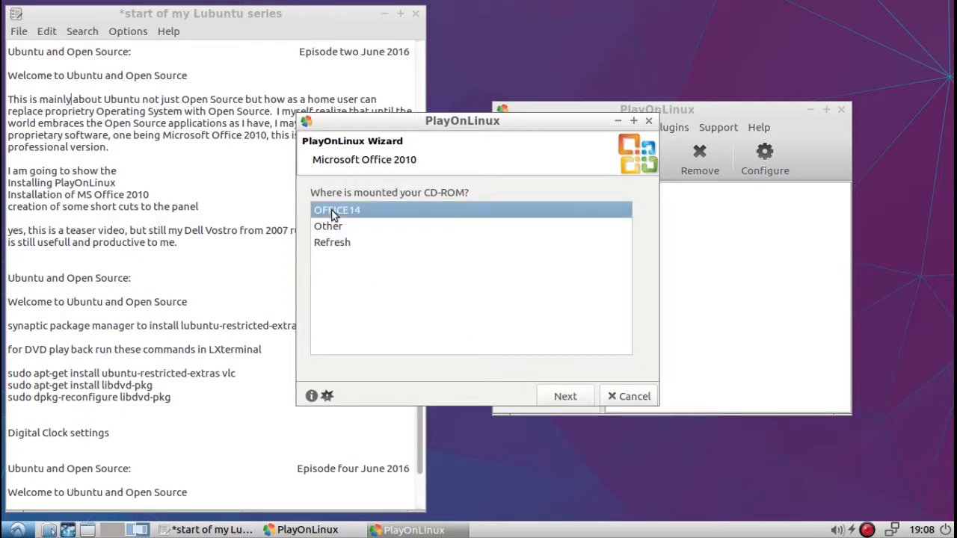
mouse_move(543, 331)
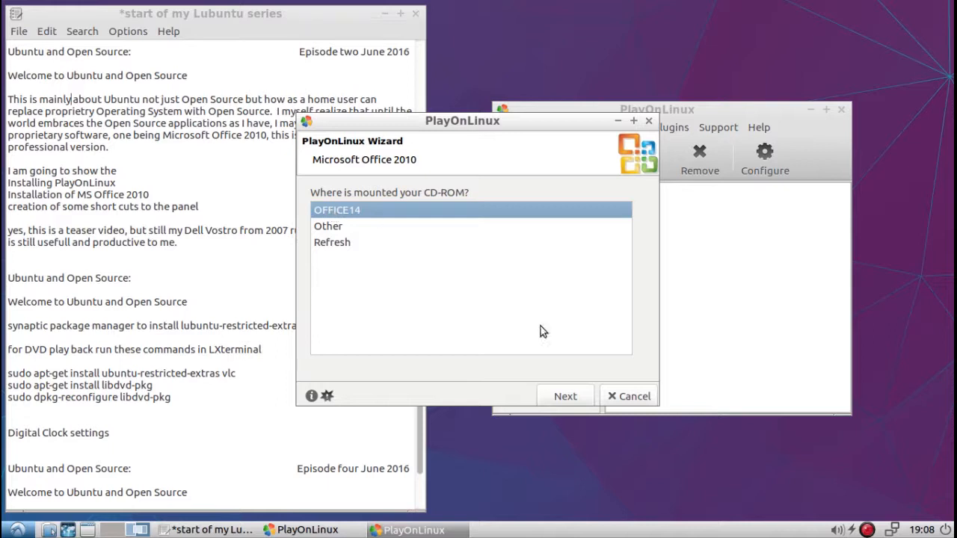
click(565, 397)
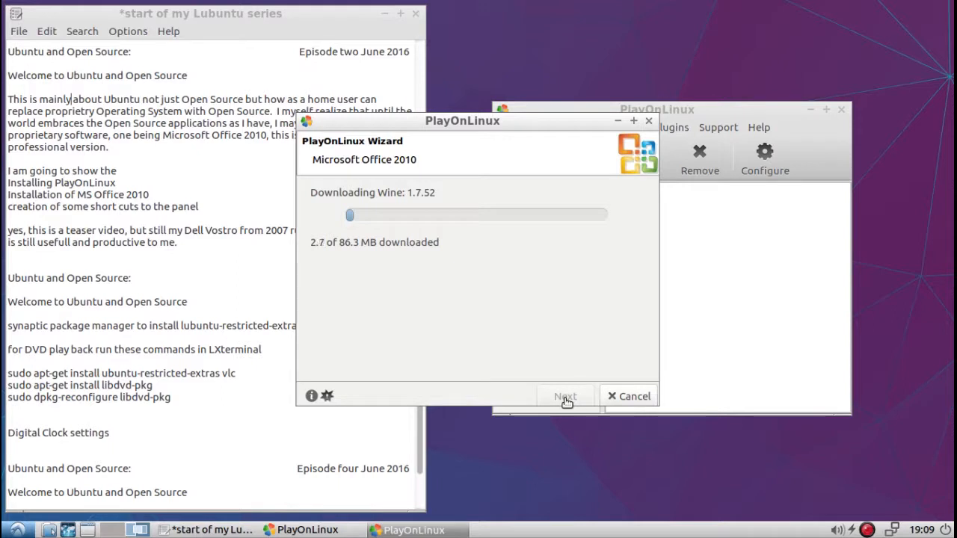
mouse_move(431, 203)
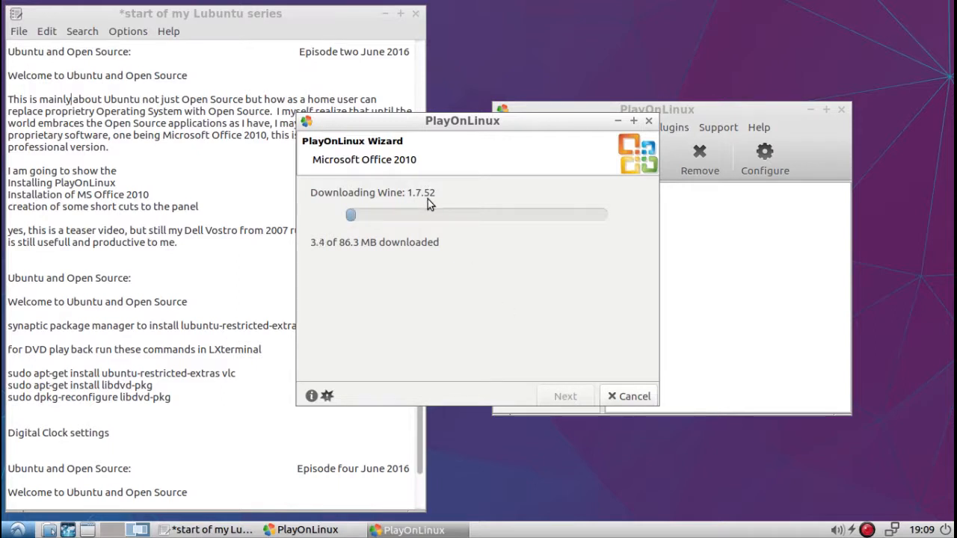
mouse_move(397, 266)
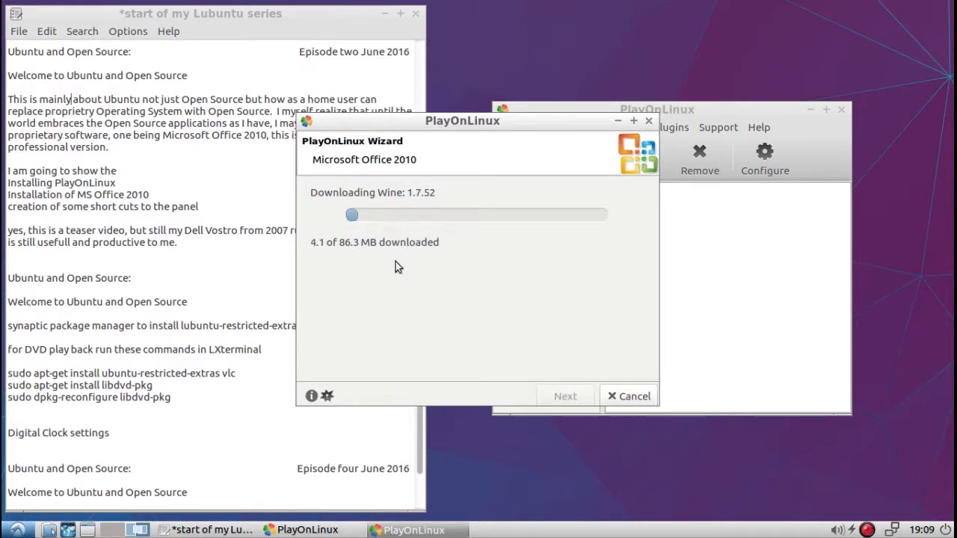
mouse_move(380, 258)
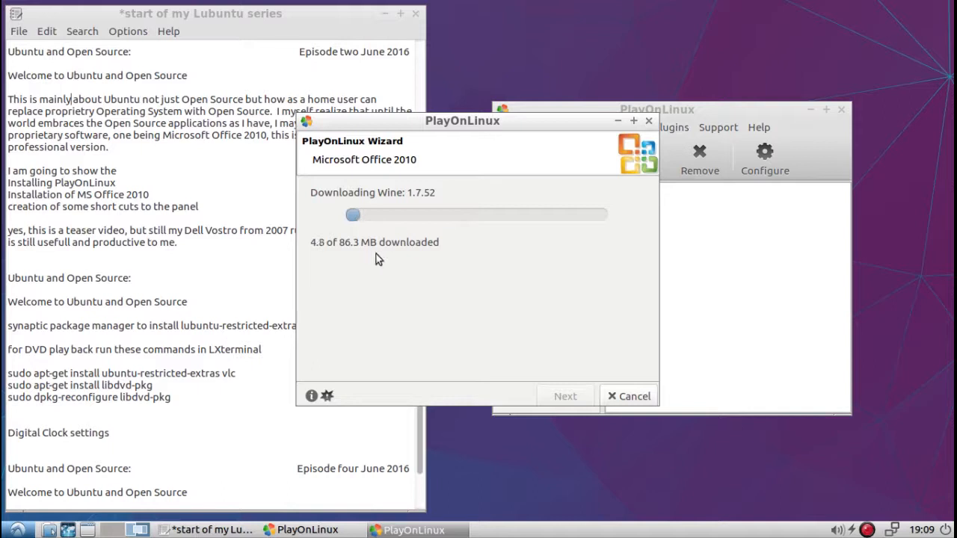
mouse_move(494, 268)
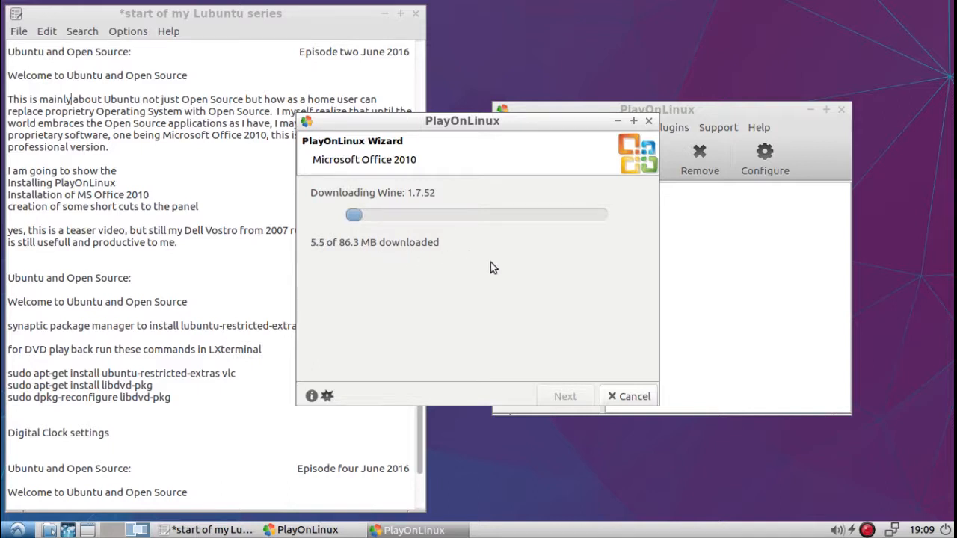
mouse_move(778, 473)
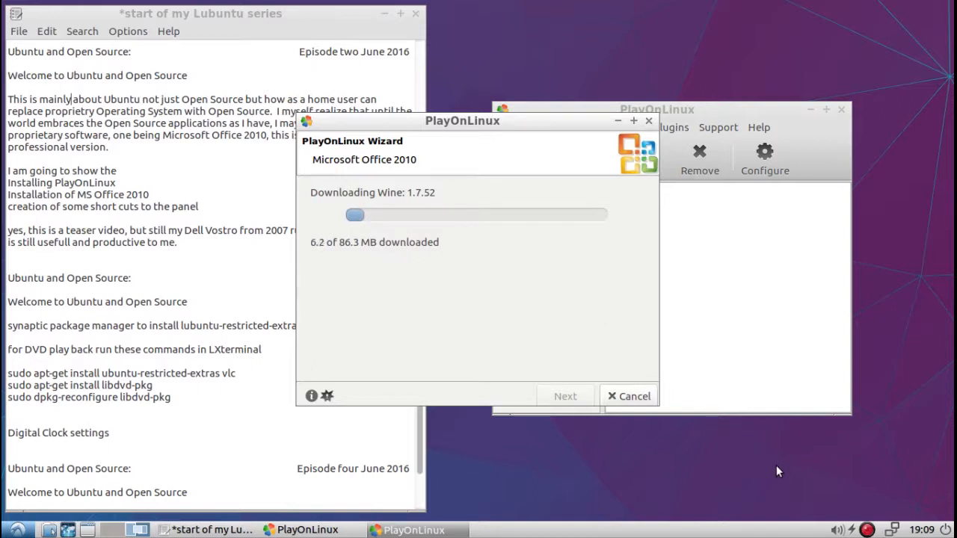
click(880, 530)
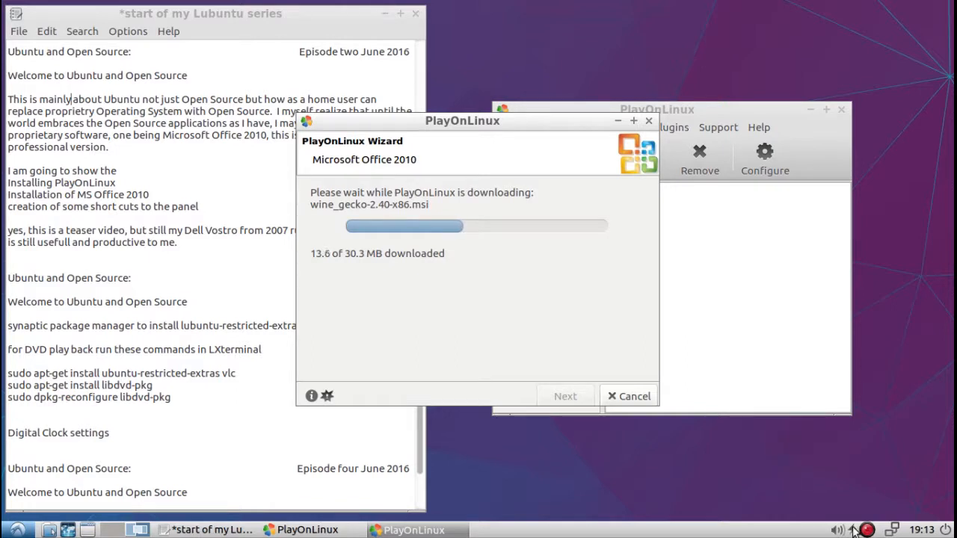
- Wait for the downloads to finish until the Office 2010 setup window opens
click(879, 529)
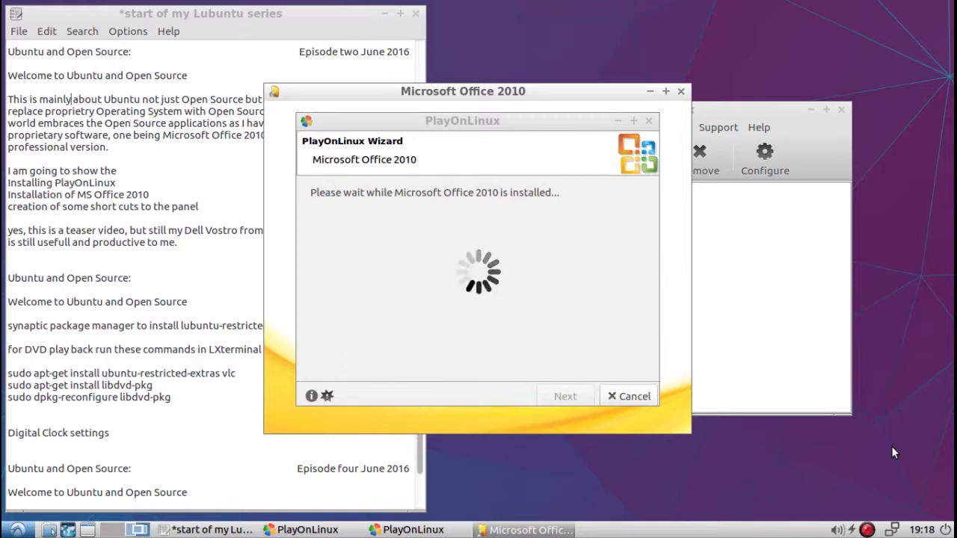
mouse_move(544, 93)
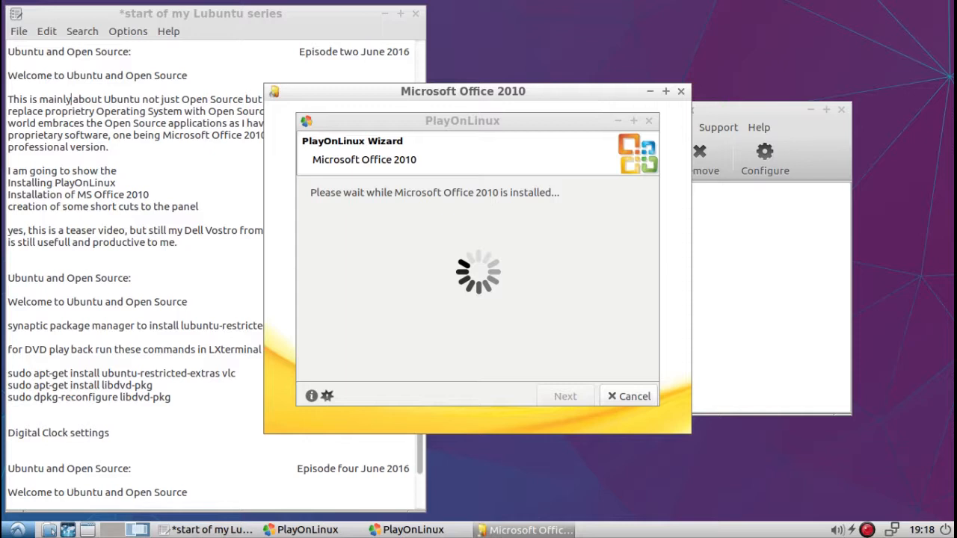
mouse_move(488, 102)
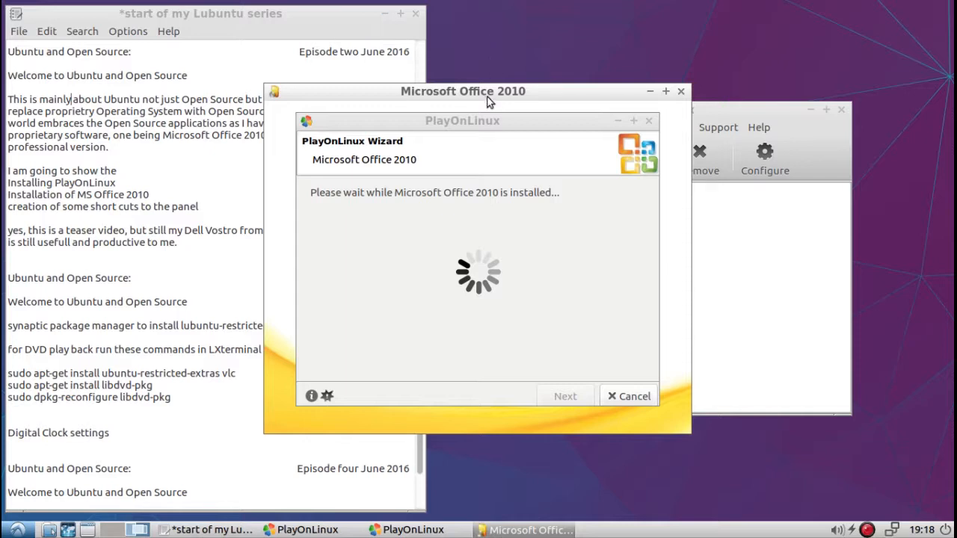
- Drag the Office 2010 setup window into place while the product key screen loads
drag(485, 91, 296, 96)
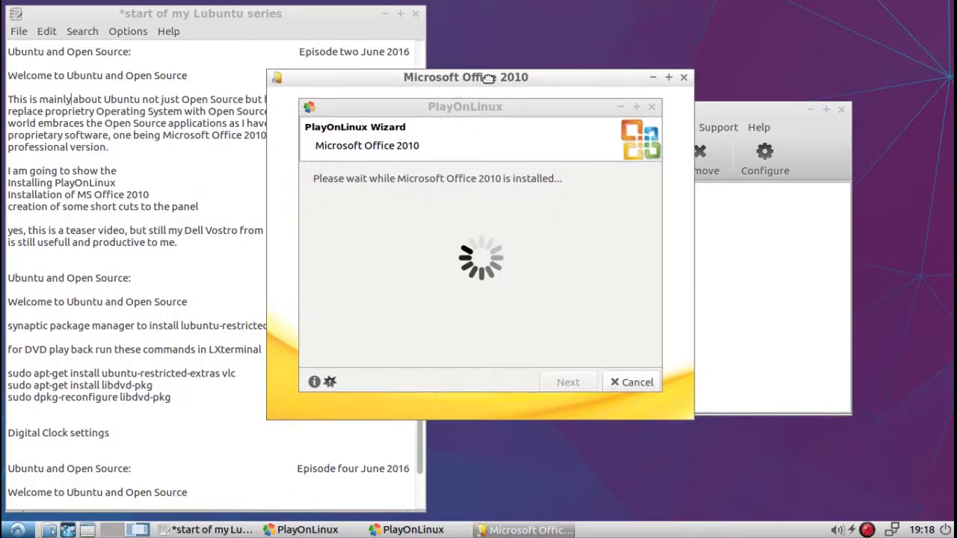
drag(465, 77, 557, 99)
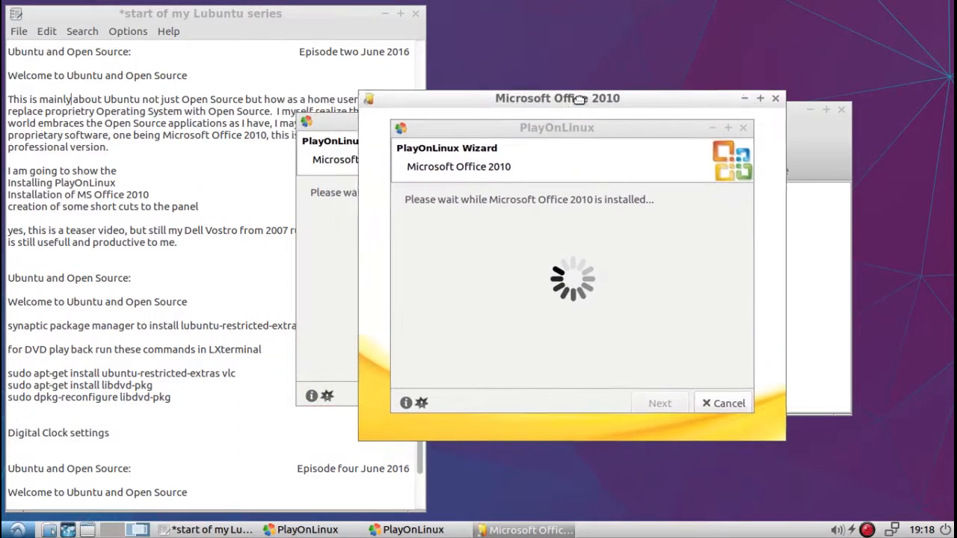
drag(580, 99, 557, 99)
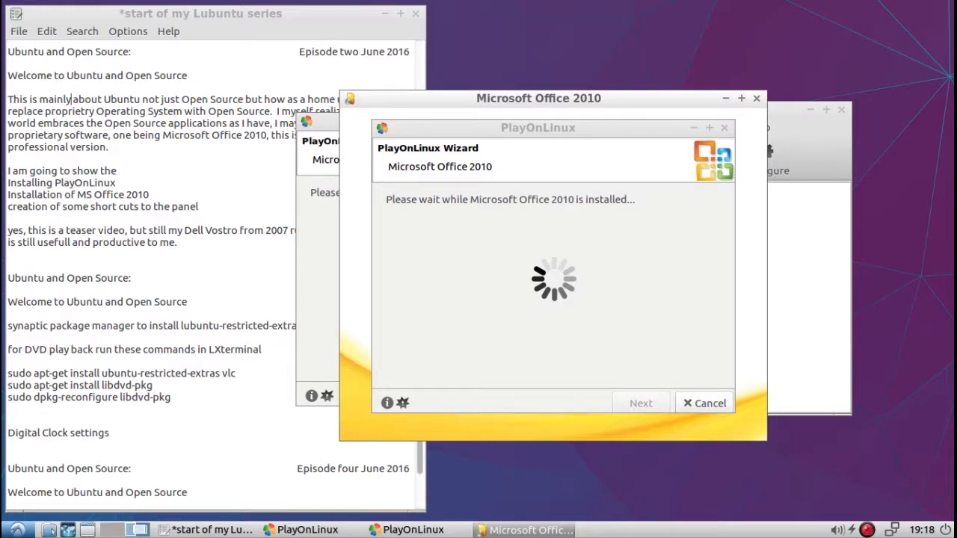
mouse_move(326, 308)
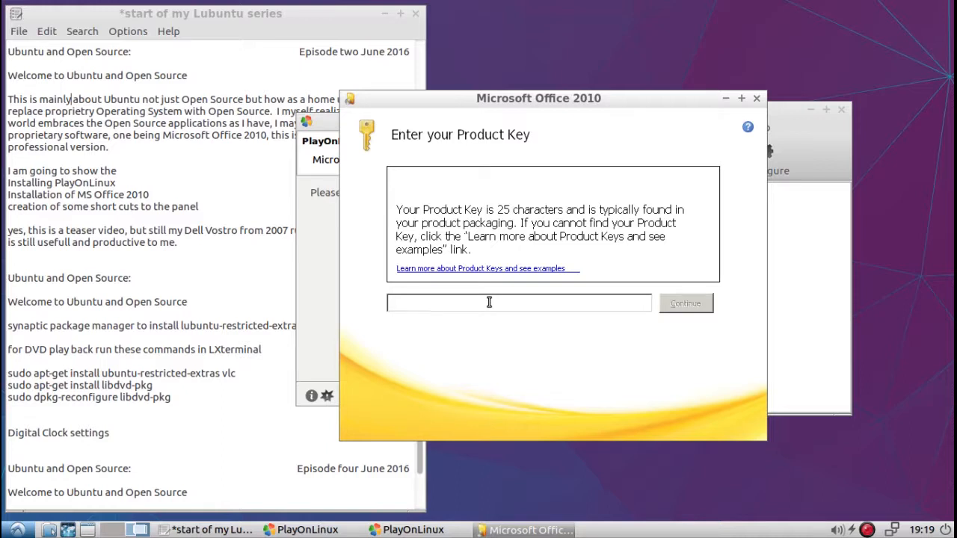
mouse_move(819, 369)
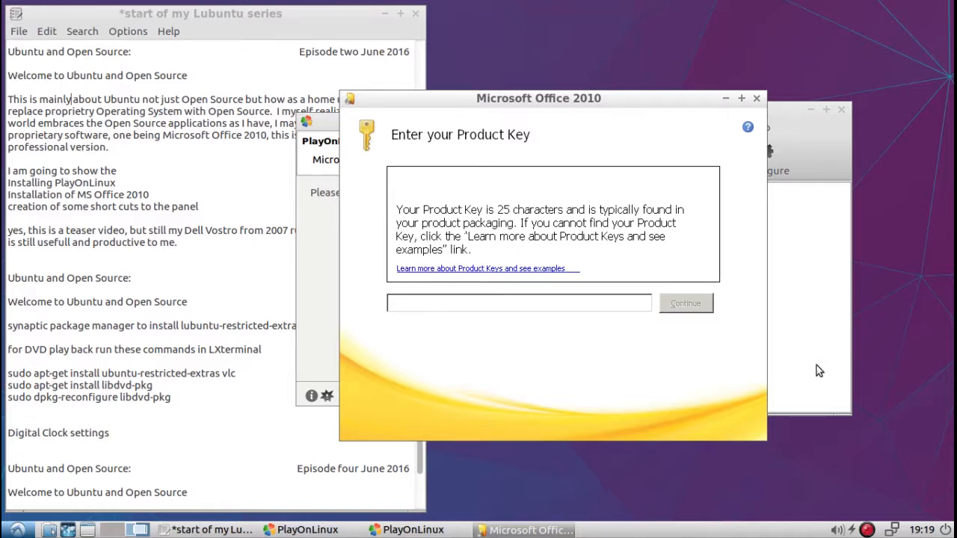
mouse_move(853, 490)
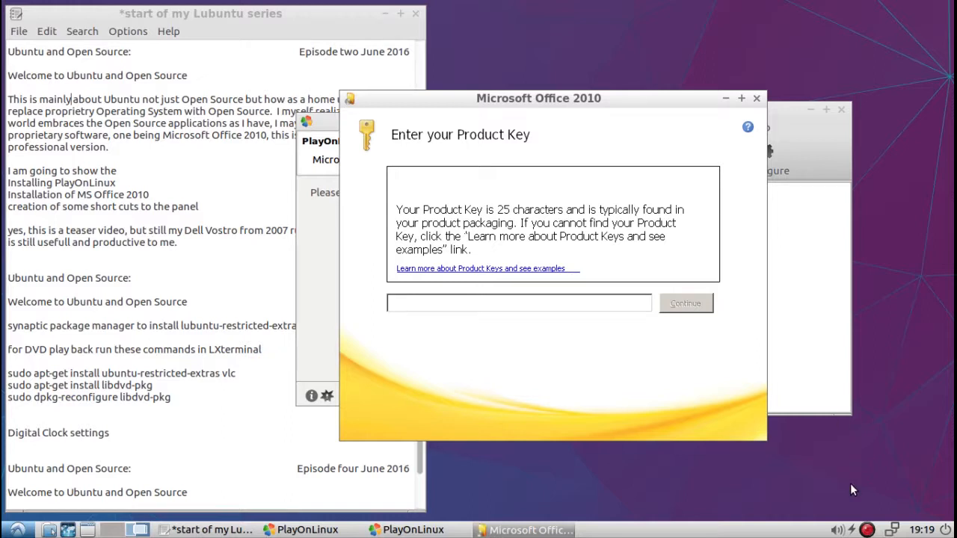
- Continue past the product key and accept the Microsoft Software License Terms
click(870, 529)
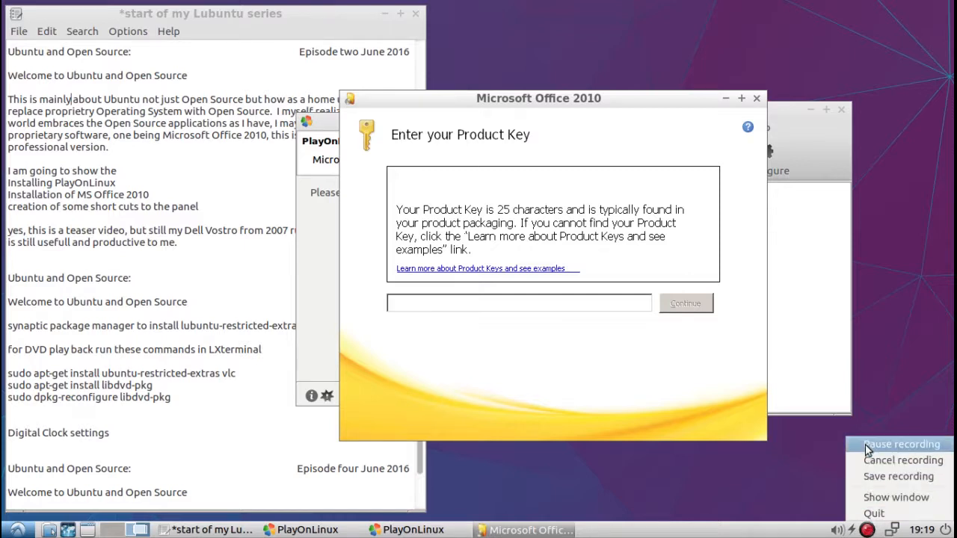
click(684, 303)
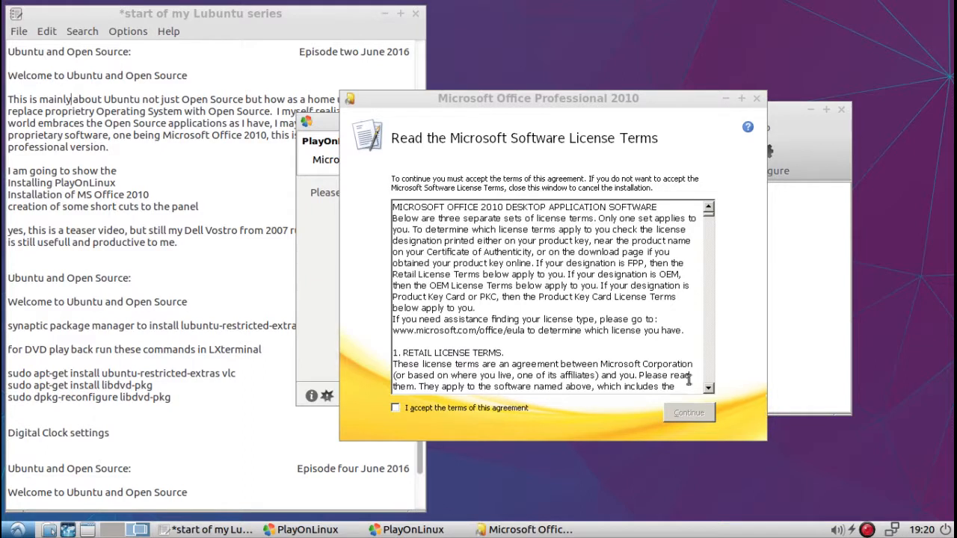
mouse_move(374, 329)
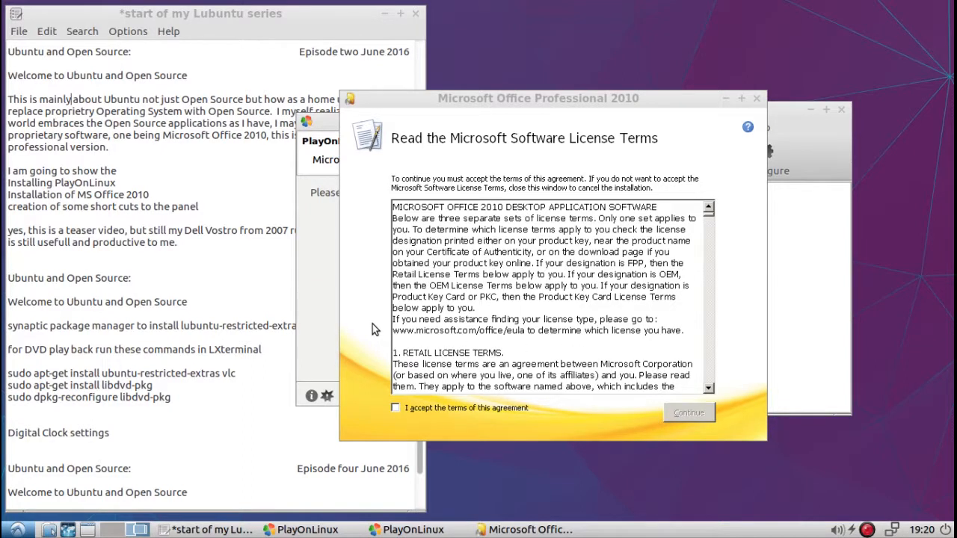
mouse_move(451, 146)
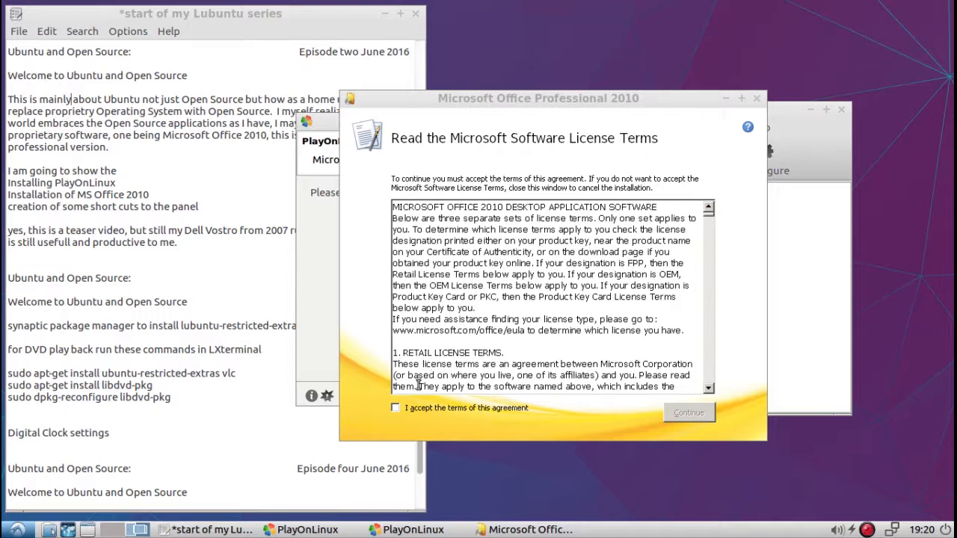
click(395, 407)
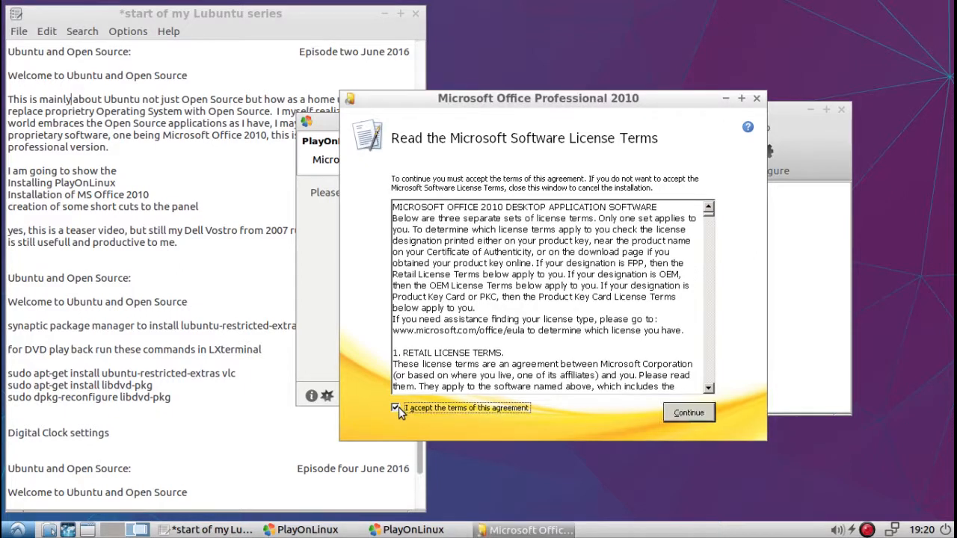
- Choose a customised installation with all Microsoft Office components set to Run all from My Computer
click(687, 413)
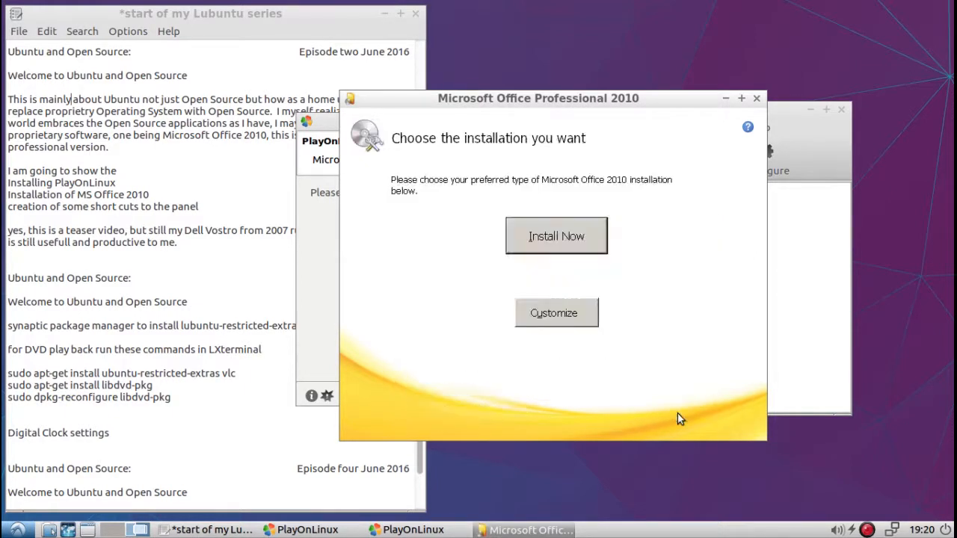
mouse_move(583, 323)
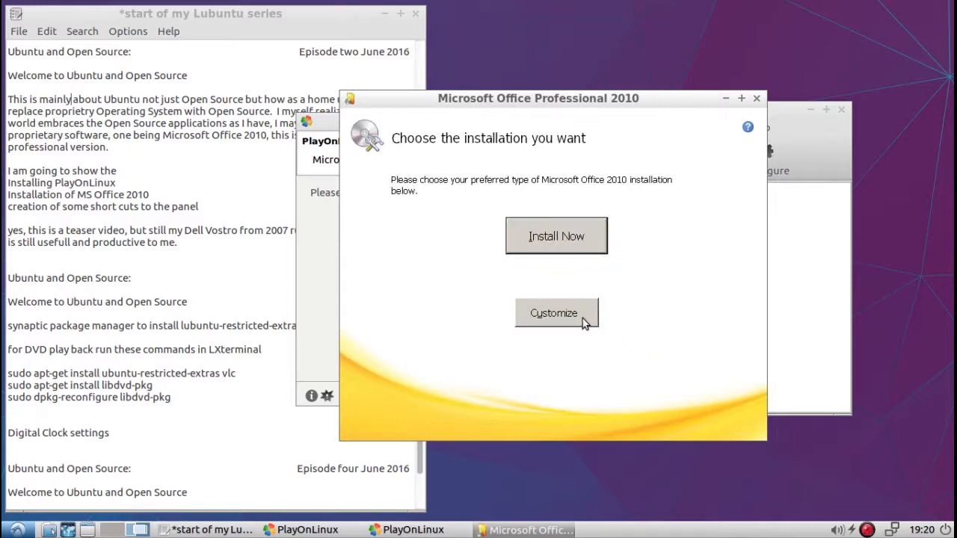
click(556, 312)
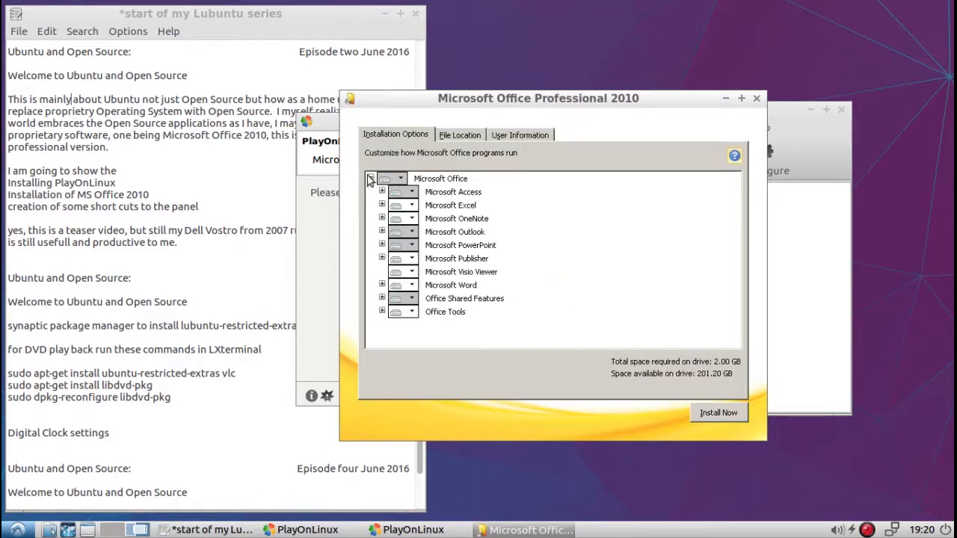
click(404, 178)
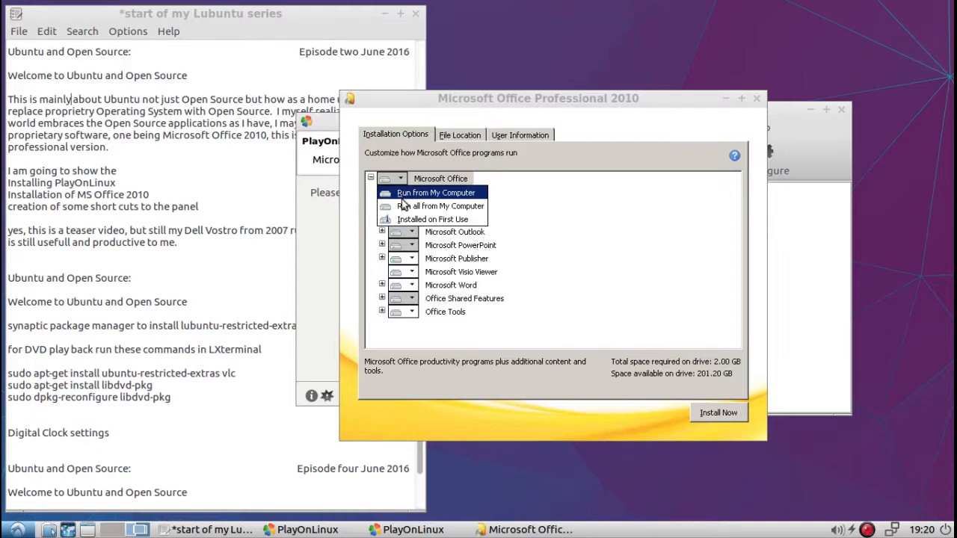
click(435, 192)
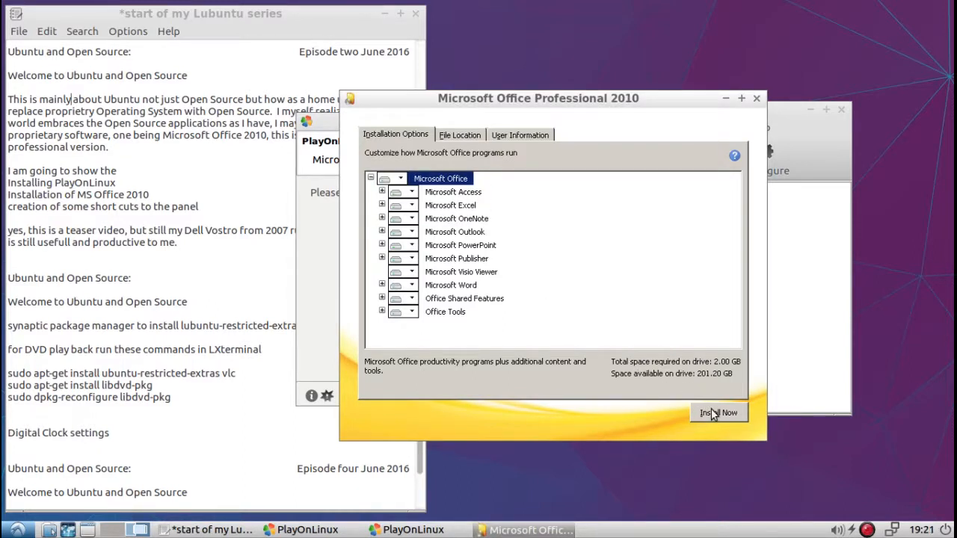
- Start installing Office Professional 2010 with Install Now and watch the progress bar begin
click(717, 412)
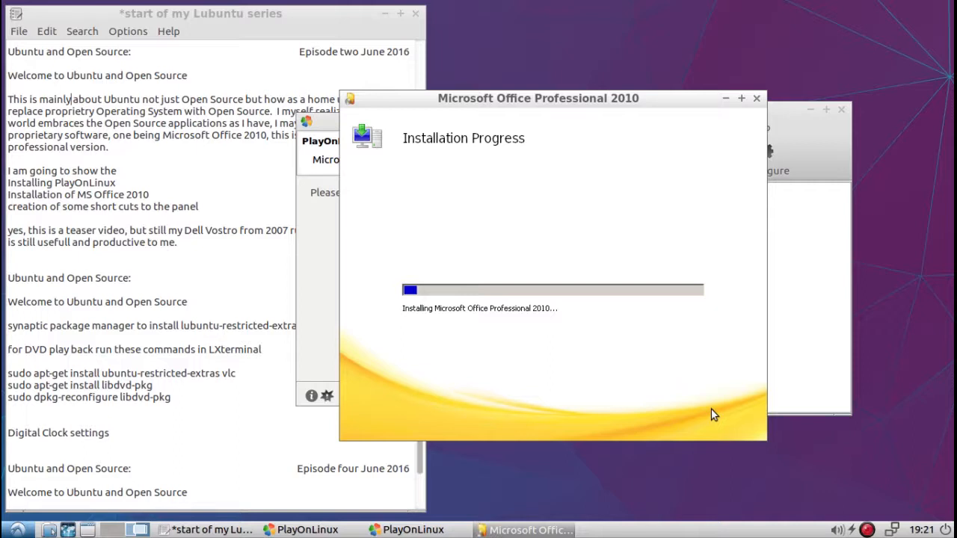
mouse_move(833, 482)
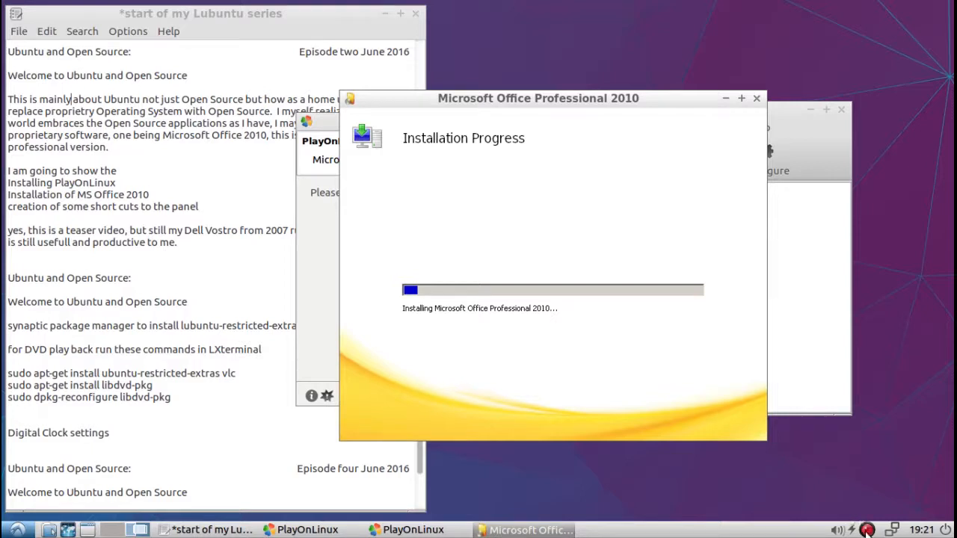
click(877, 529)
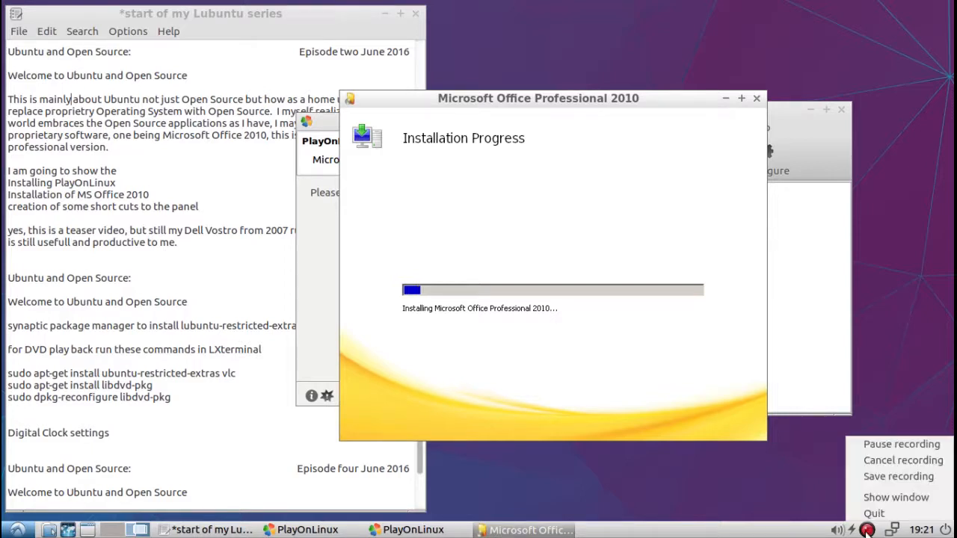